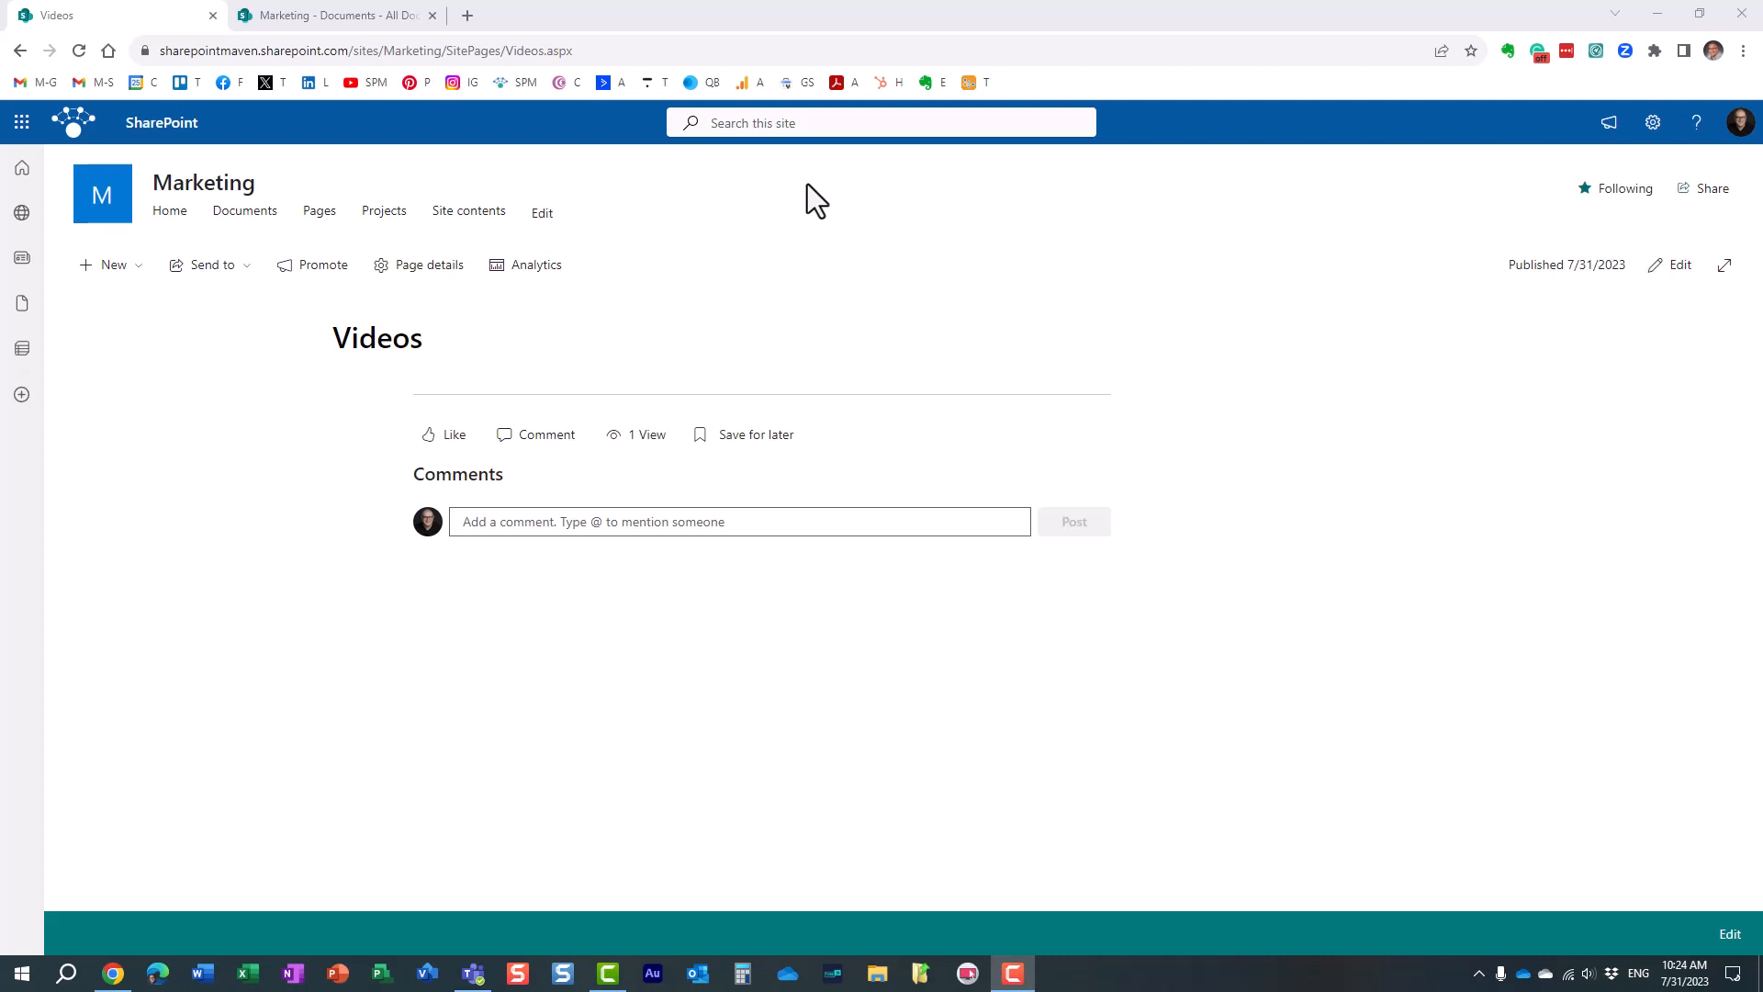
mouse_move(362, 121)
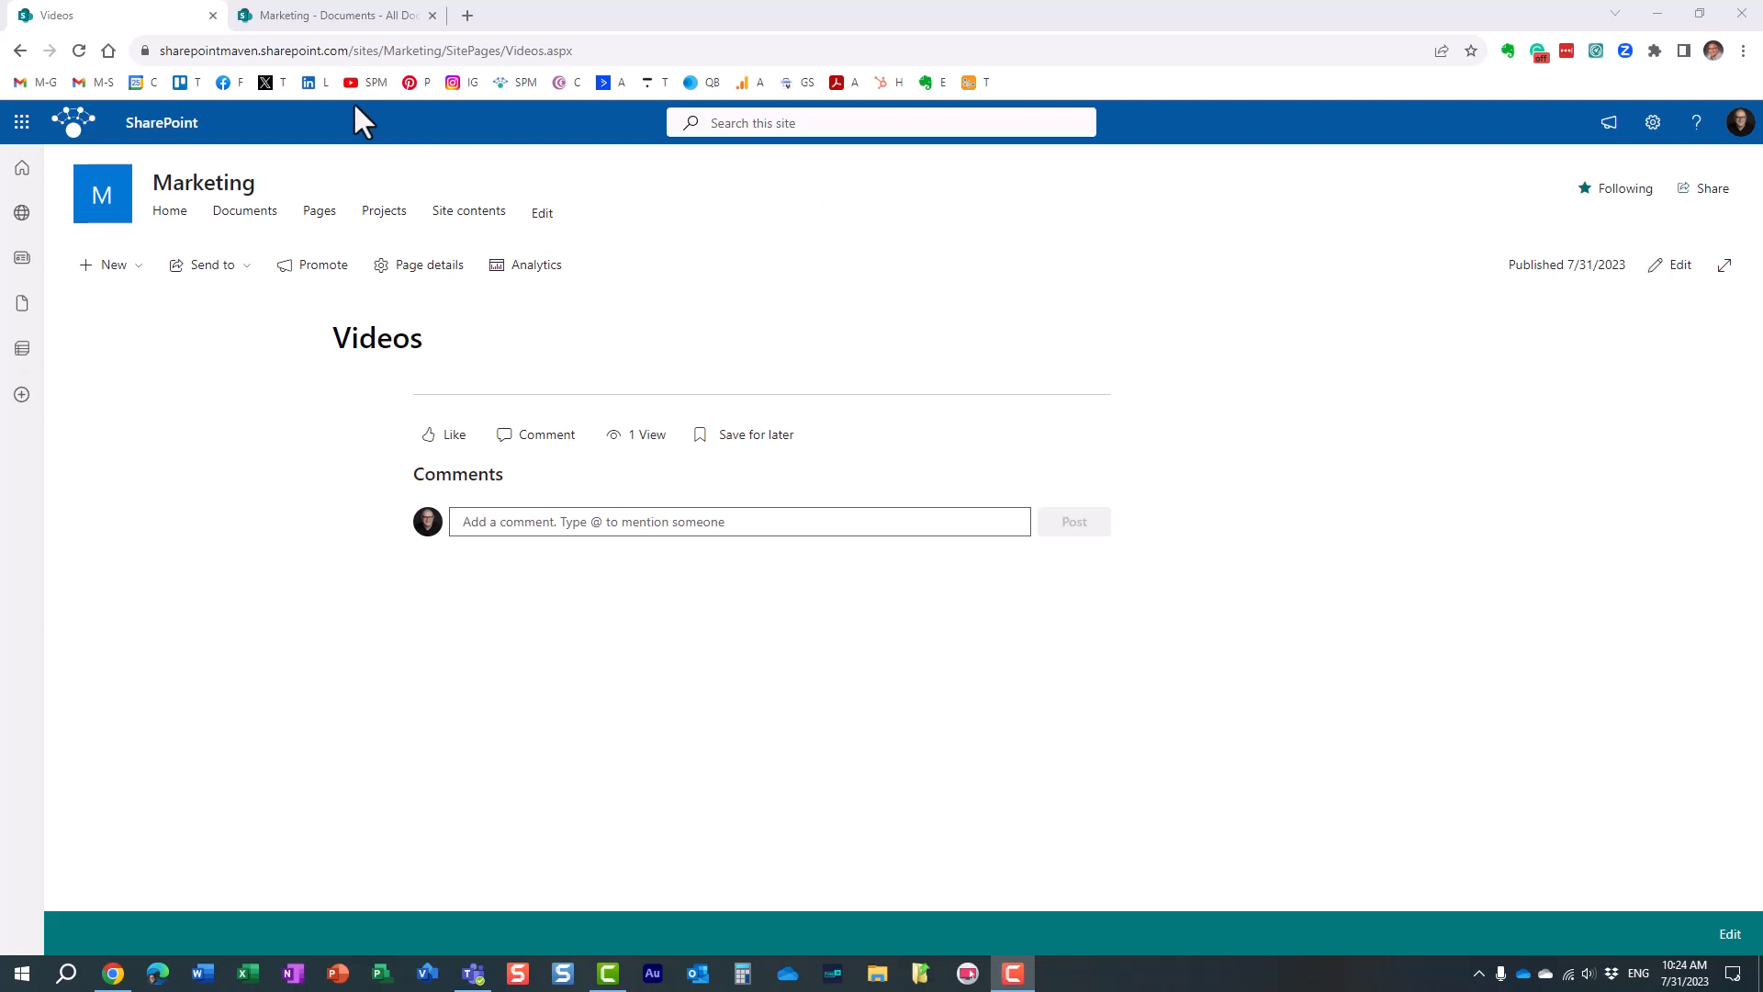
mouse_move(492, 217)
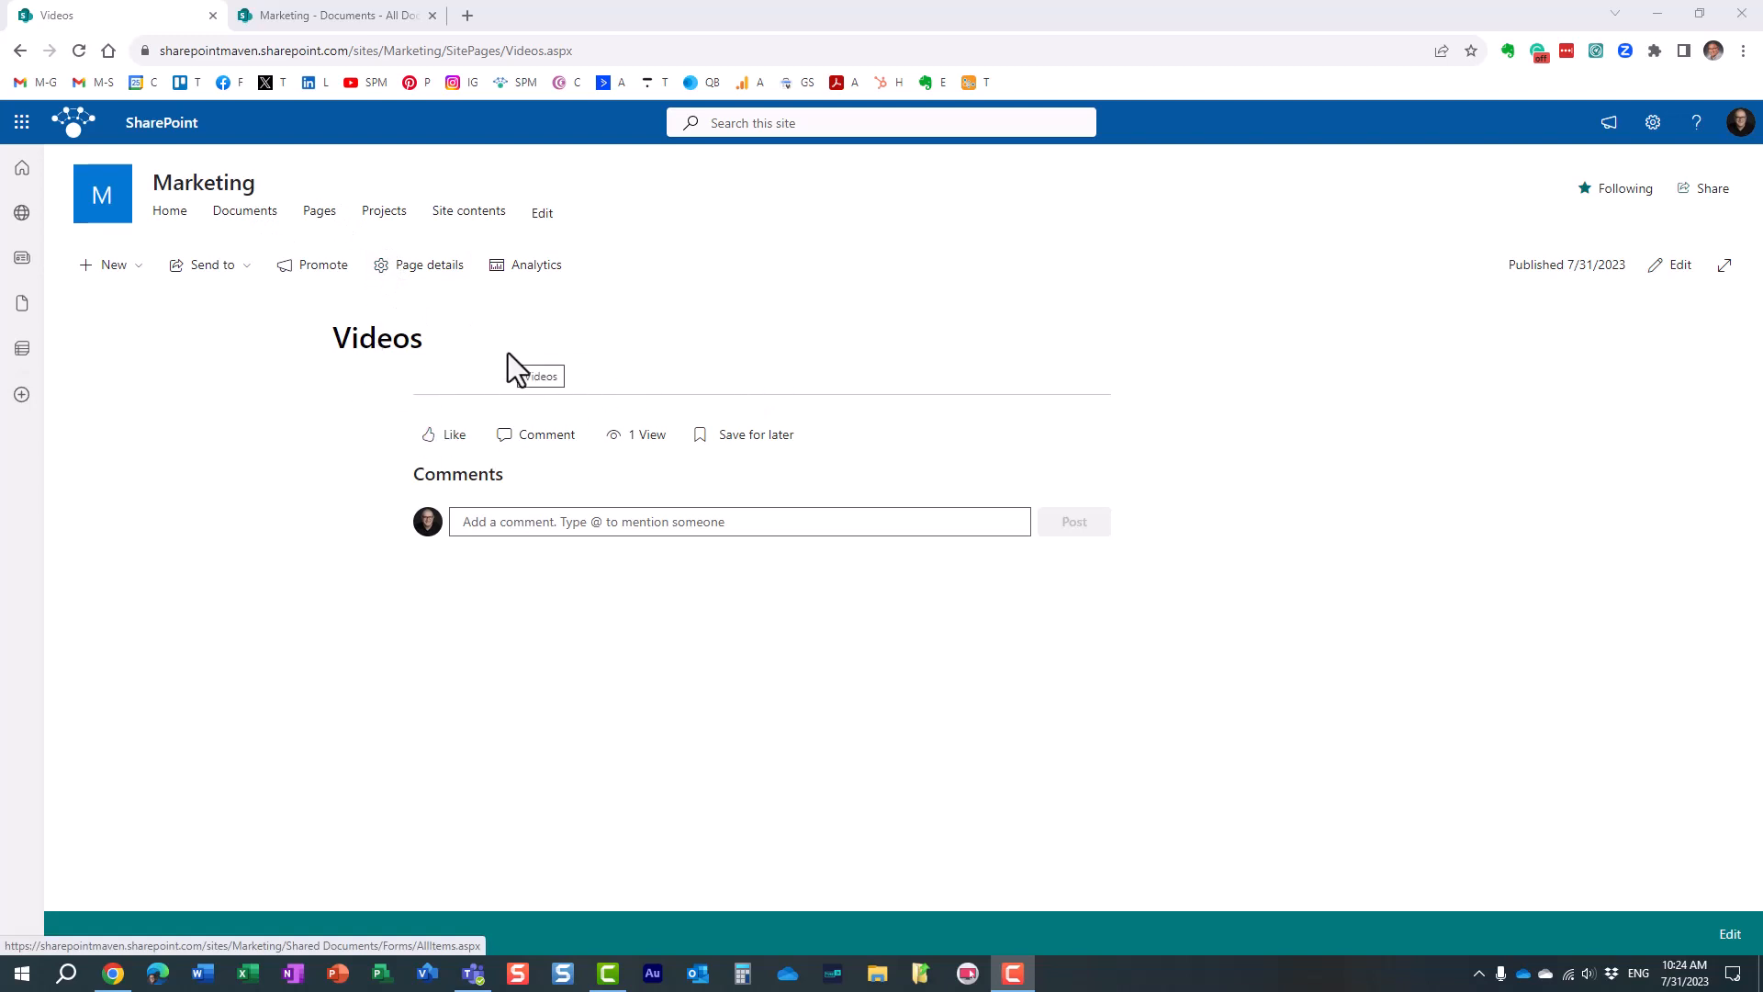
mouse_move(244, 209)
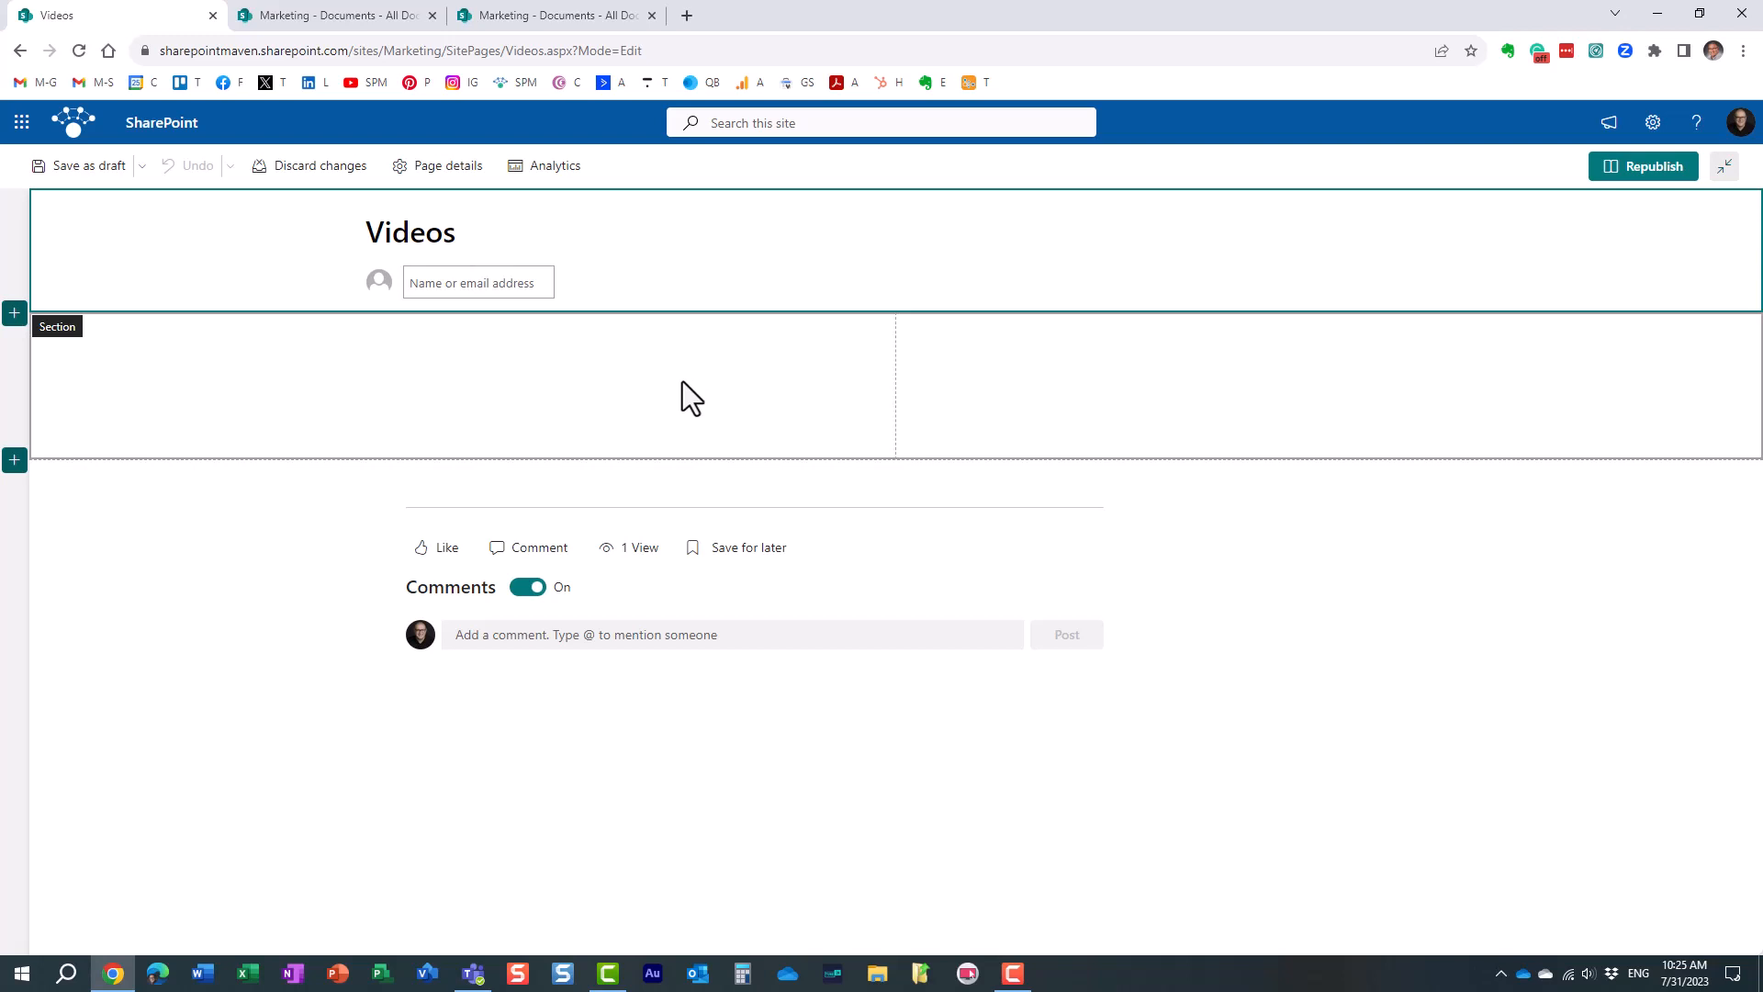
mouse_move(498, 342)
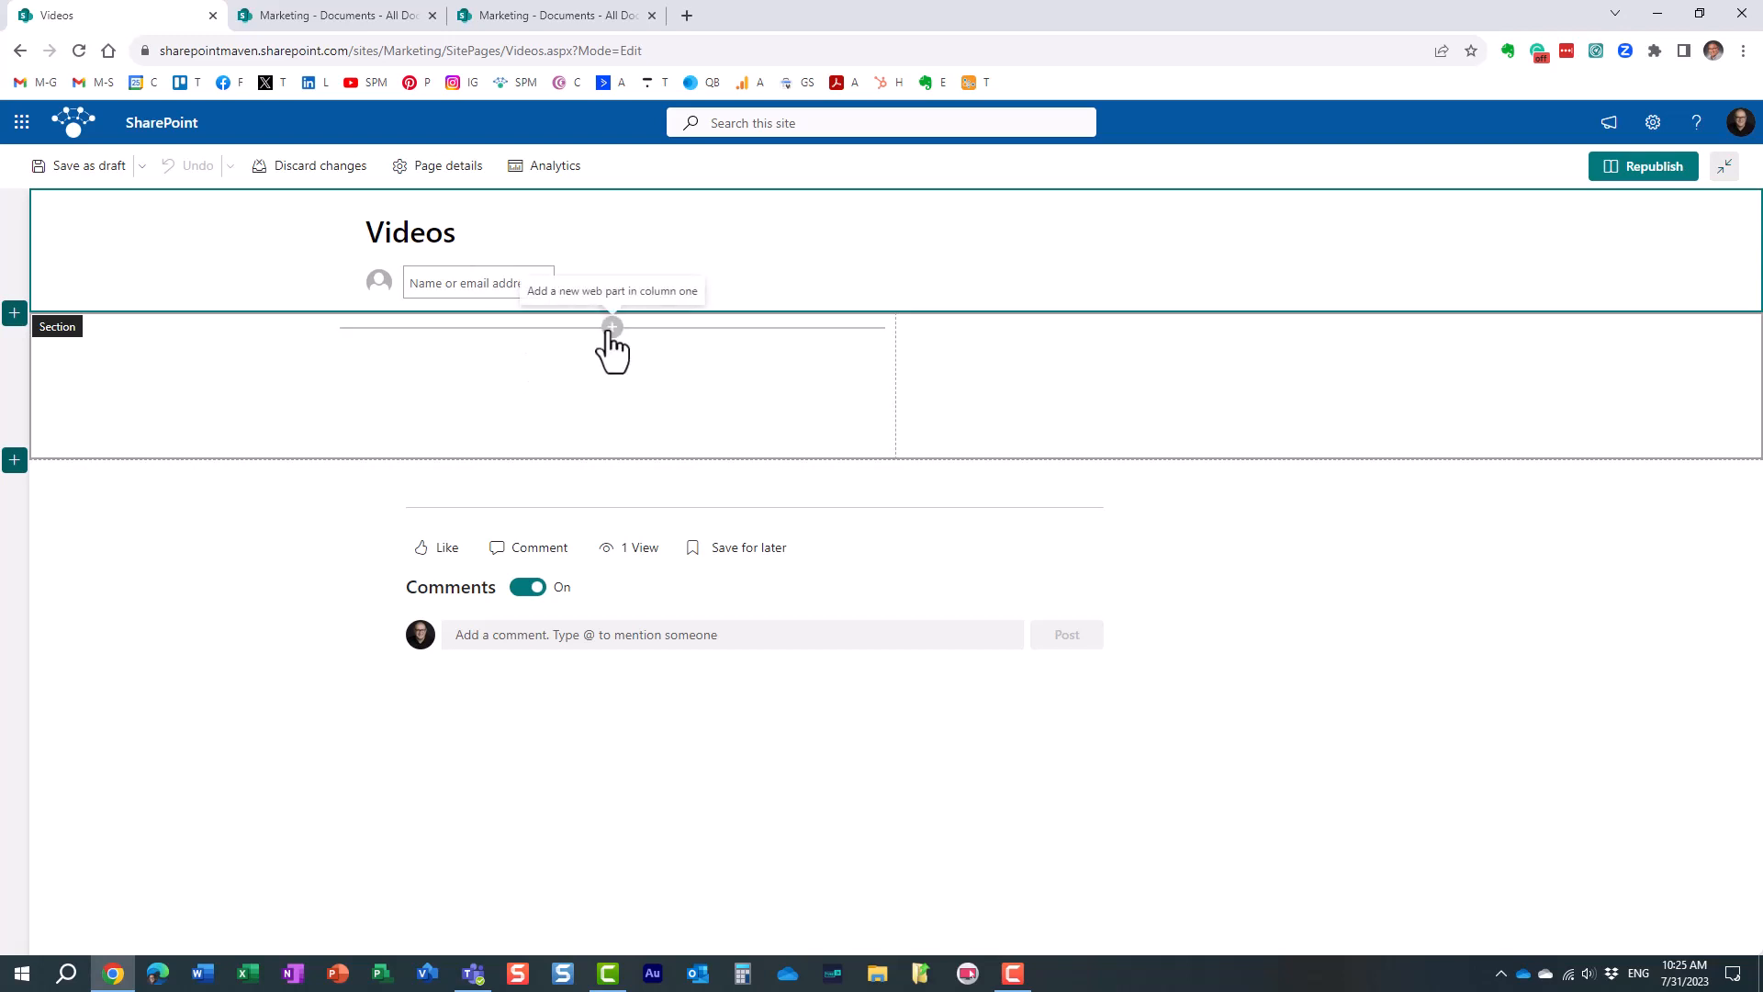
Search the web part picker for 'strea', then 'file', to surface the File and Media part
click(611, 327)
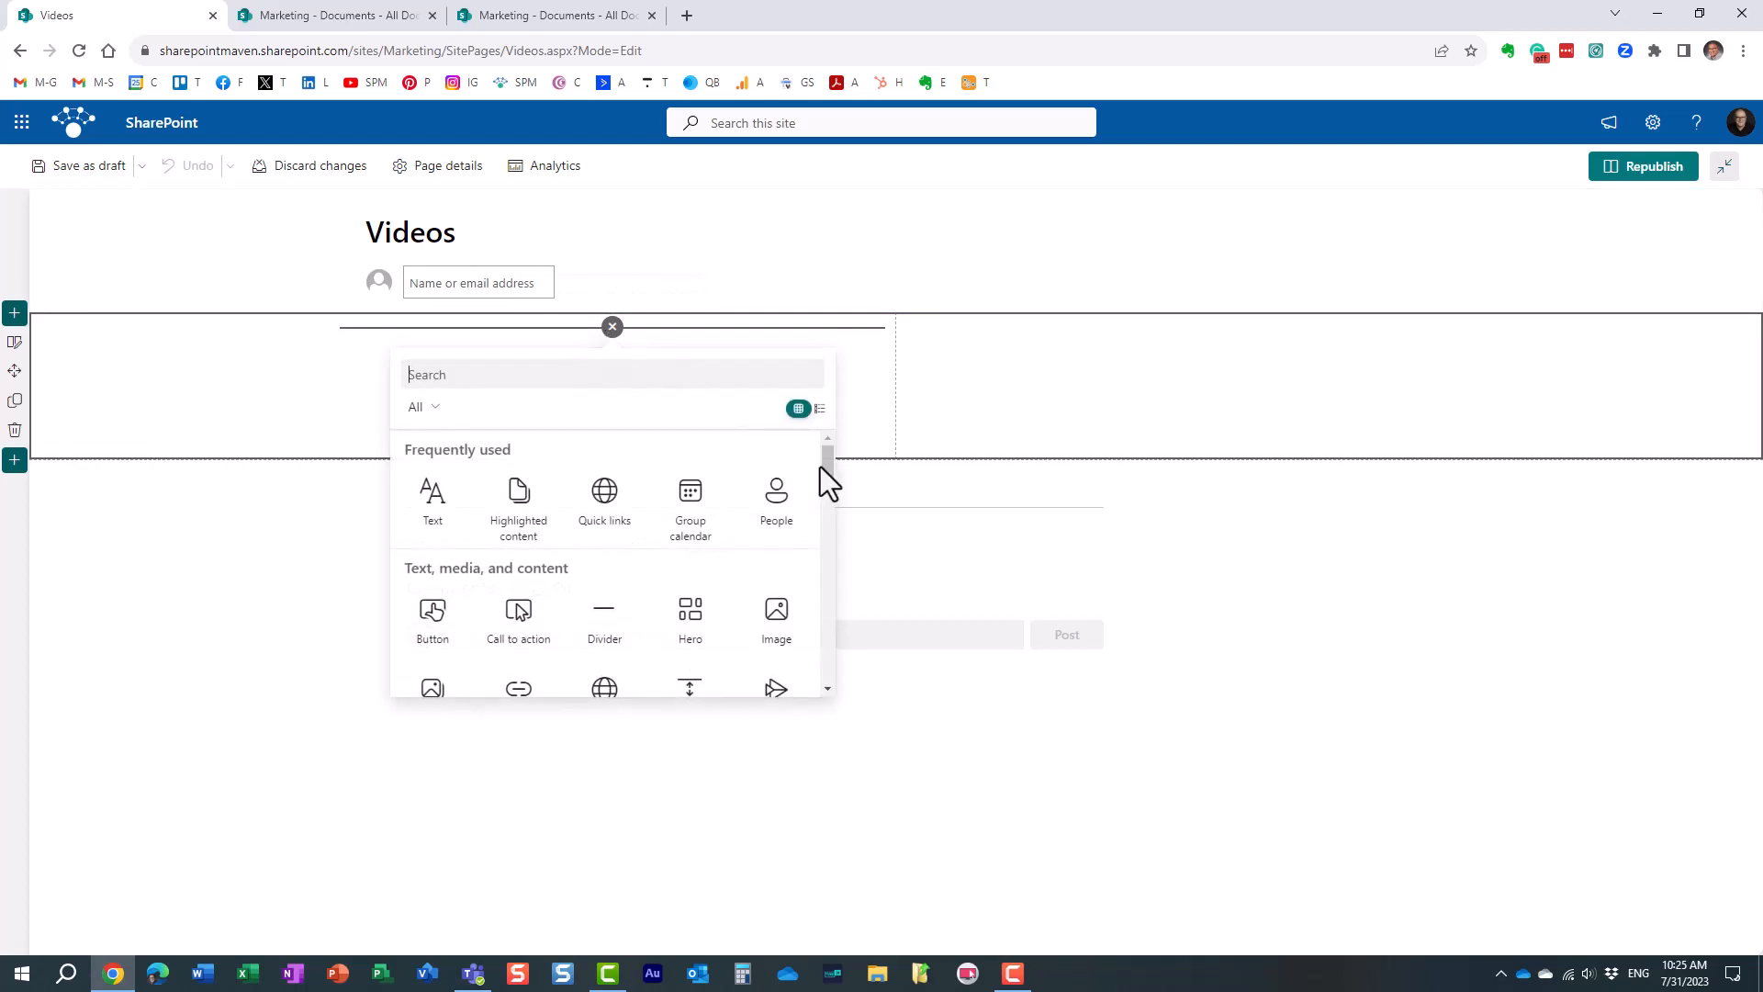
text(strea)
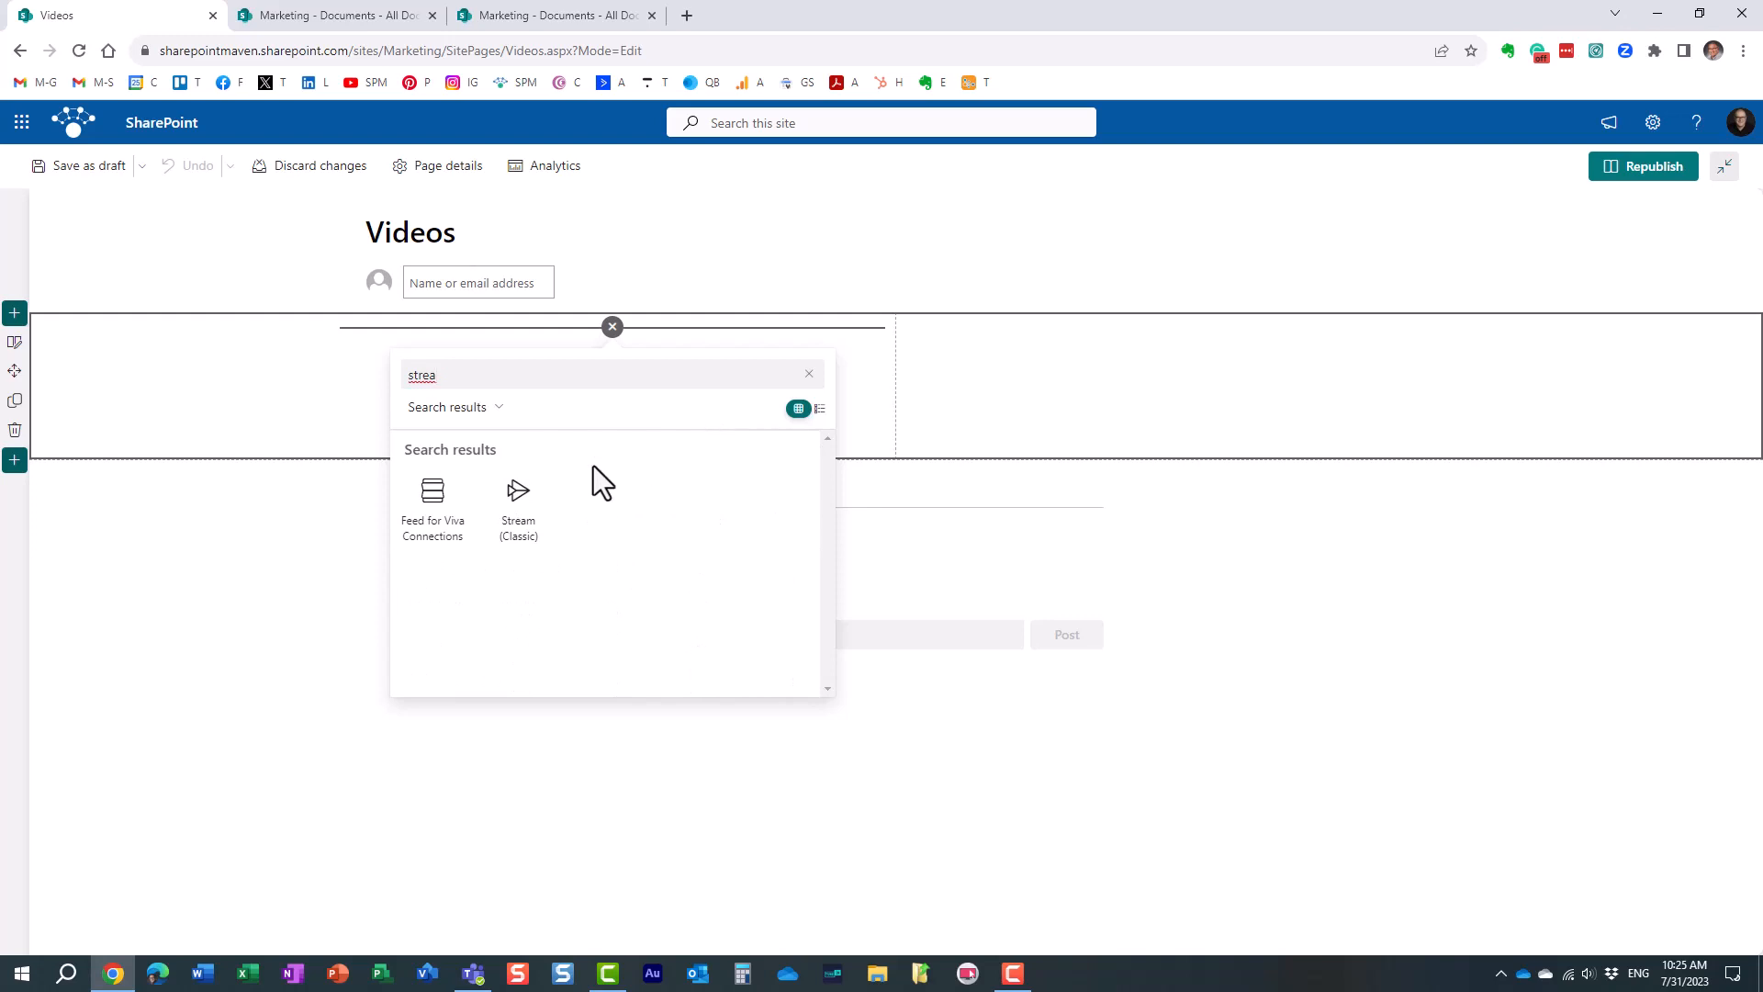
mouse_move(584, 489)
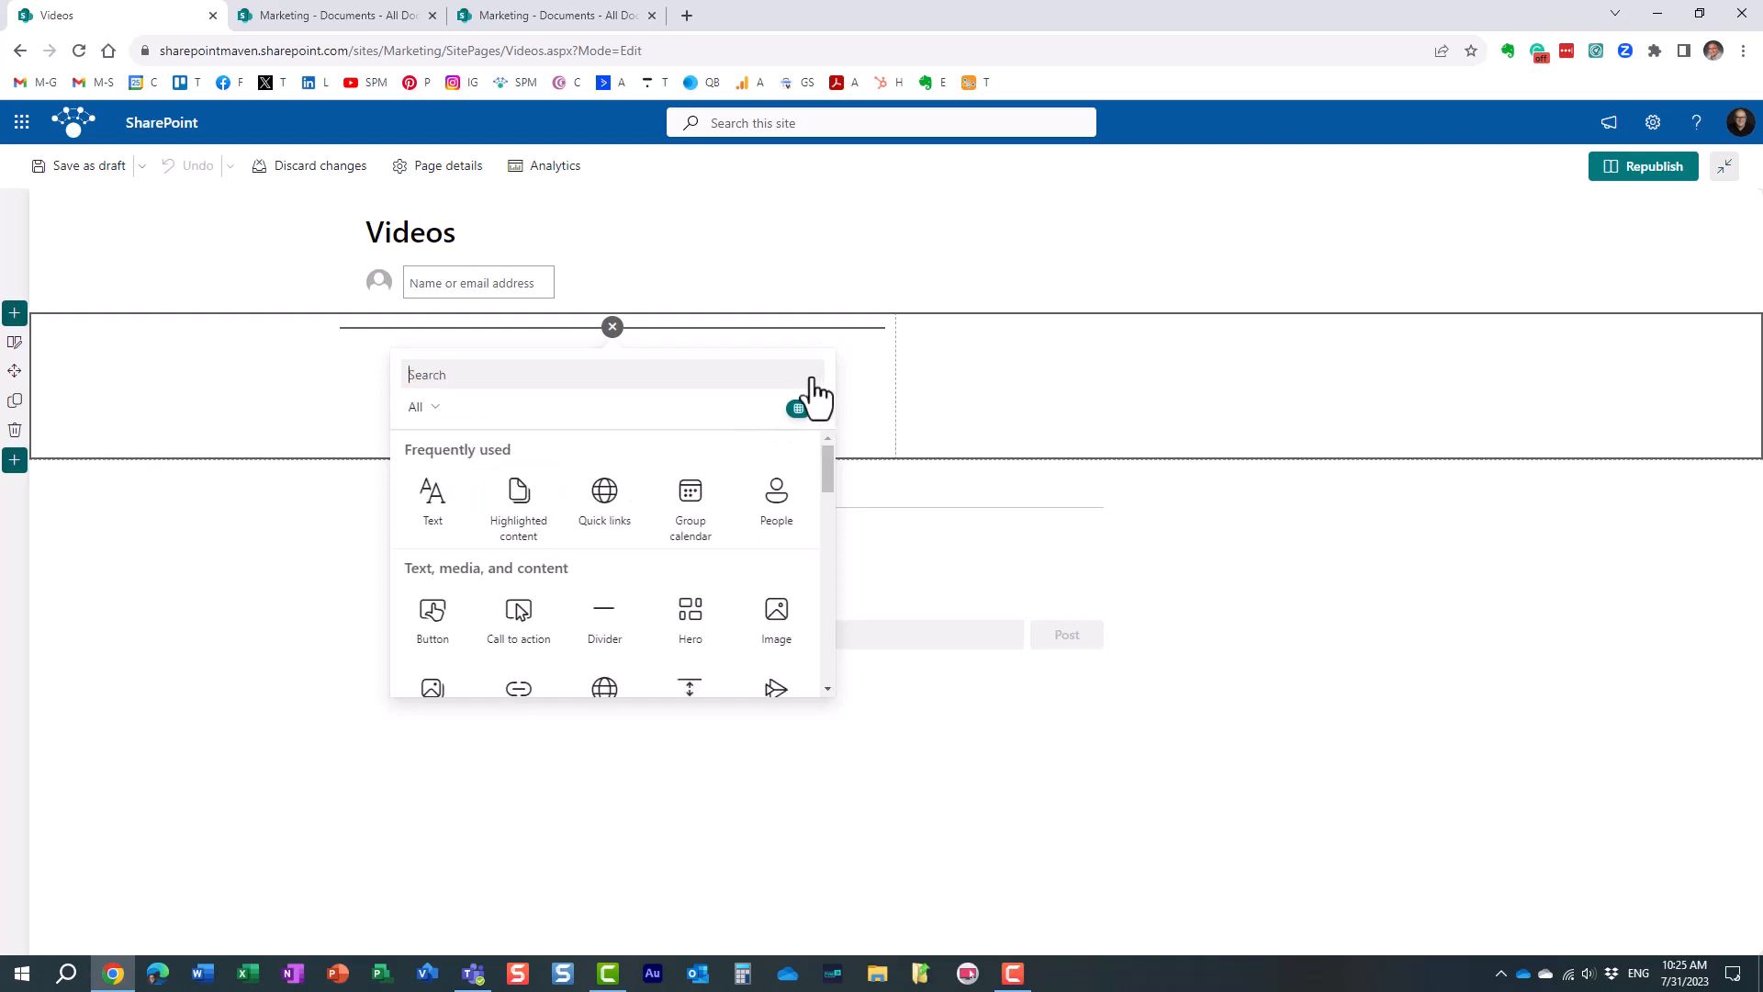
click(551, 15)
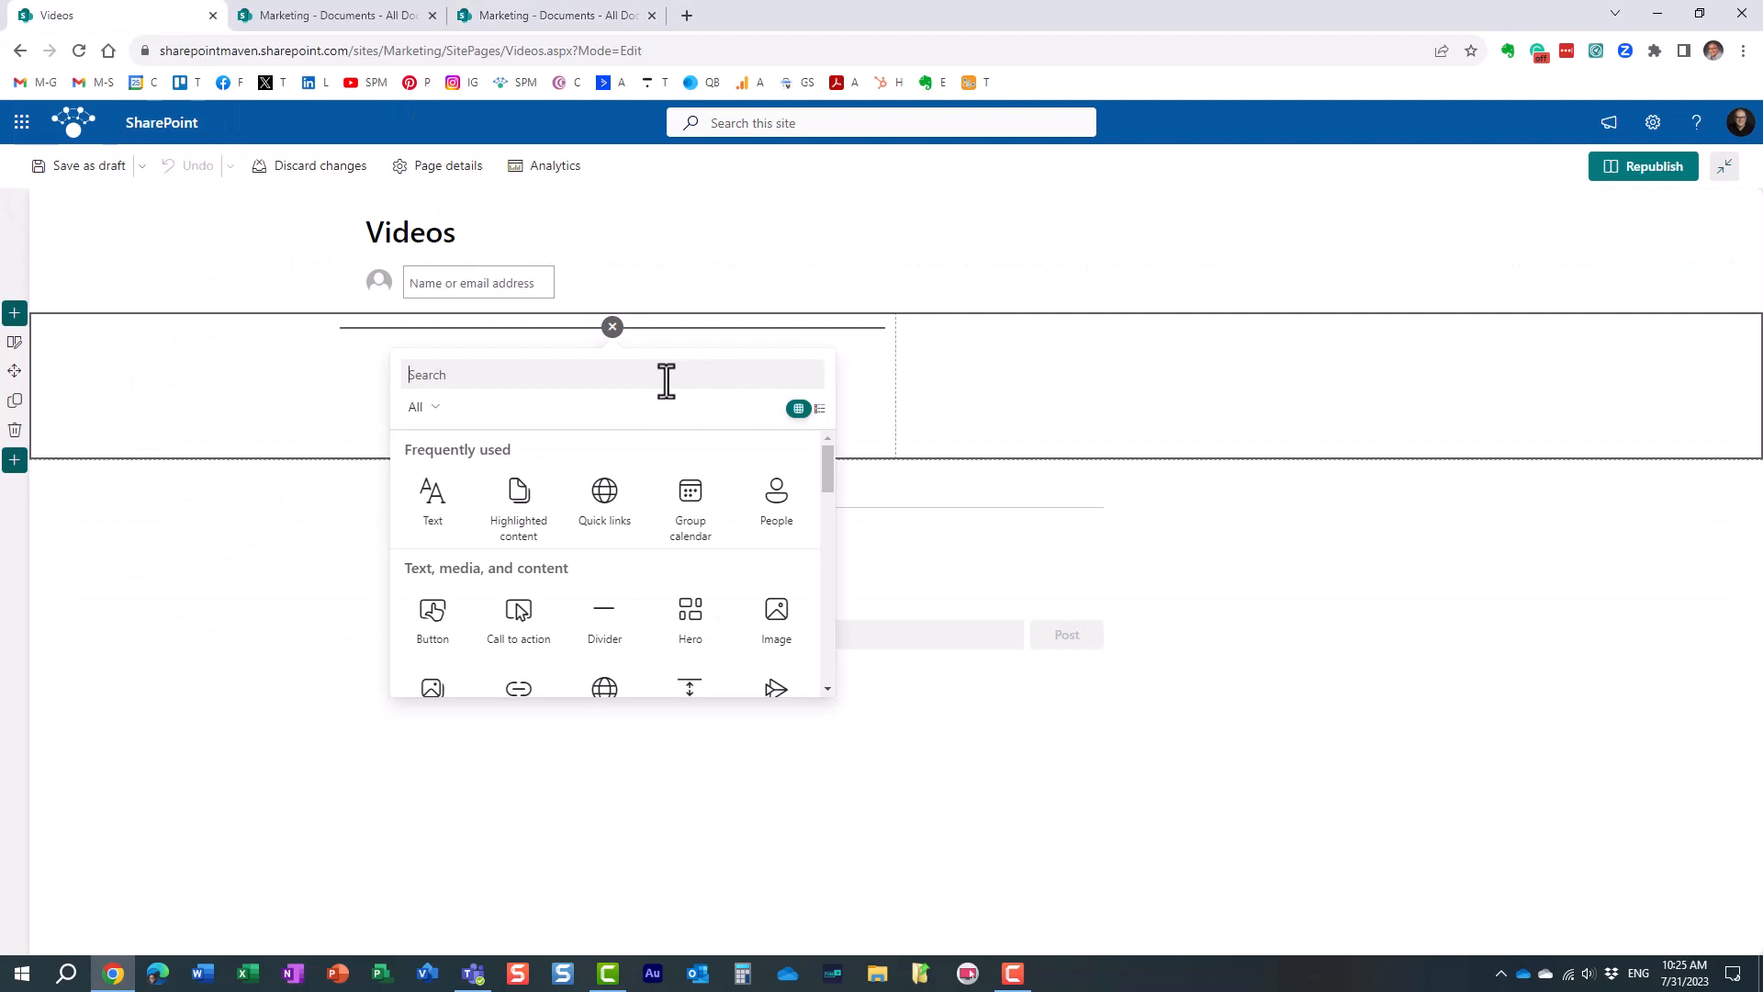
text(file)
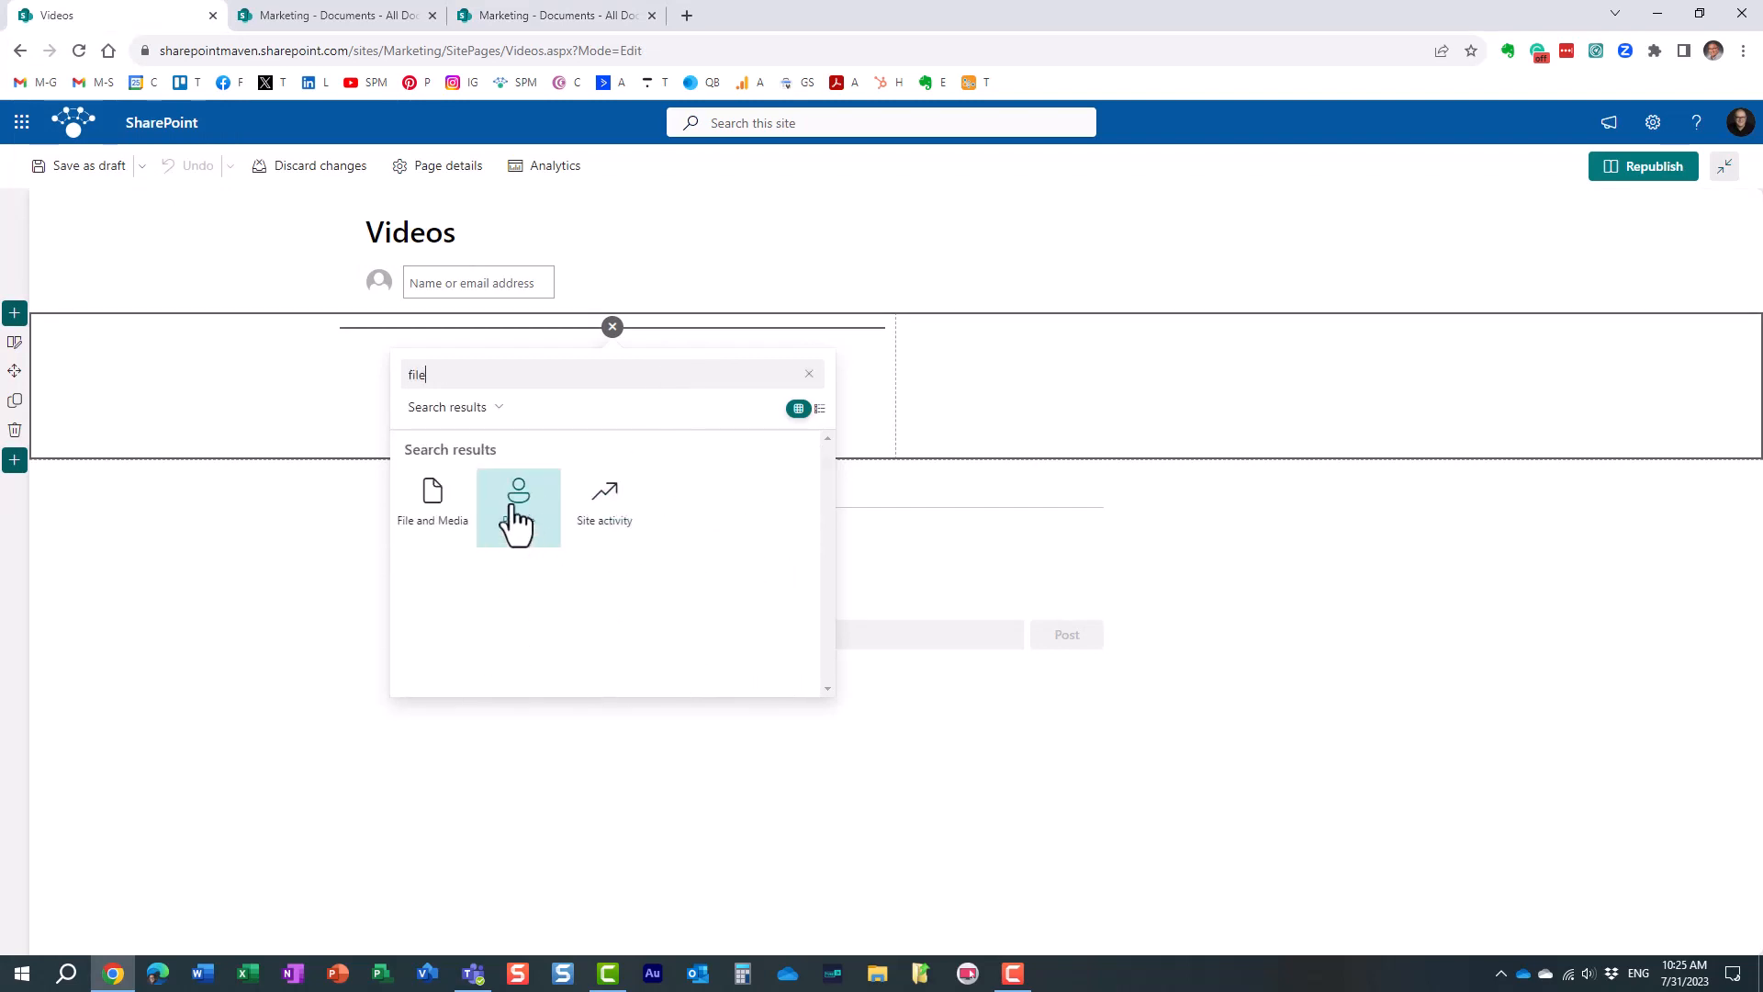
mouse_move(431, 500)
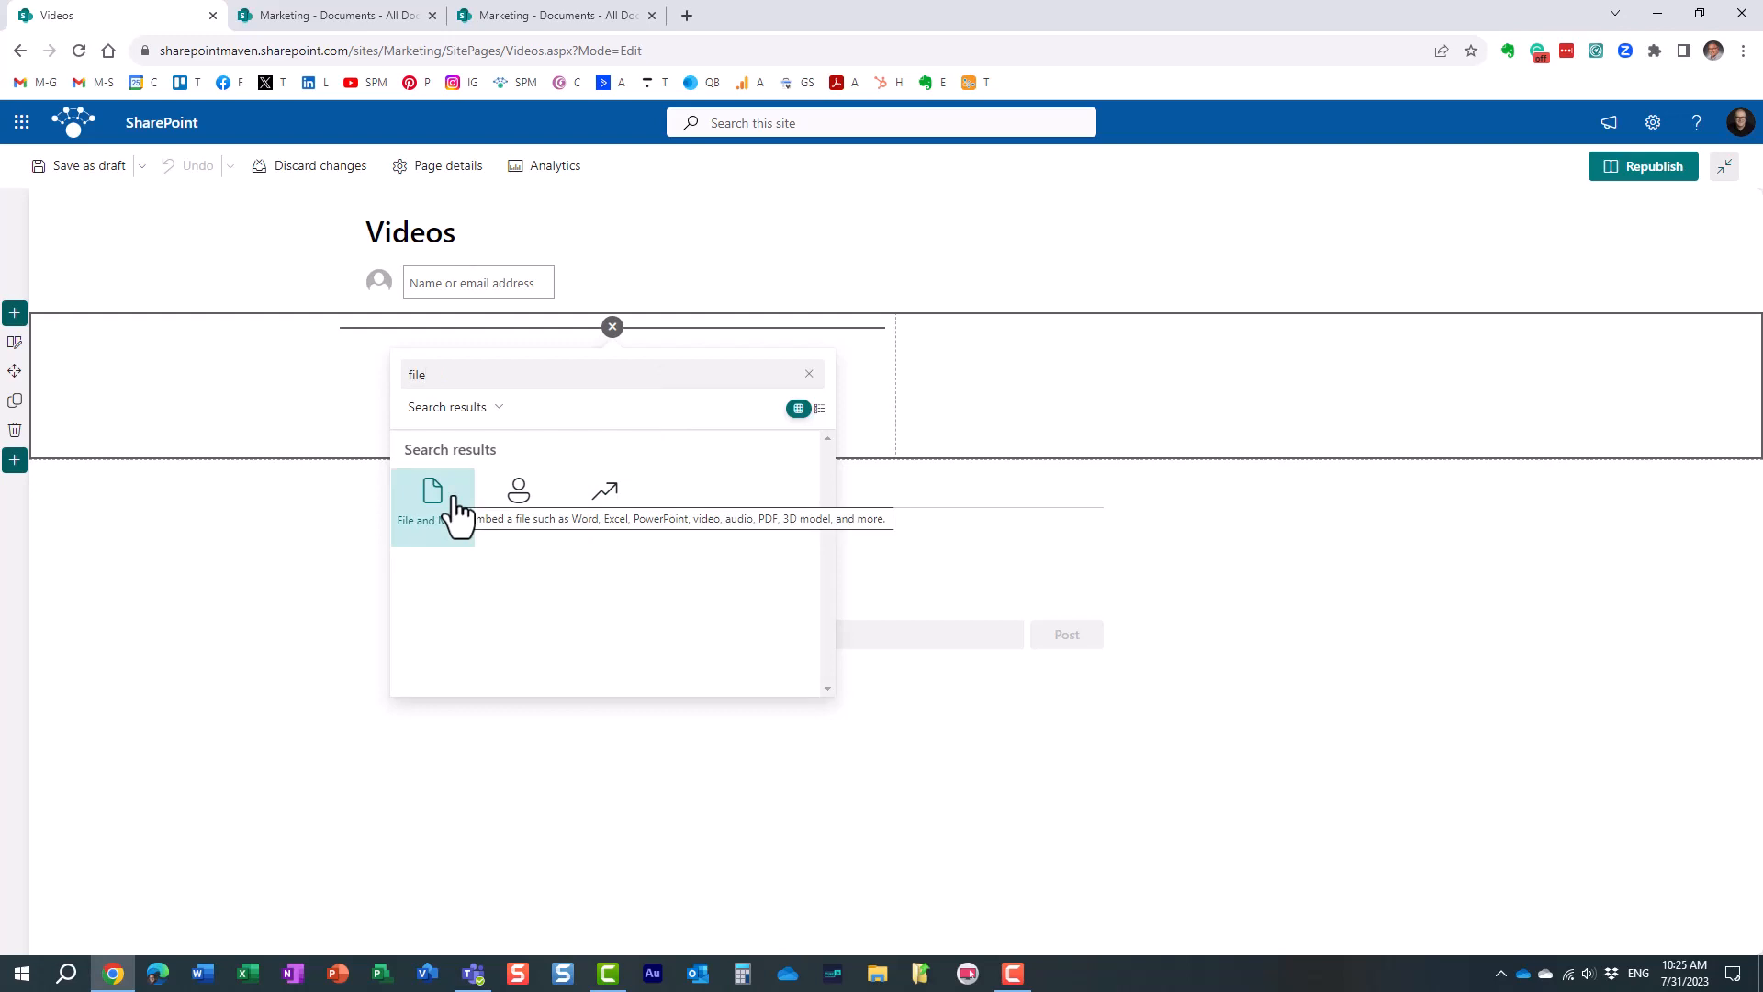
Embed Cat Video.mp4 from the site's Documents library using the File and Media part
click(431, 500)
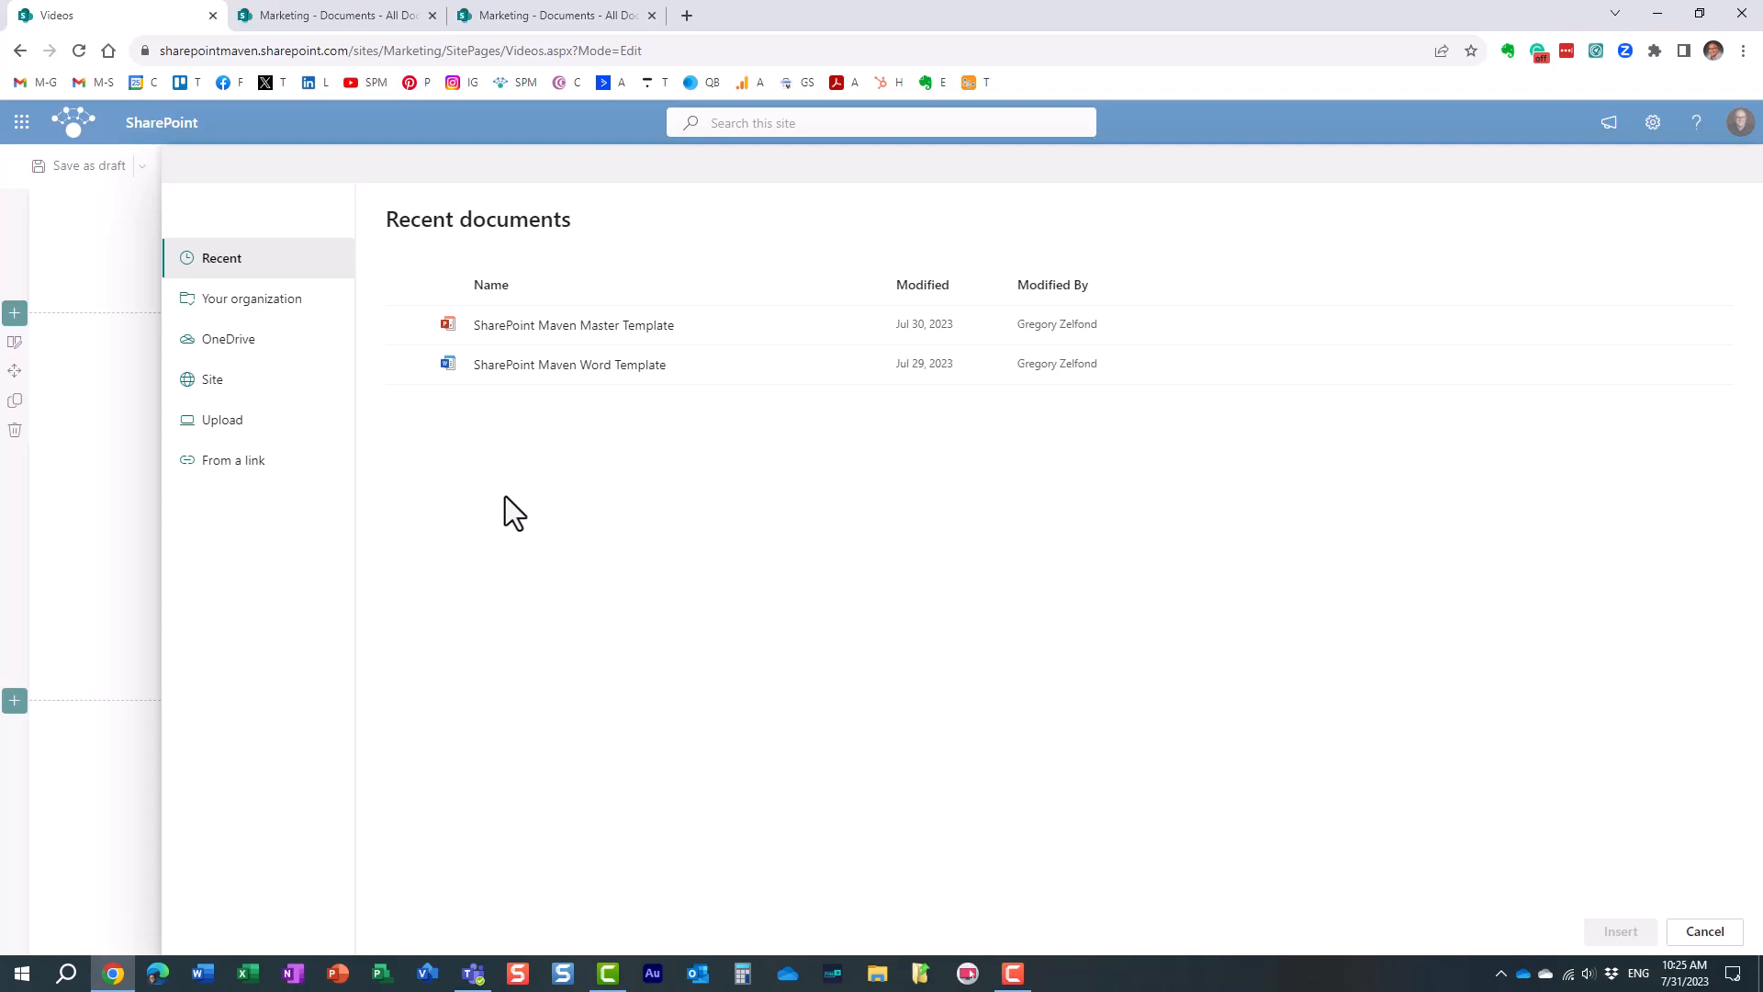
mouse_move(213, 379)
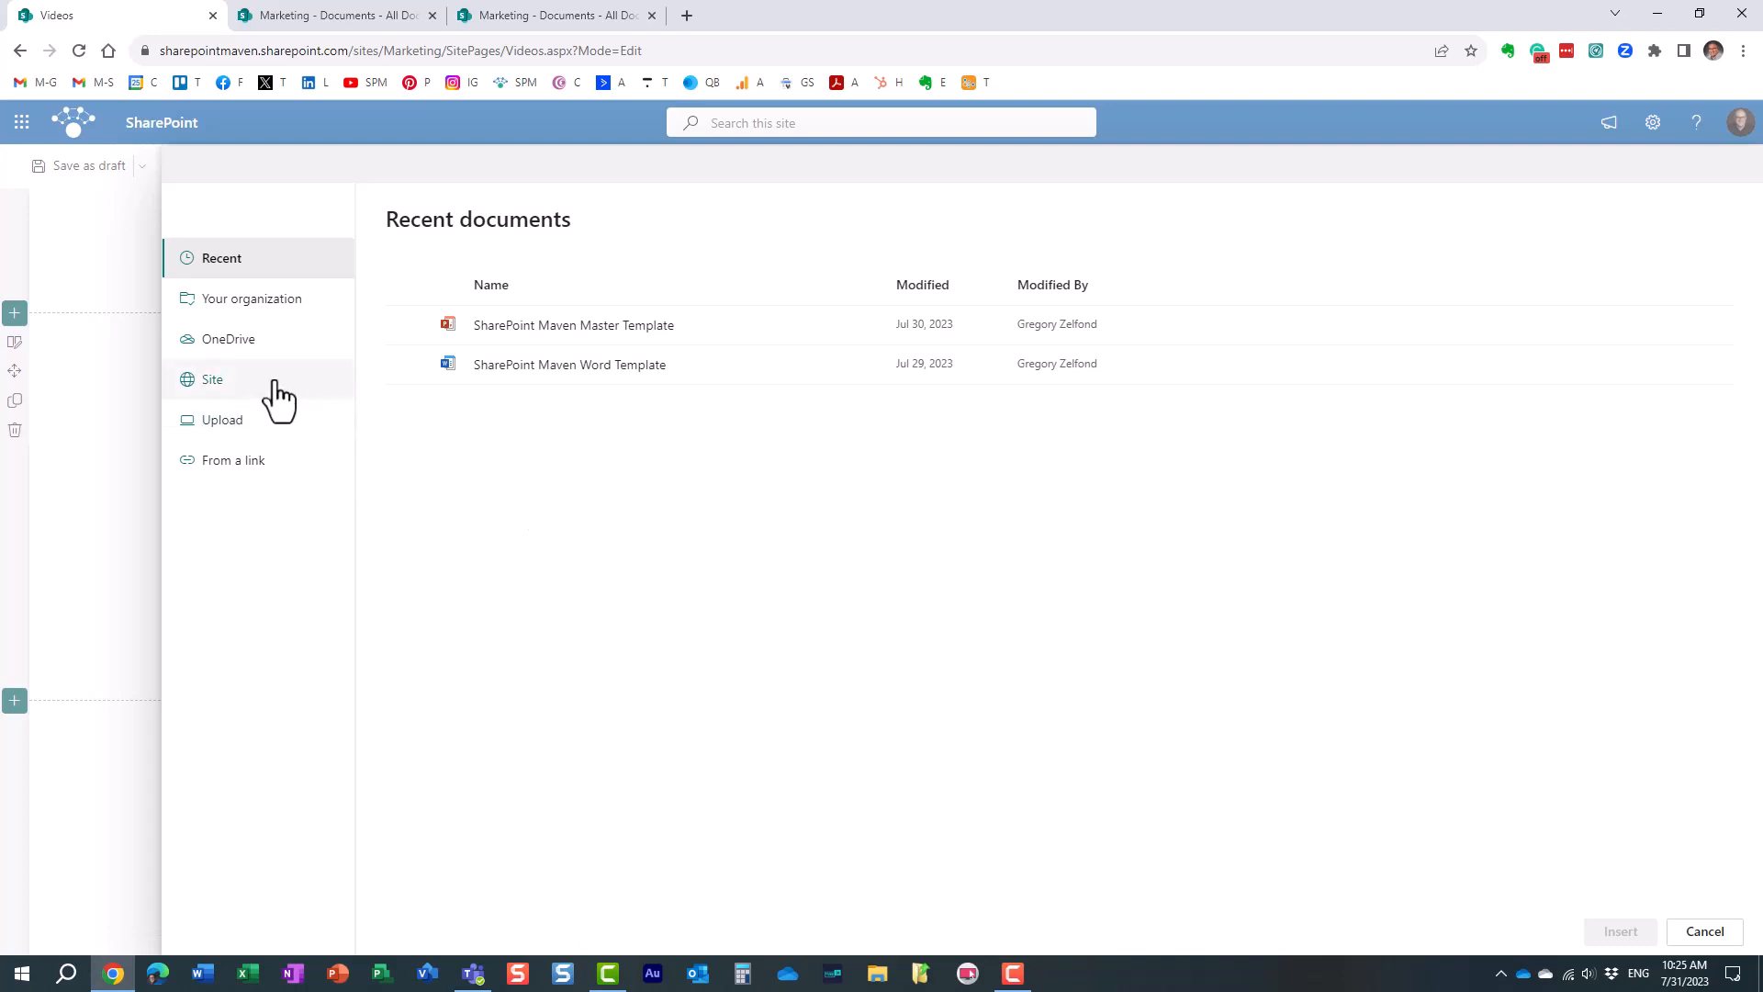
click(213, 378)
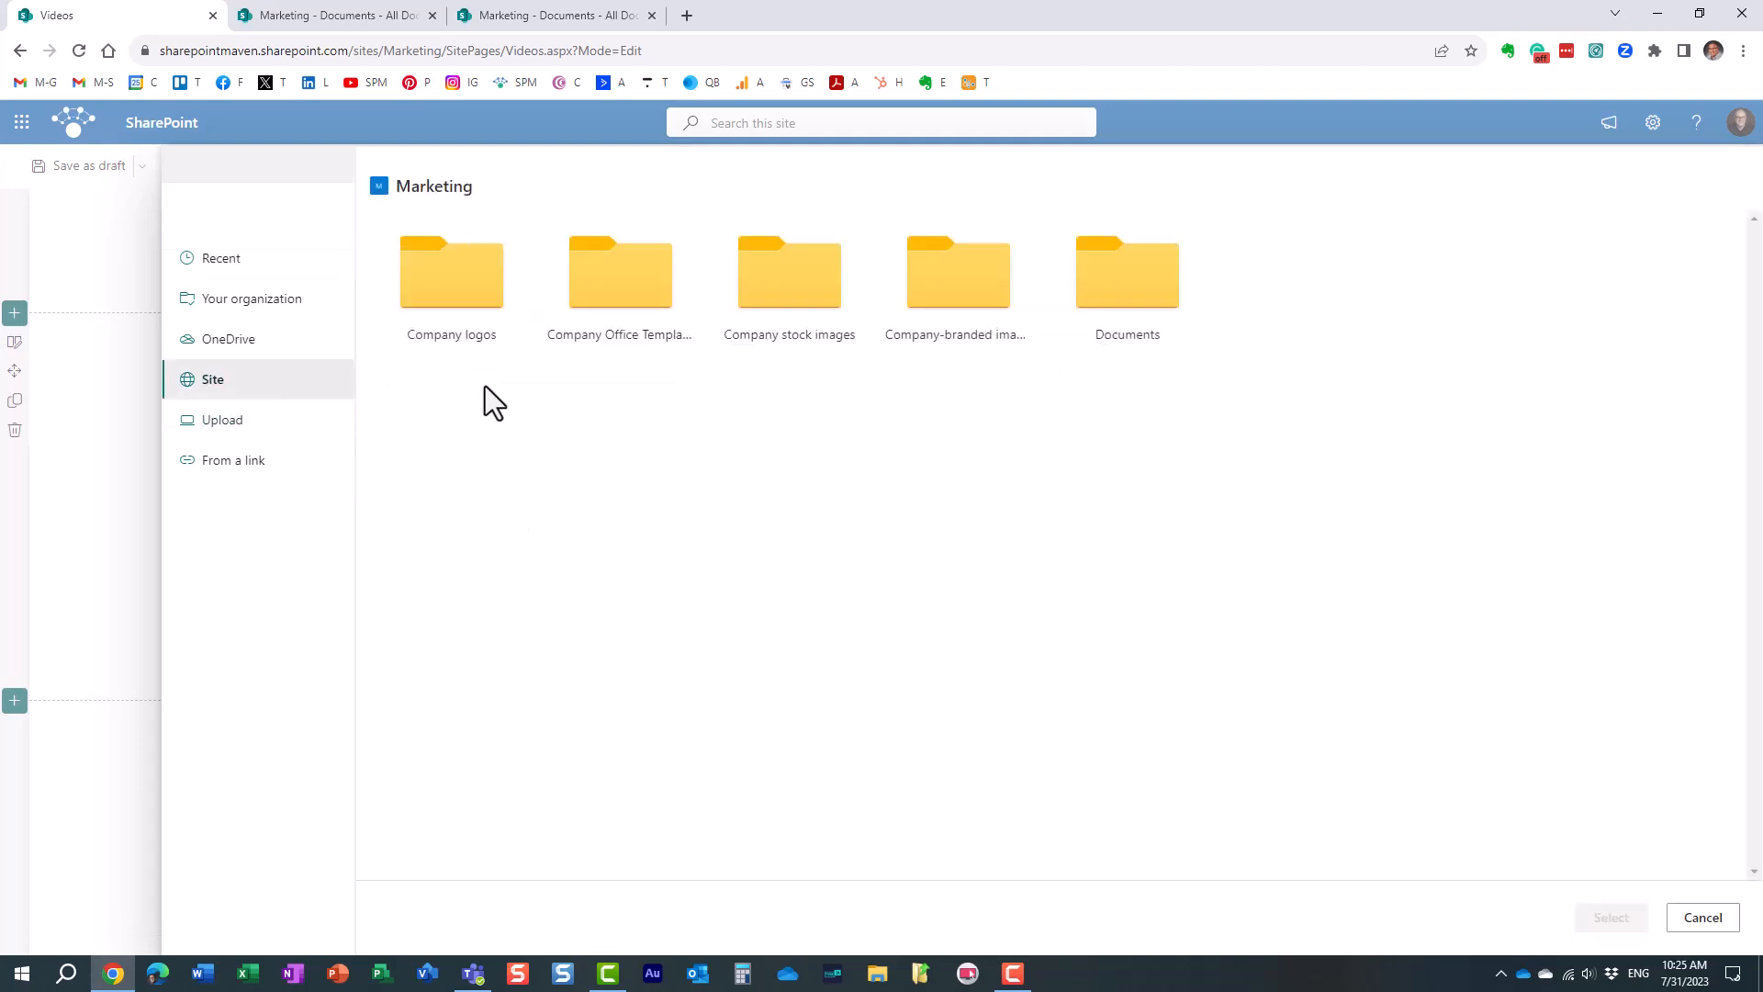
click(1126, 274)
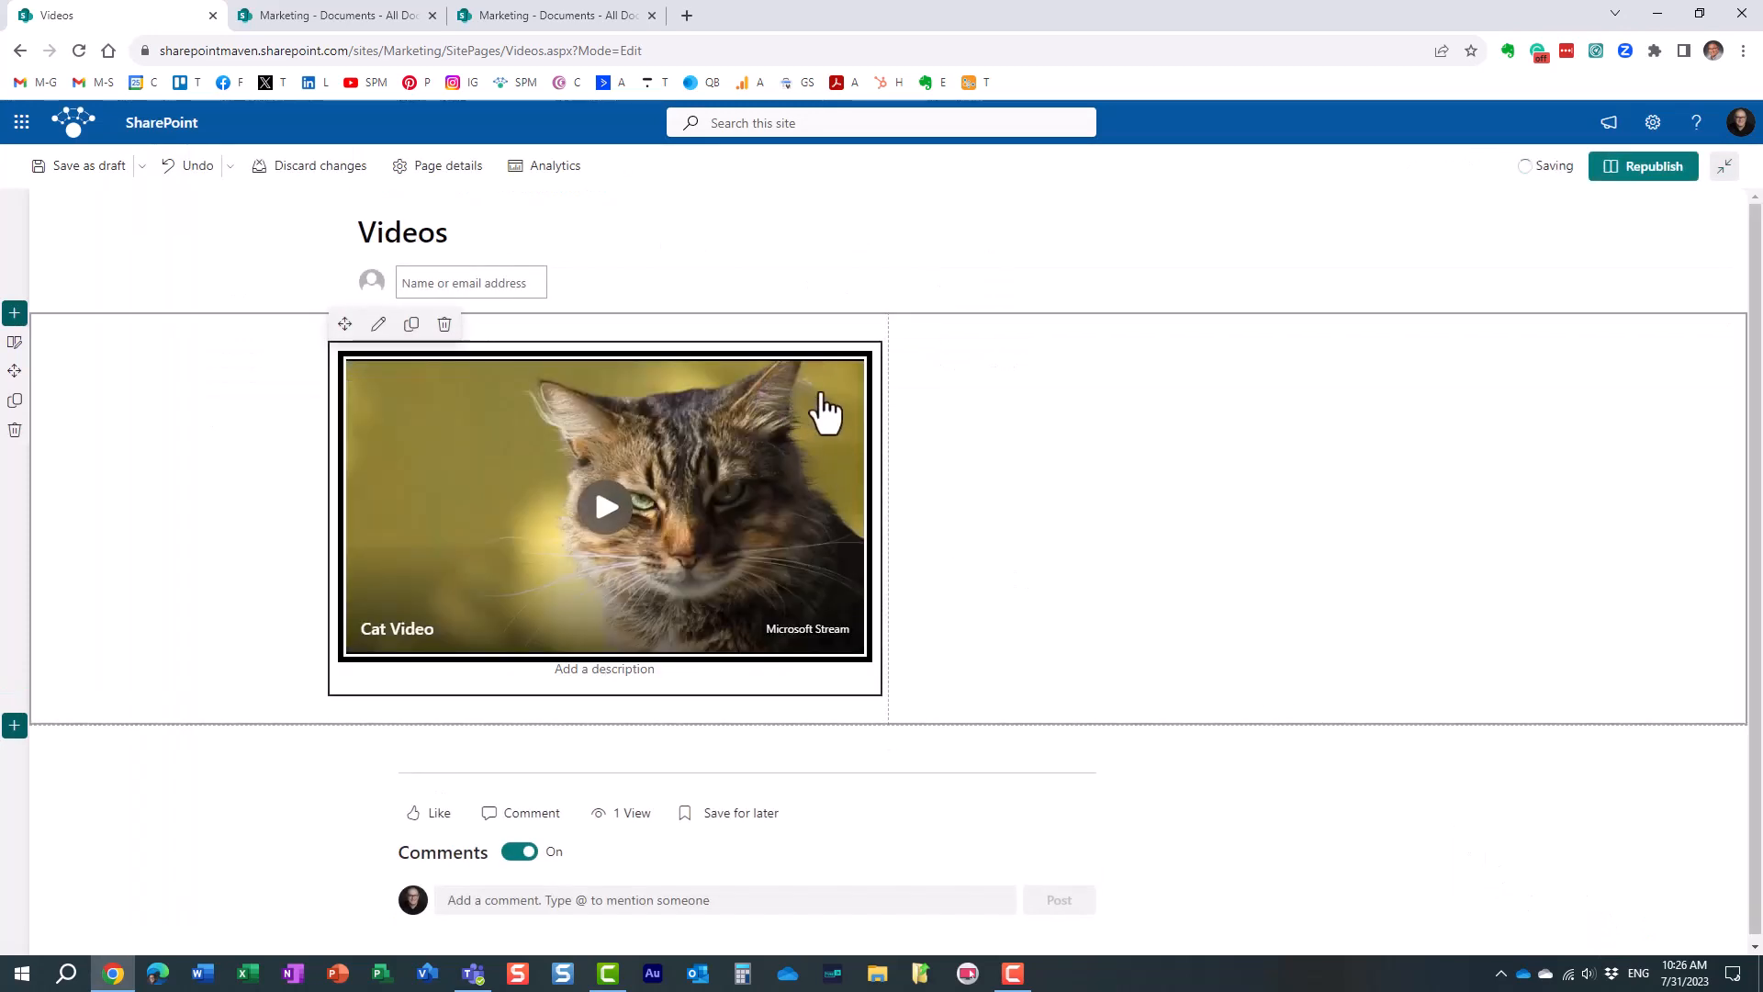
Review the Cat Video's playback settings, close the panes and republish the page
click(378, 324)
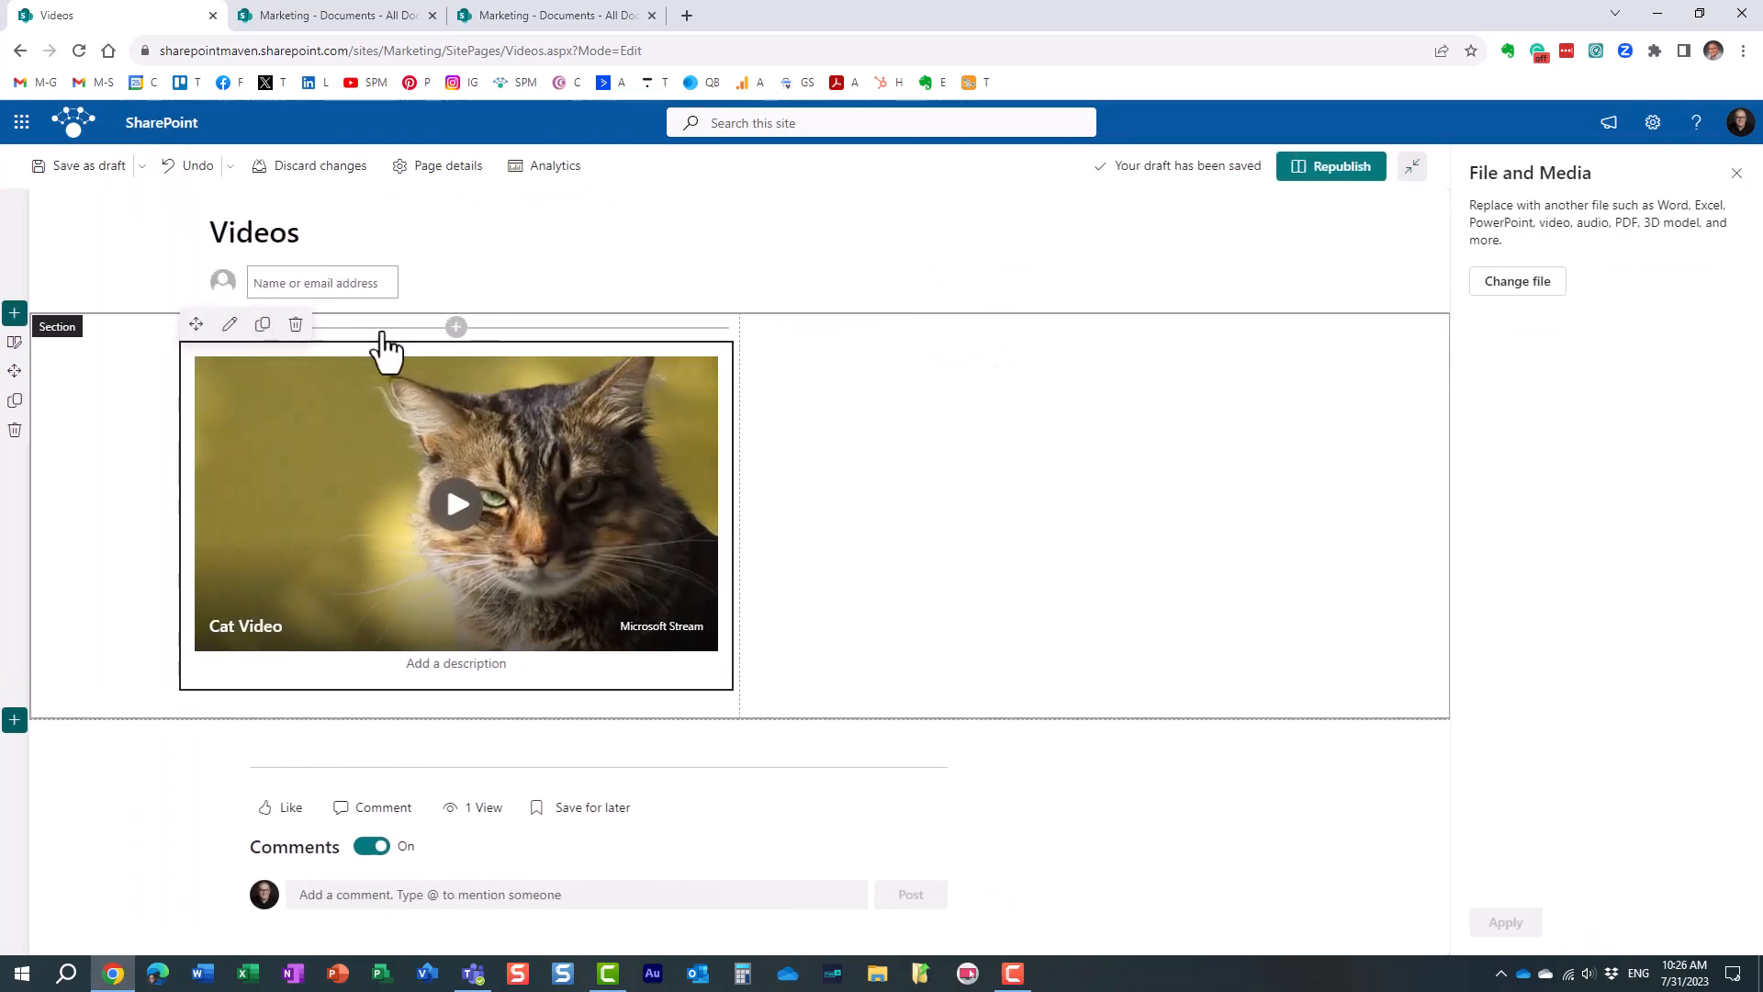
click(455, 503)
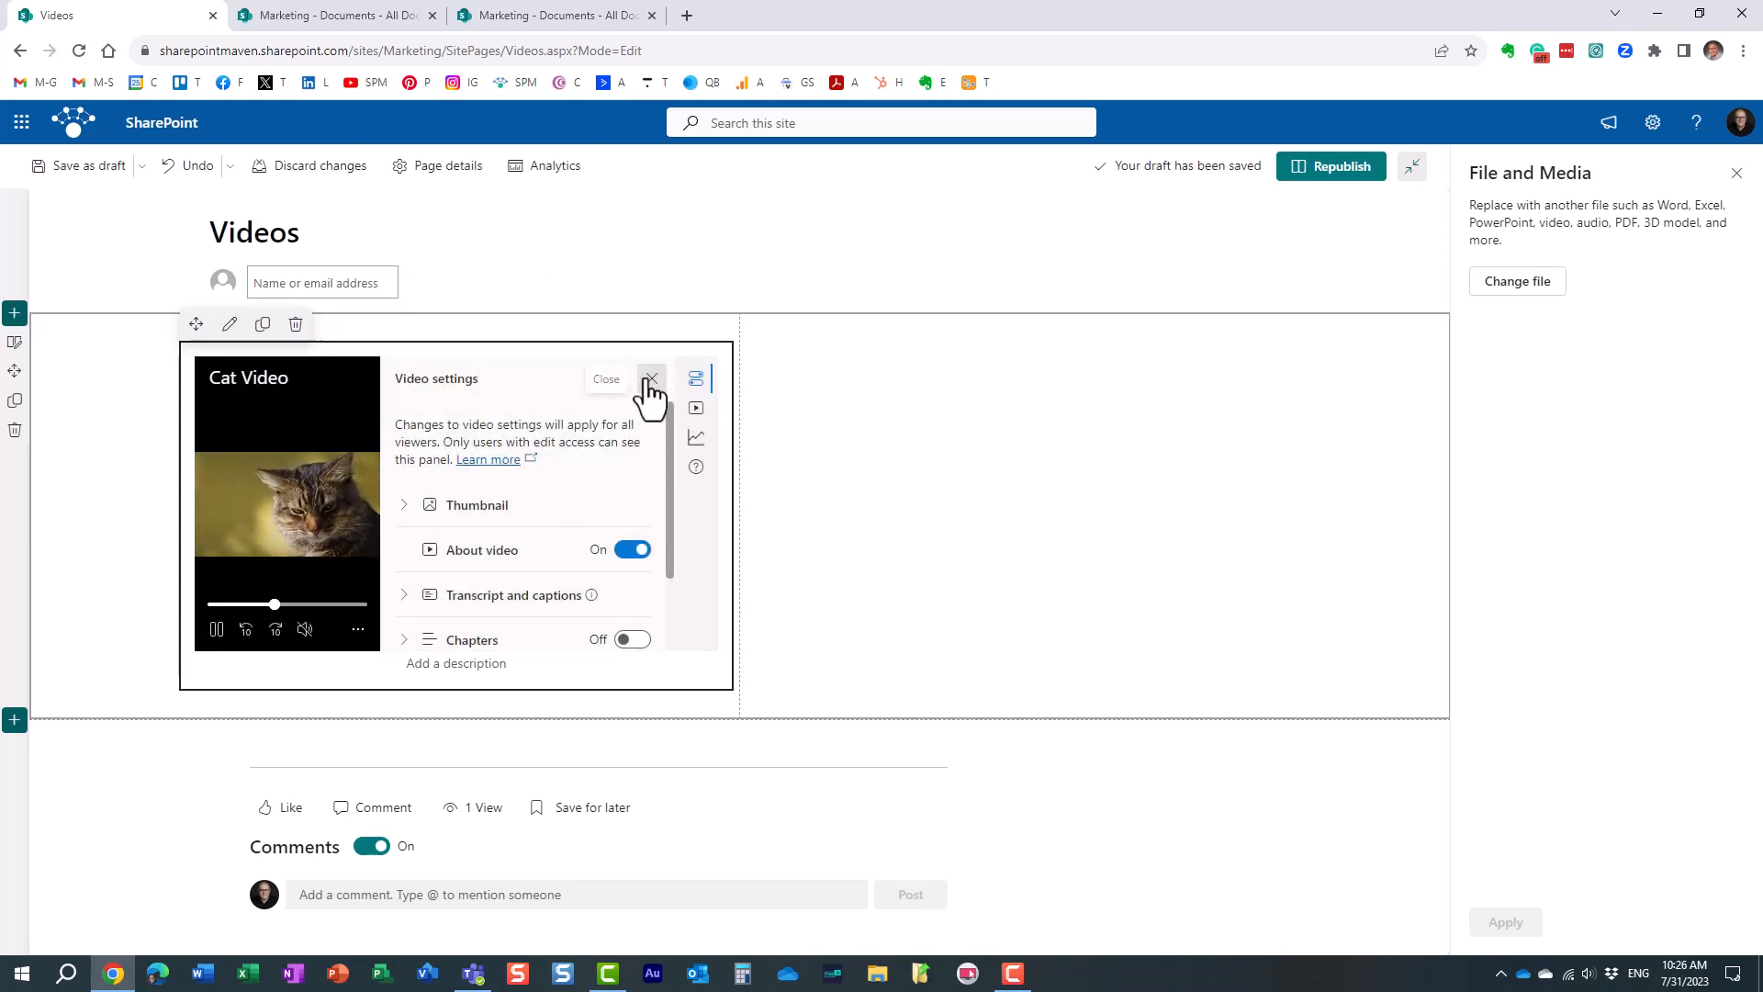
click(651, 378)
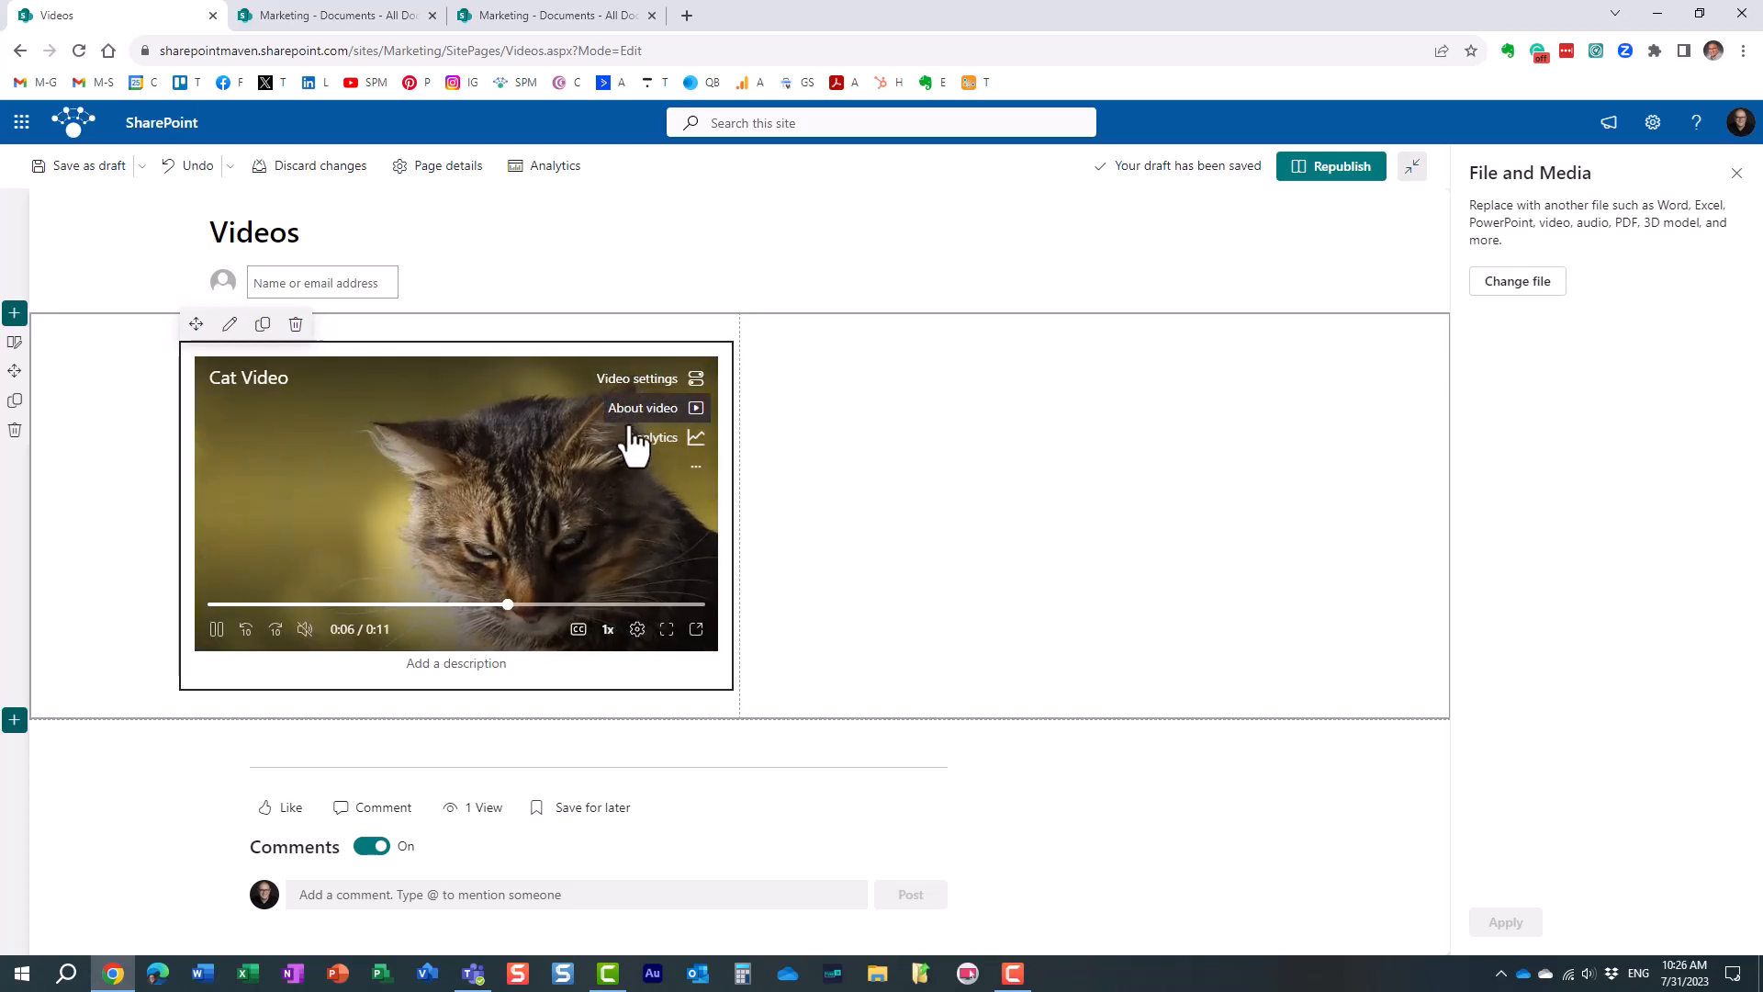
click(1736, 173)
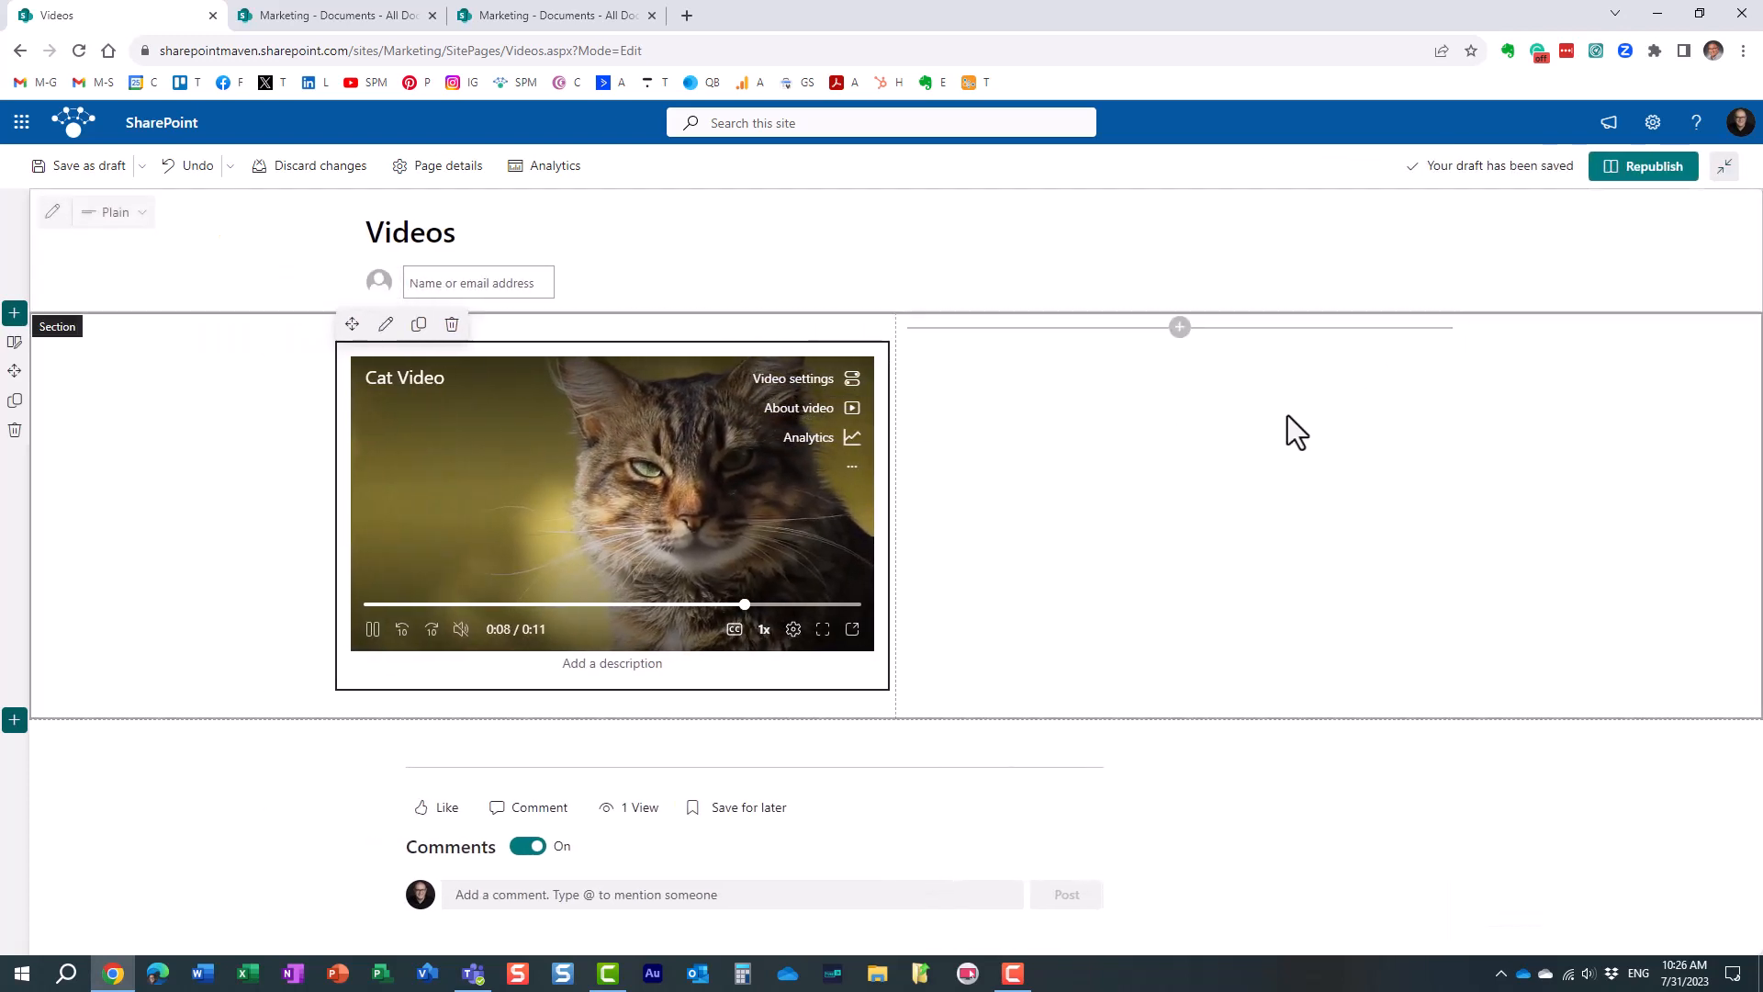
click(1642, 166)
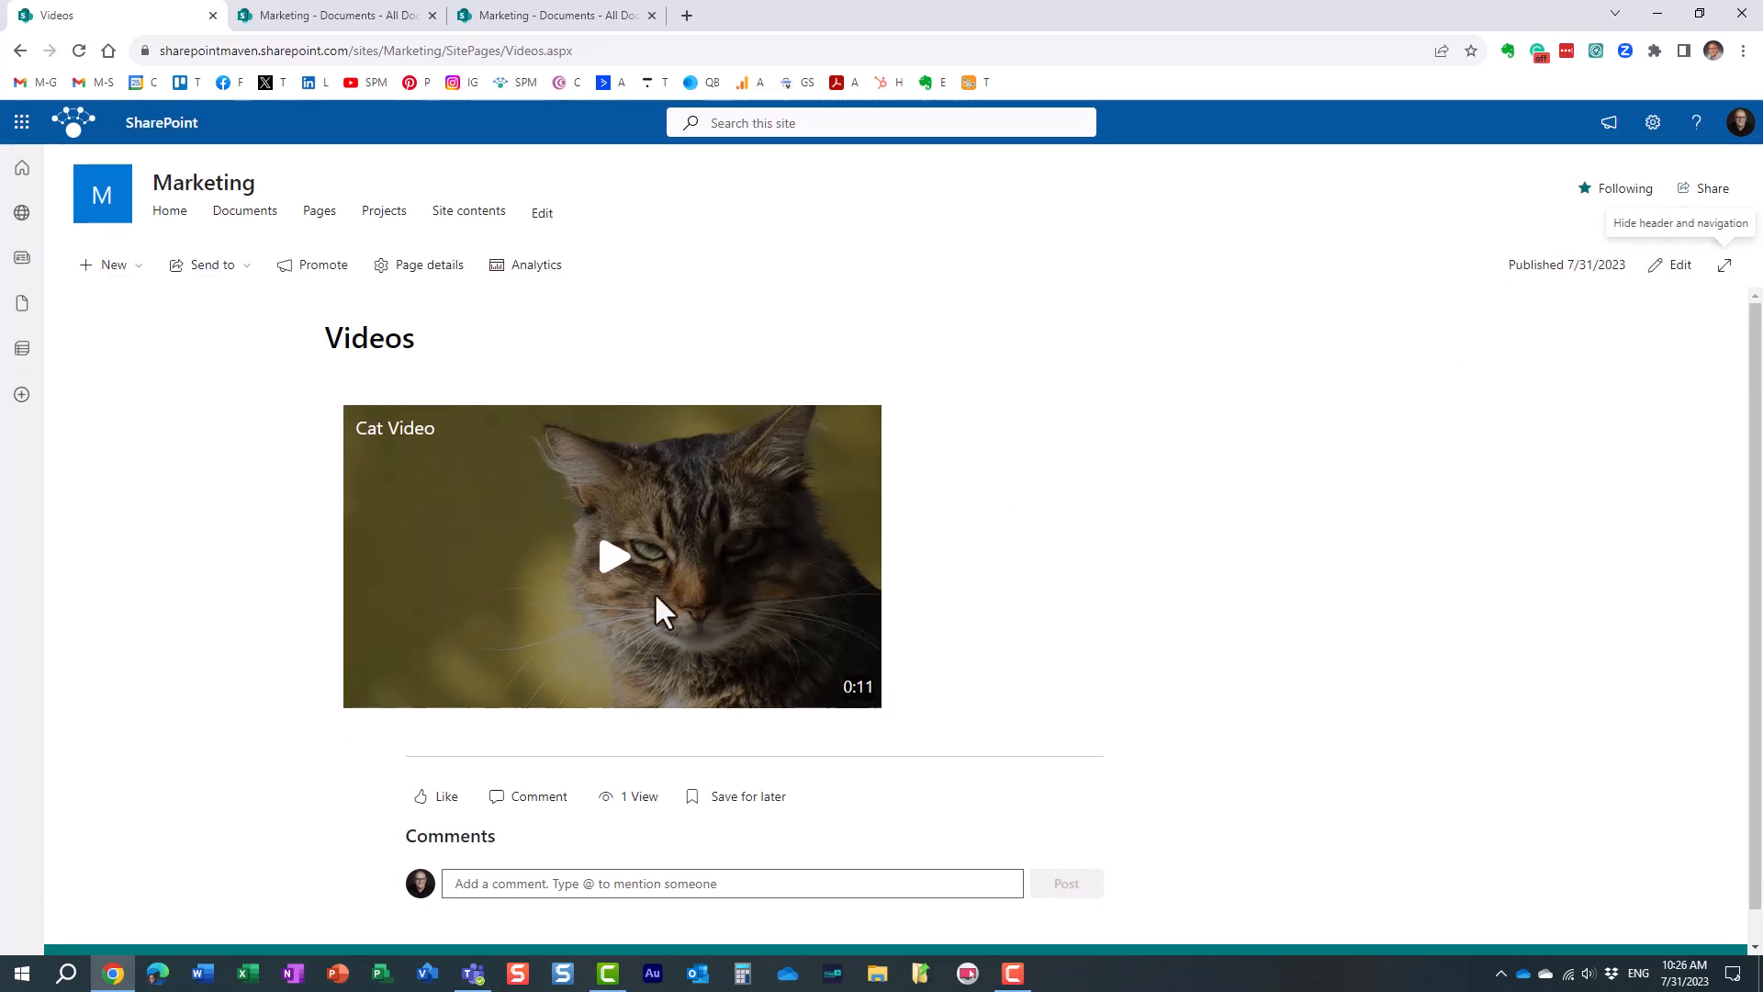
mouse_move(753, 573)
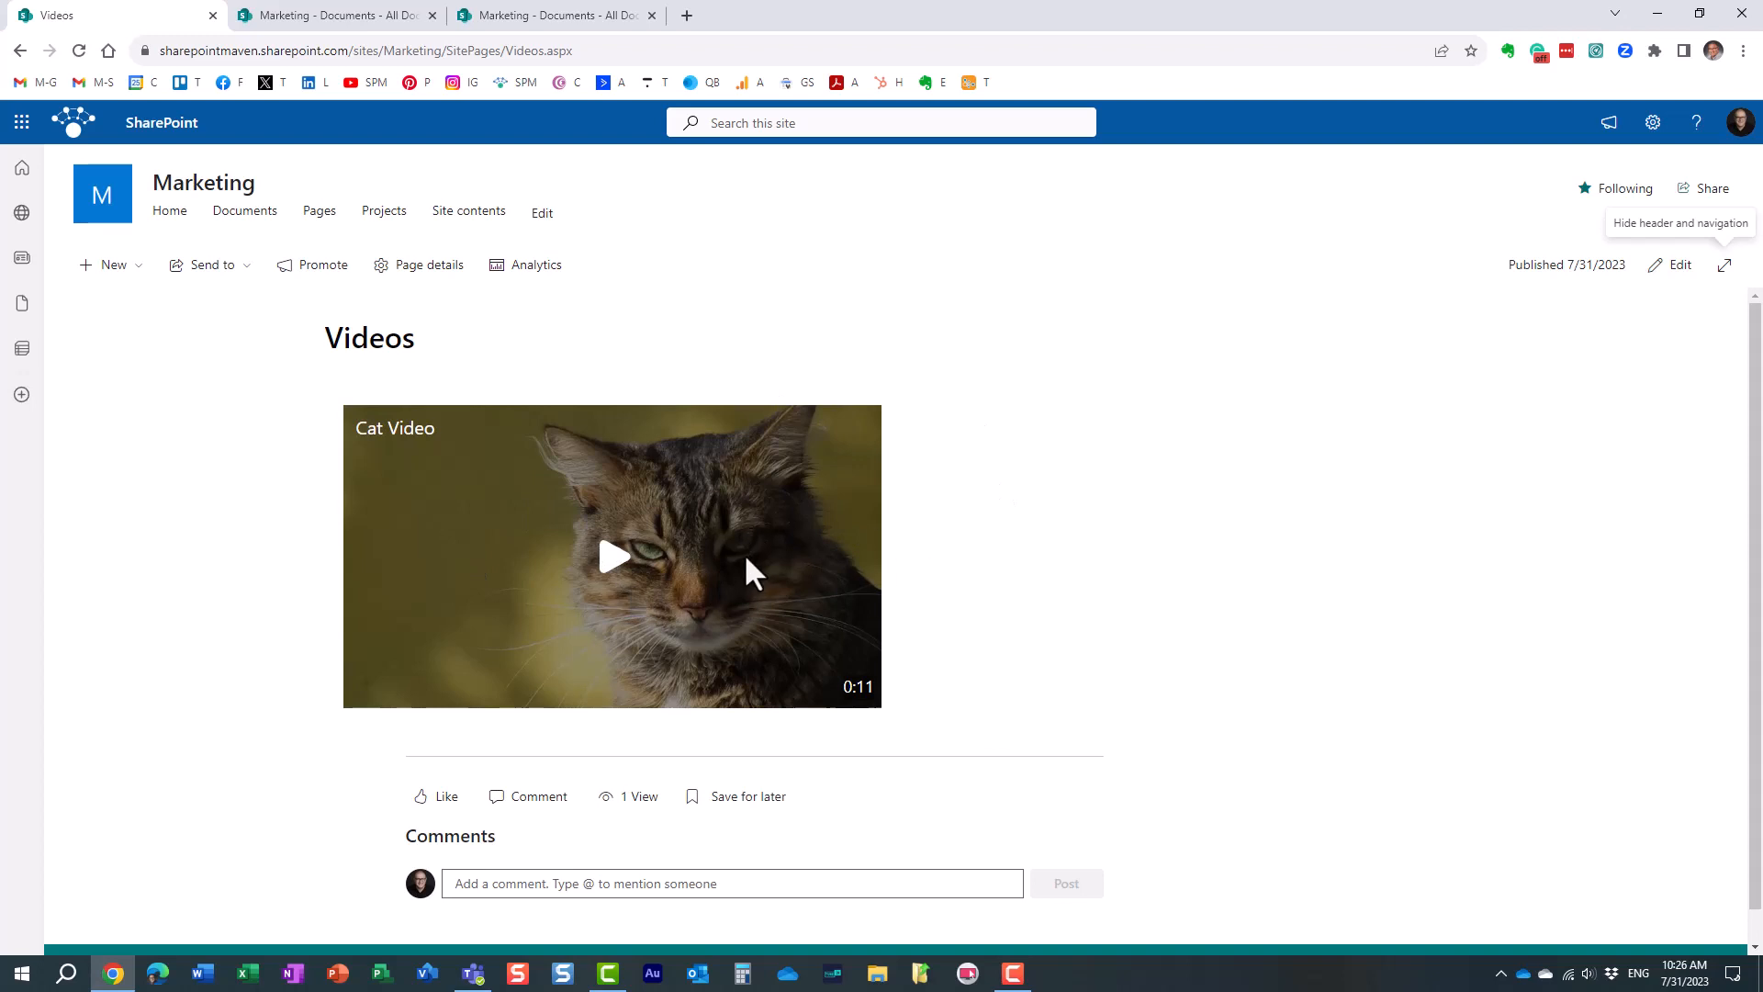
mouse_move(1063, 529)
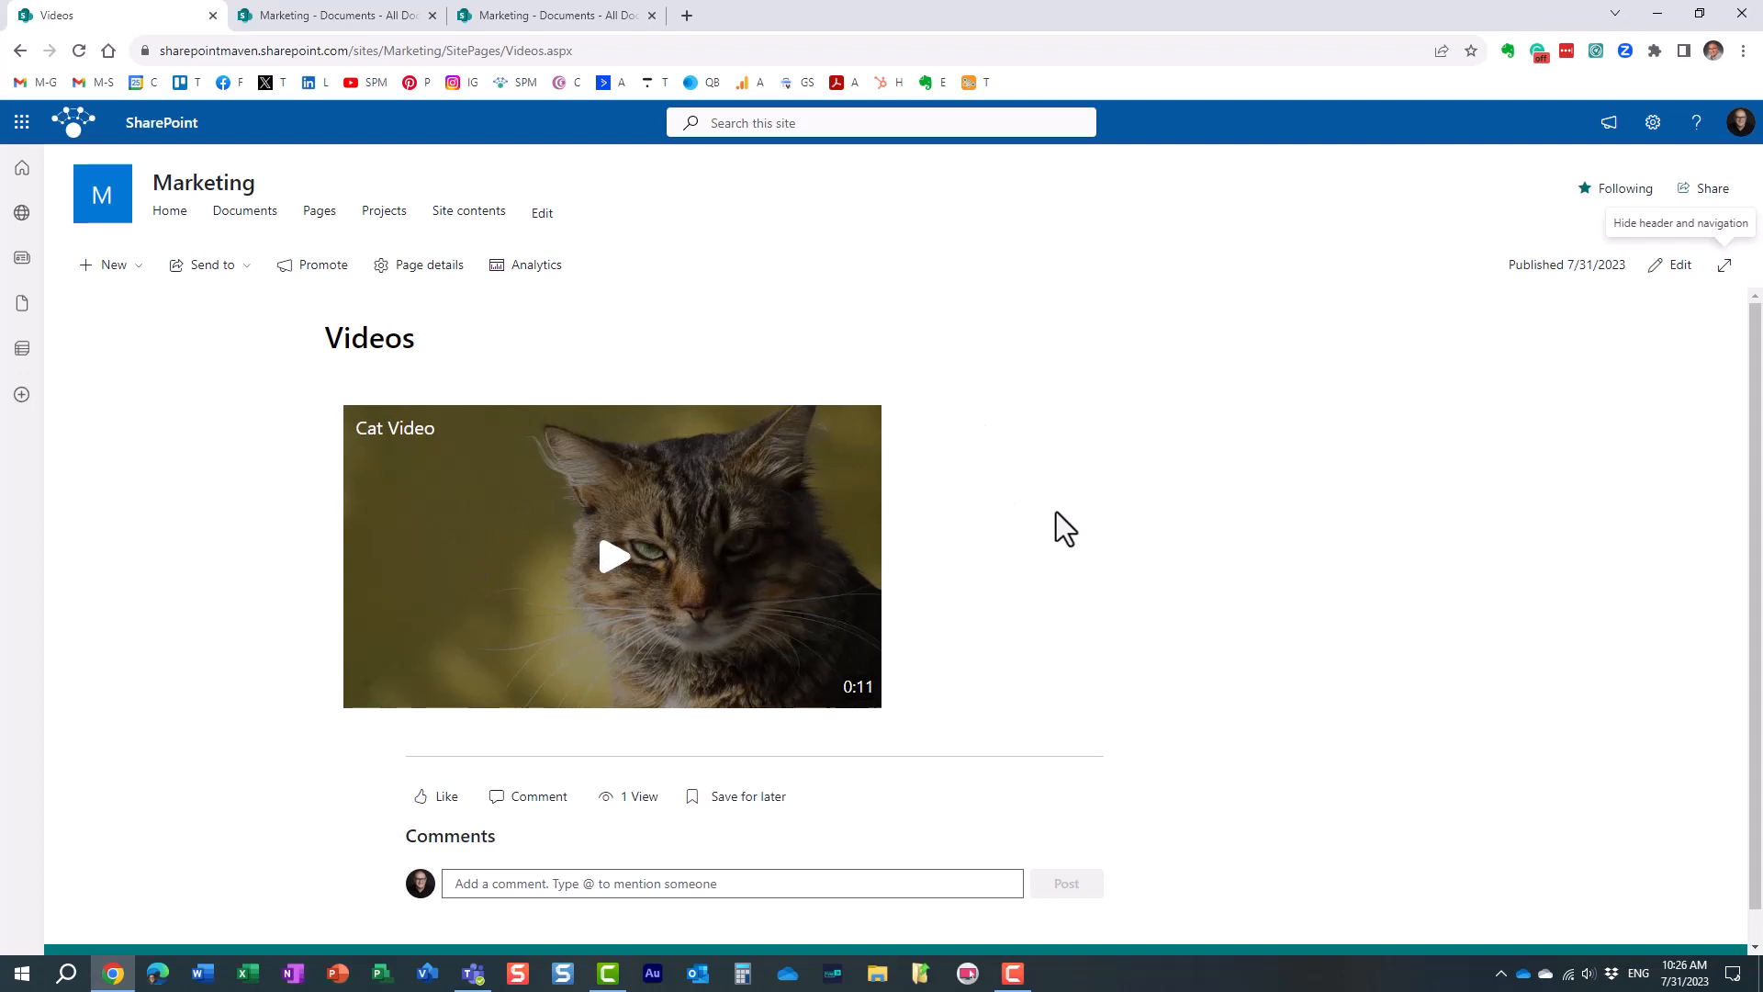
mouse_move(573, 52)
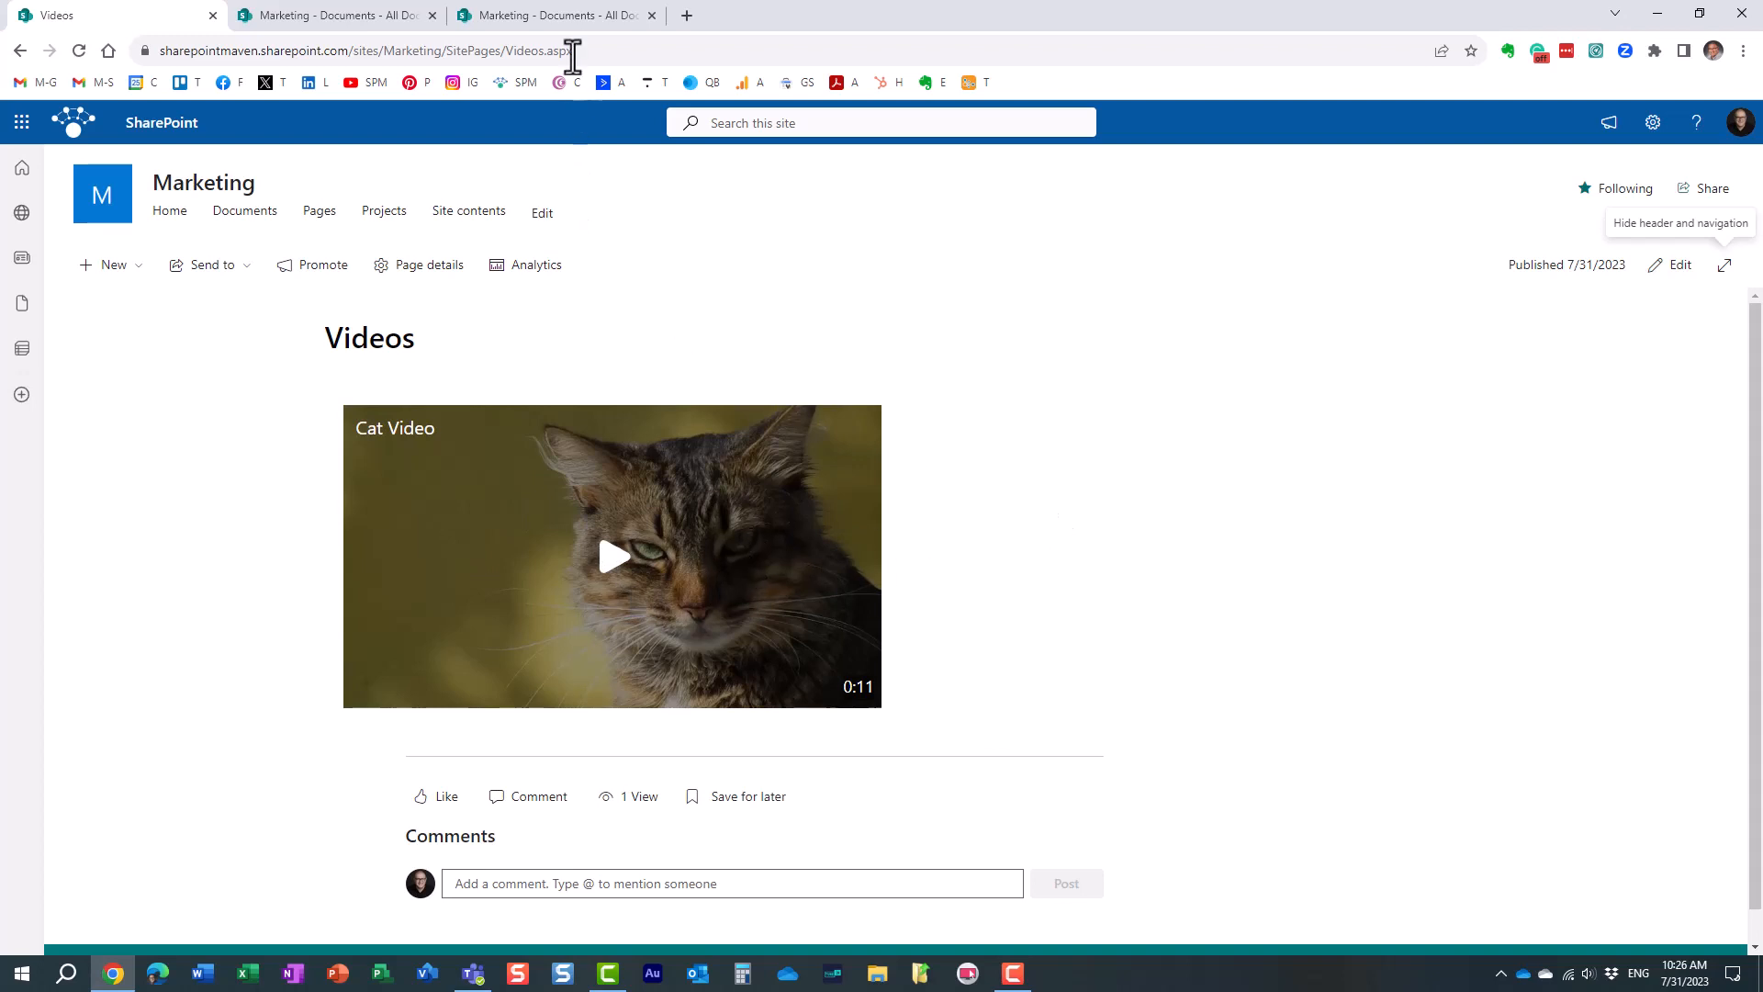
Add a Highlighted content web part to the empty column beside the Cat Video
click(551, 15)
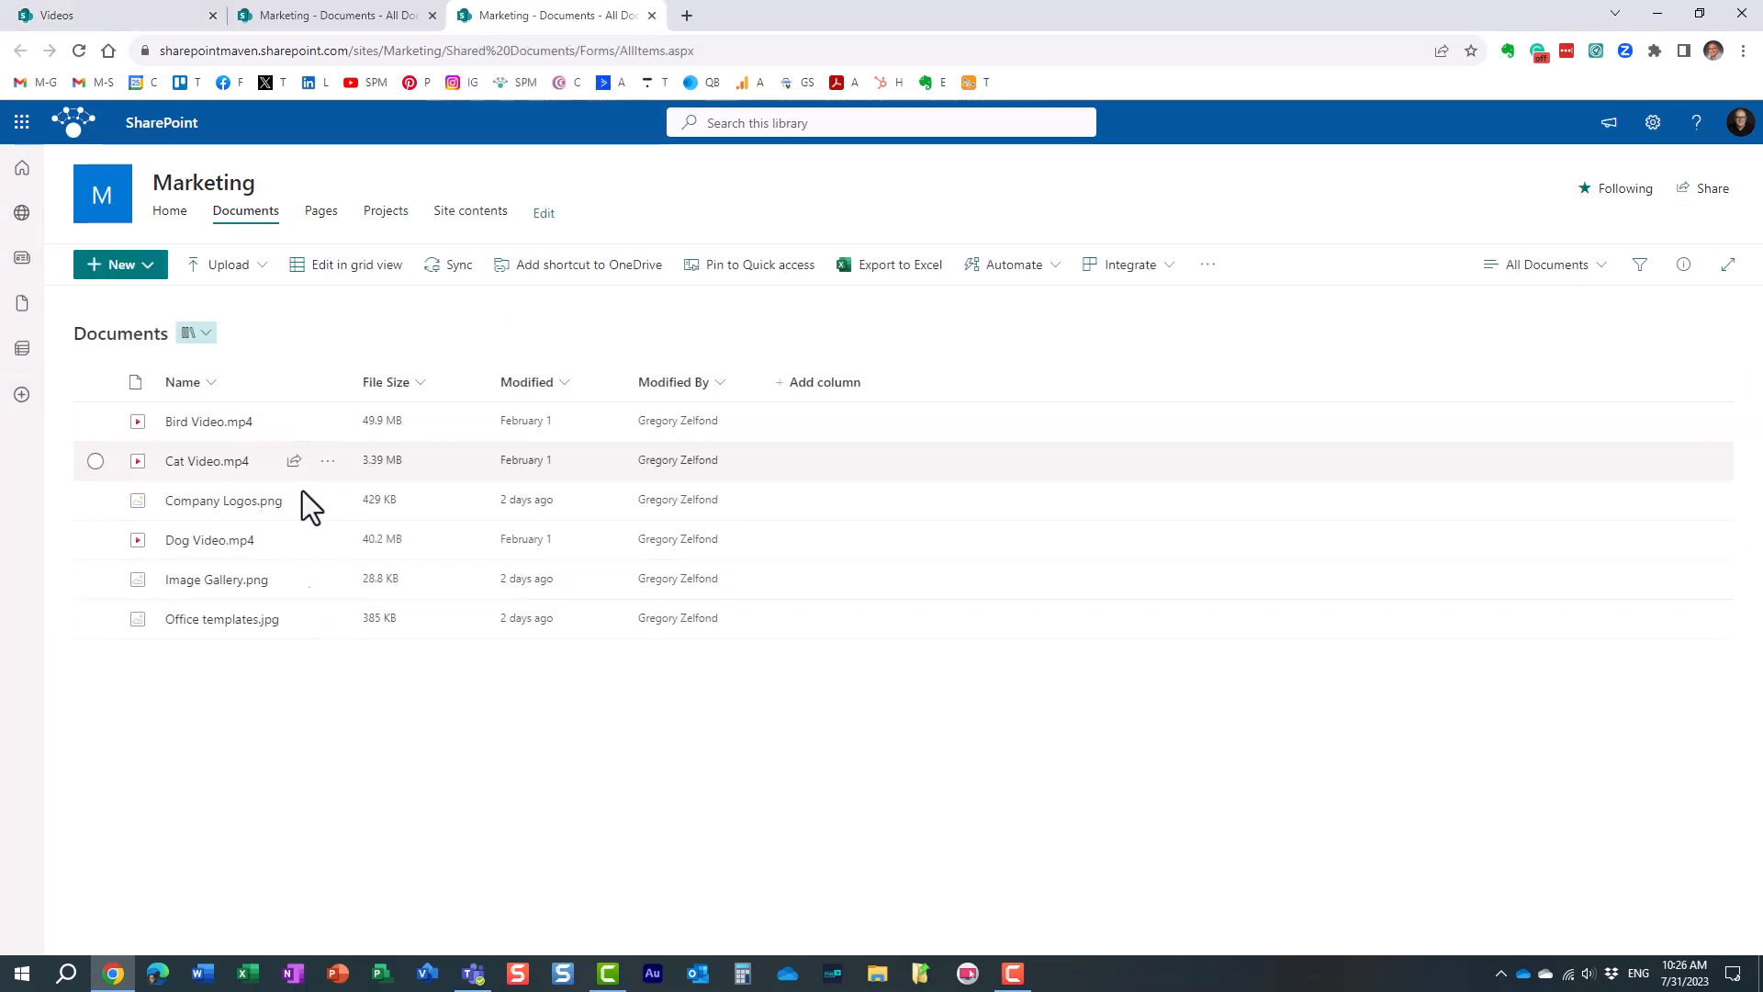
mouse_move(158, 33)
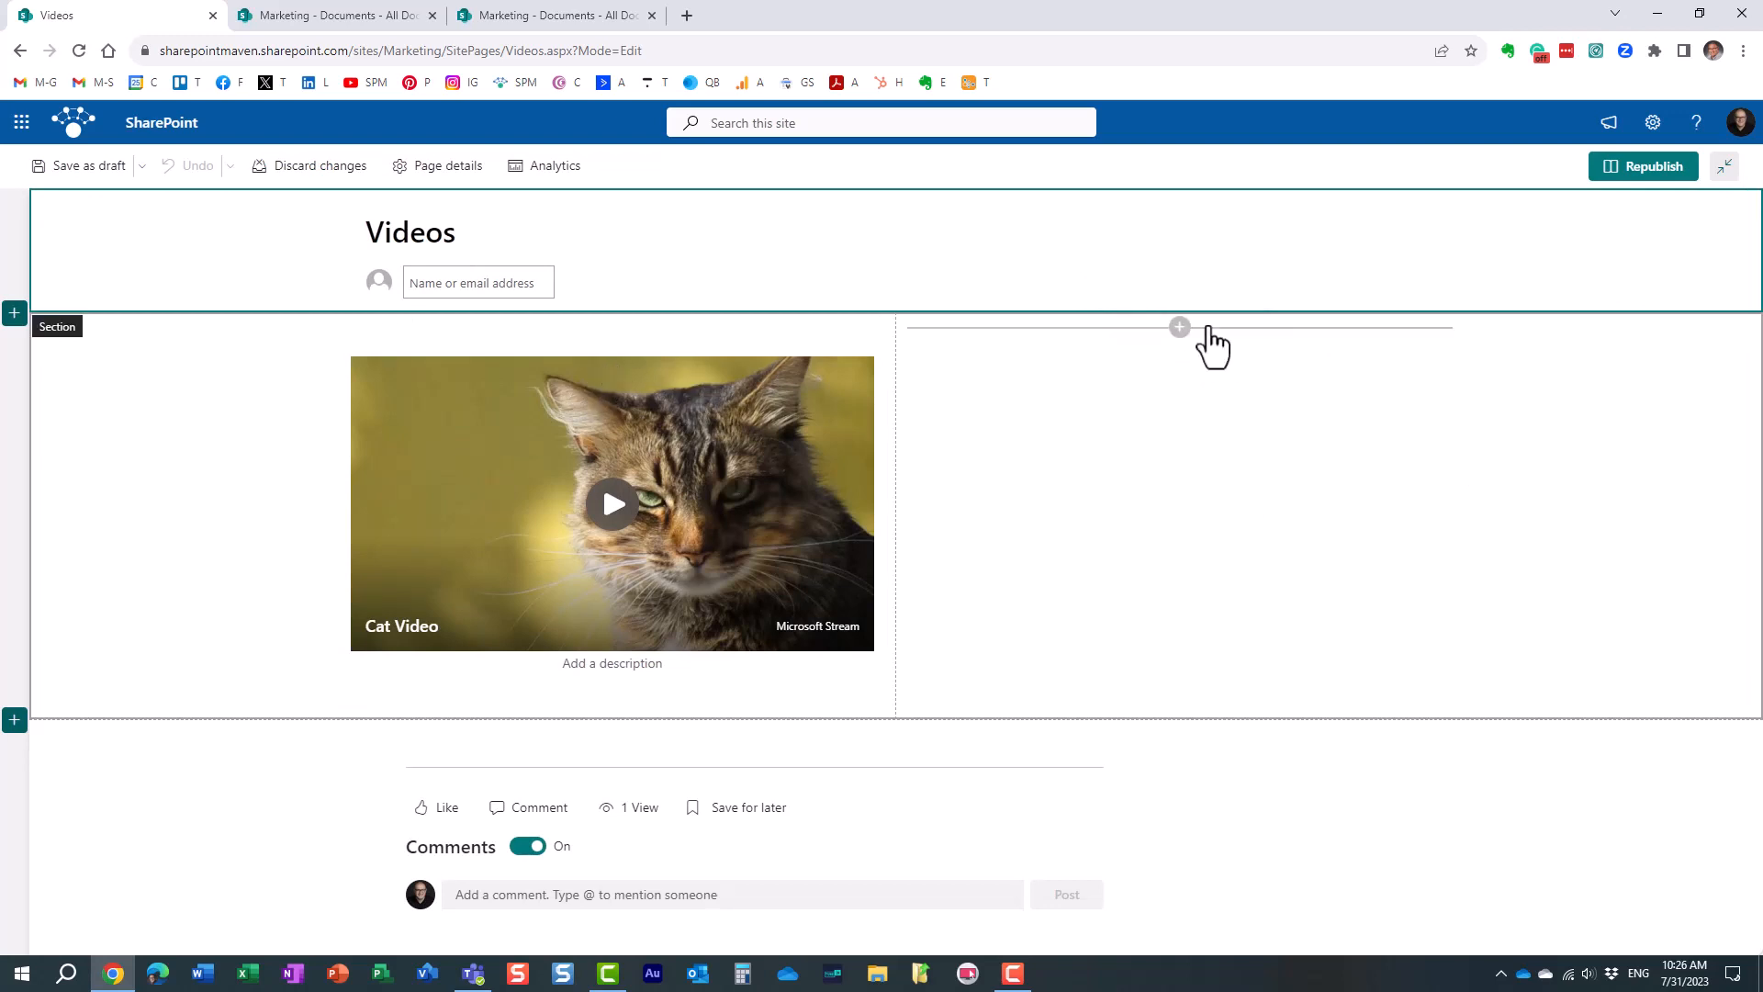
click(1179, 327)
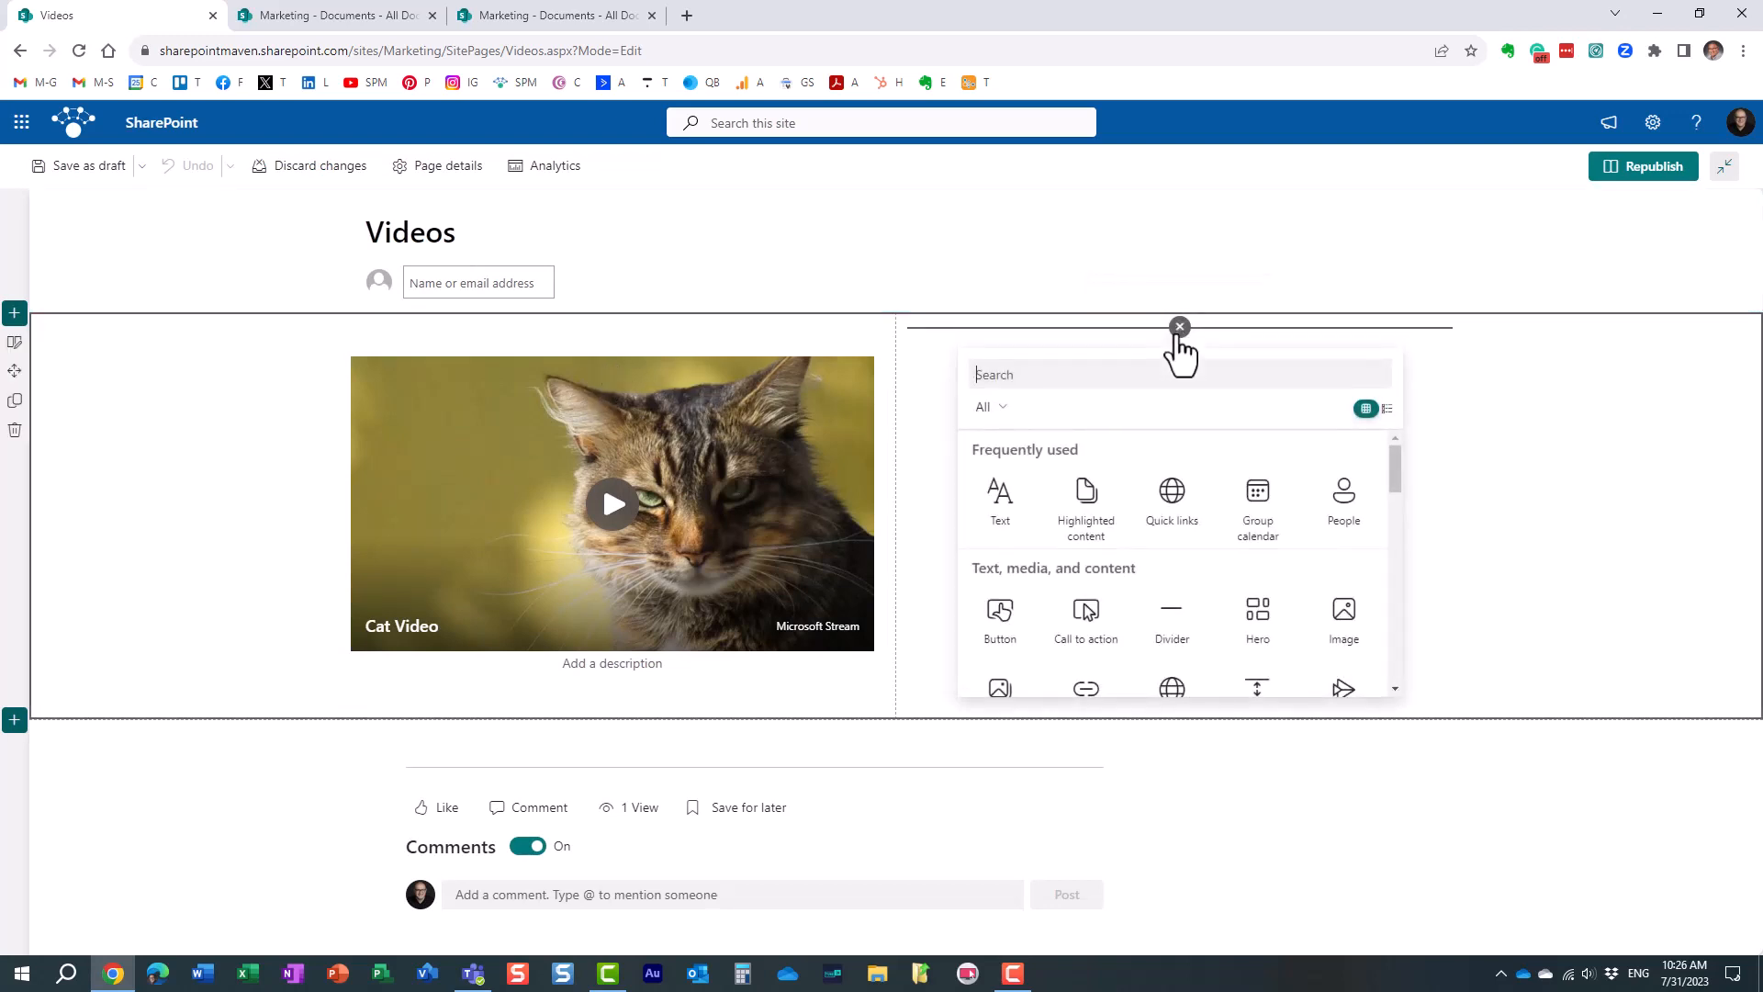
text(high)
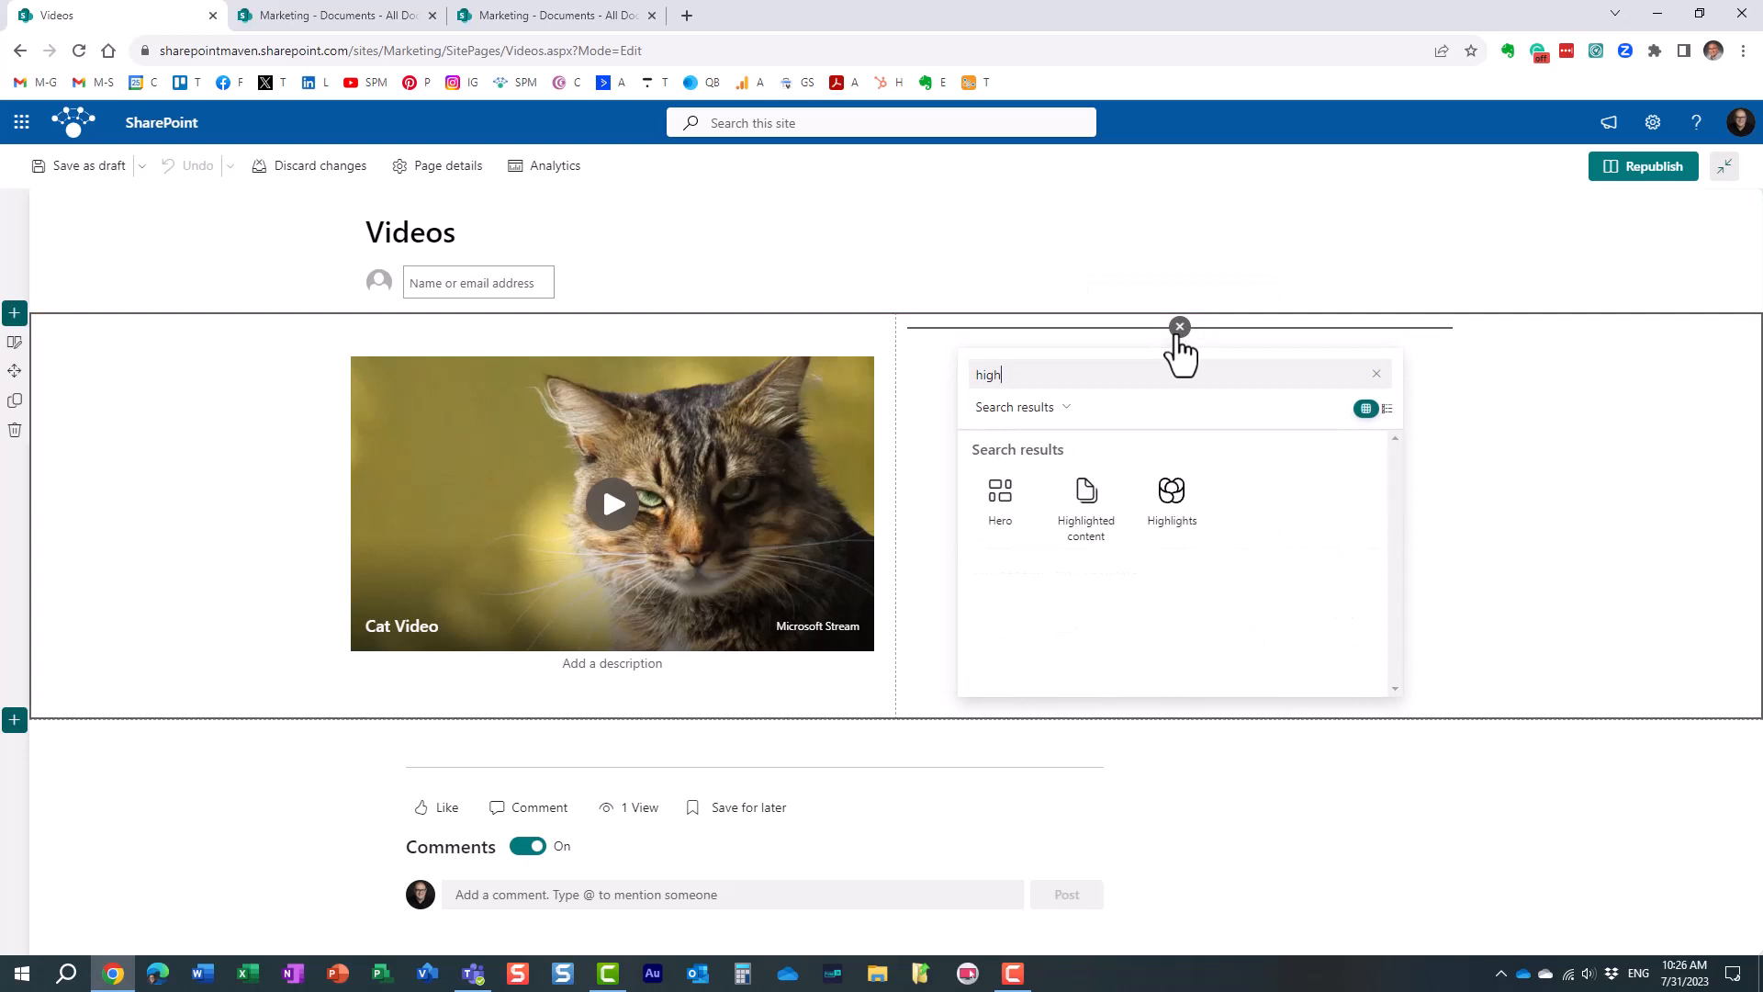
click(1083, 503)
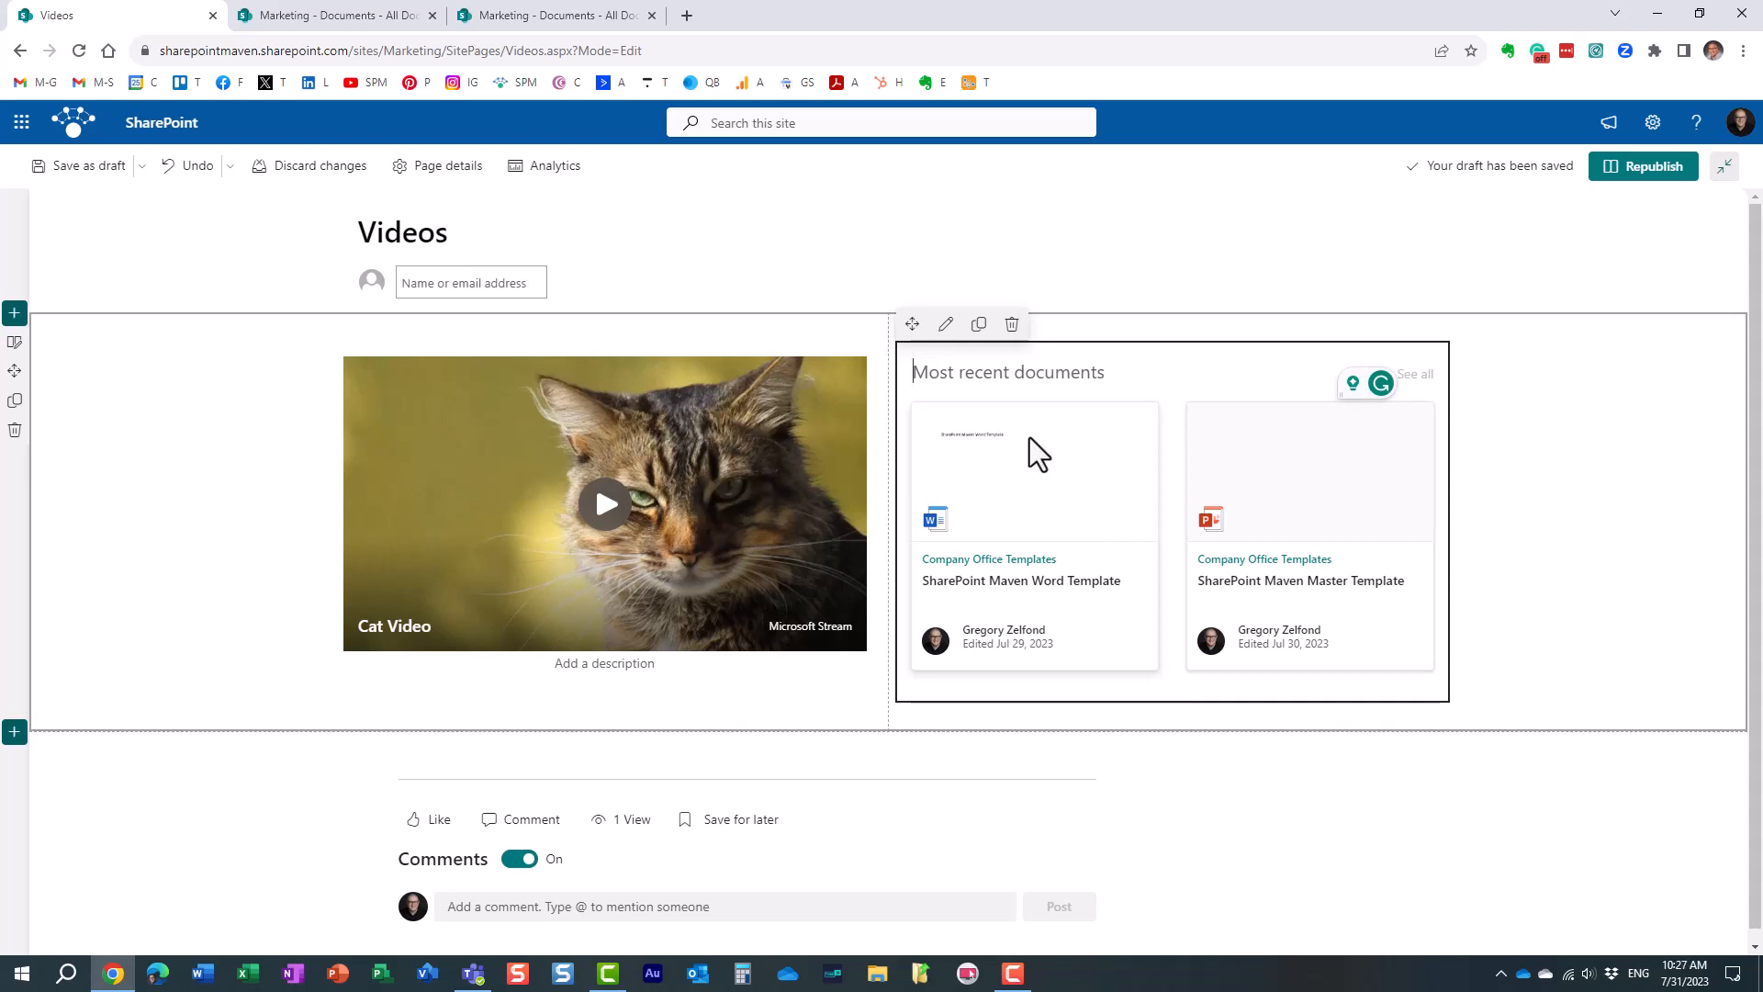
mouse_move(1144, 514)
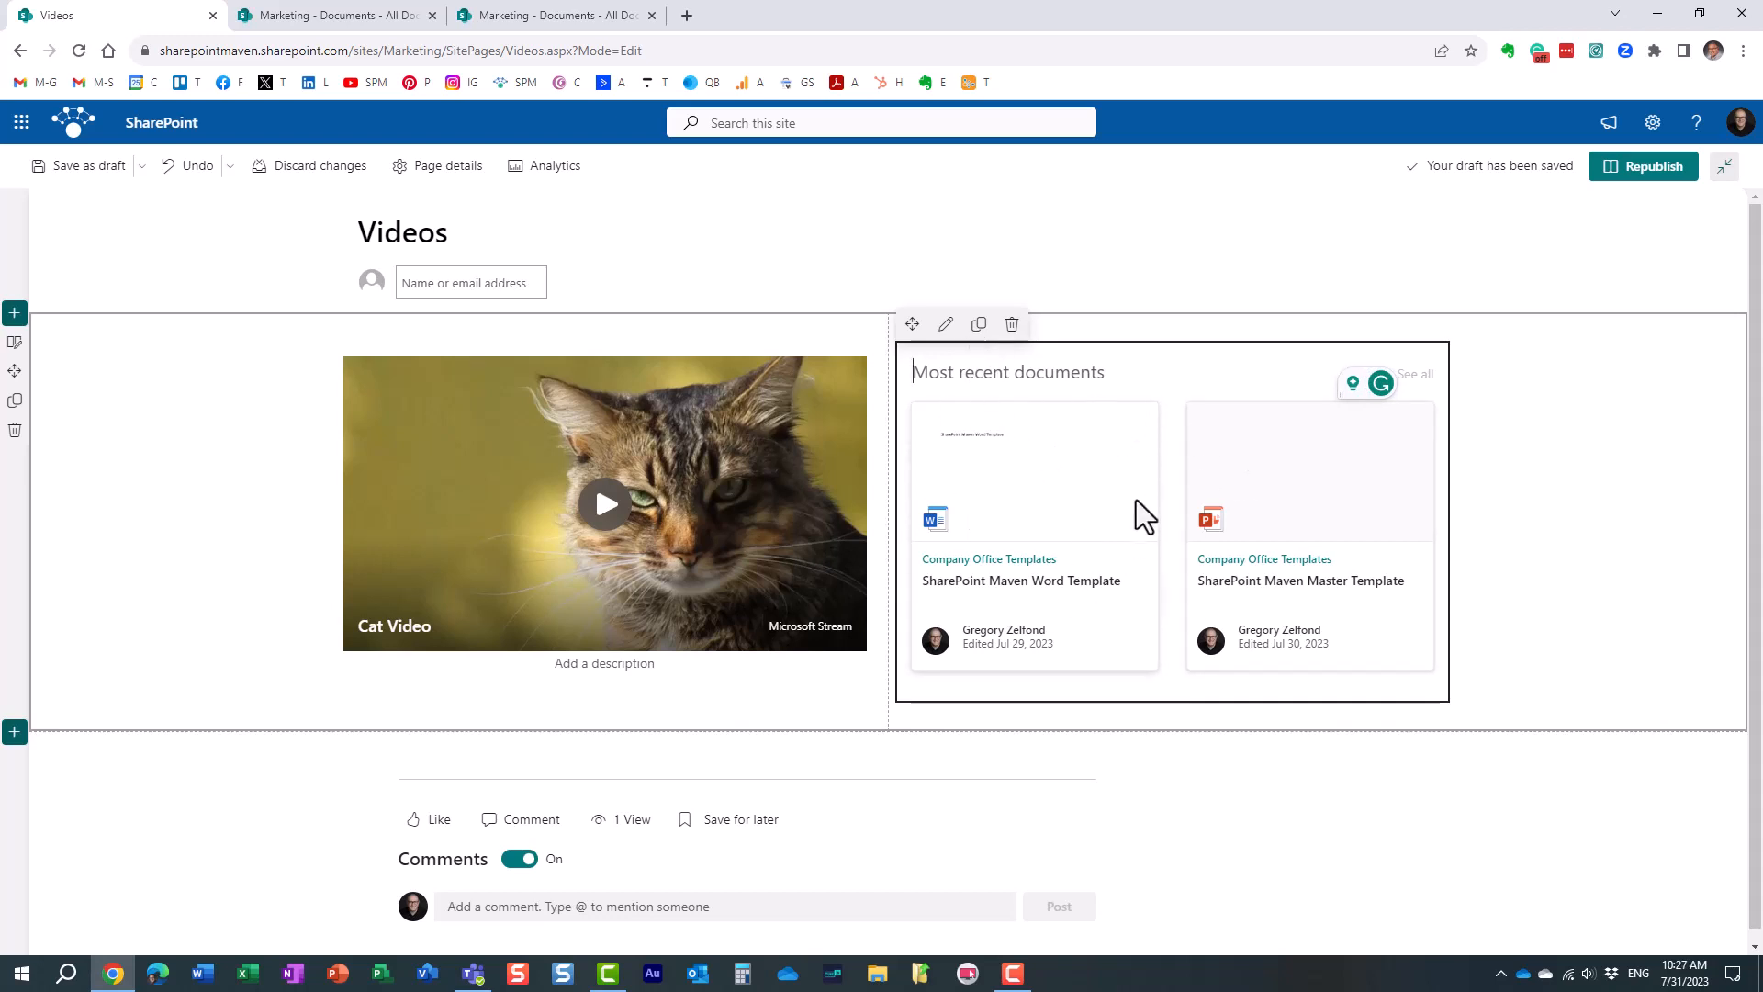
Set the web part source to a document library on this site and choose the Documents library
click(946, 325)
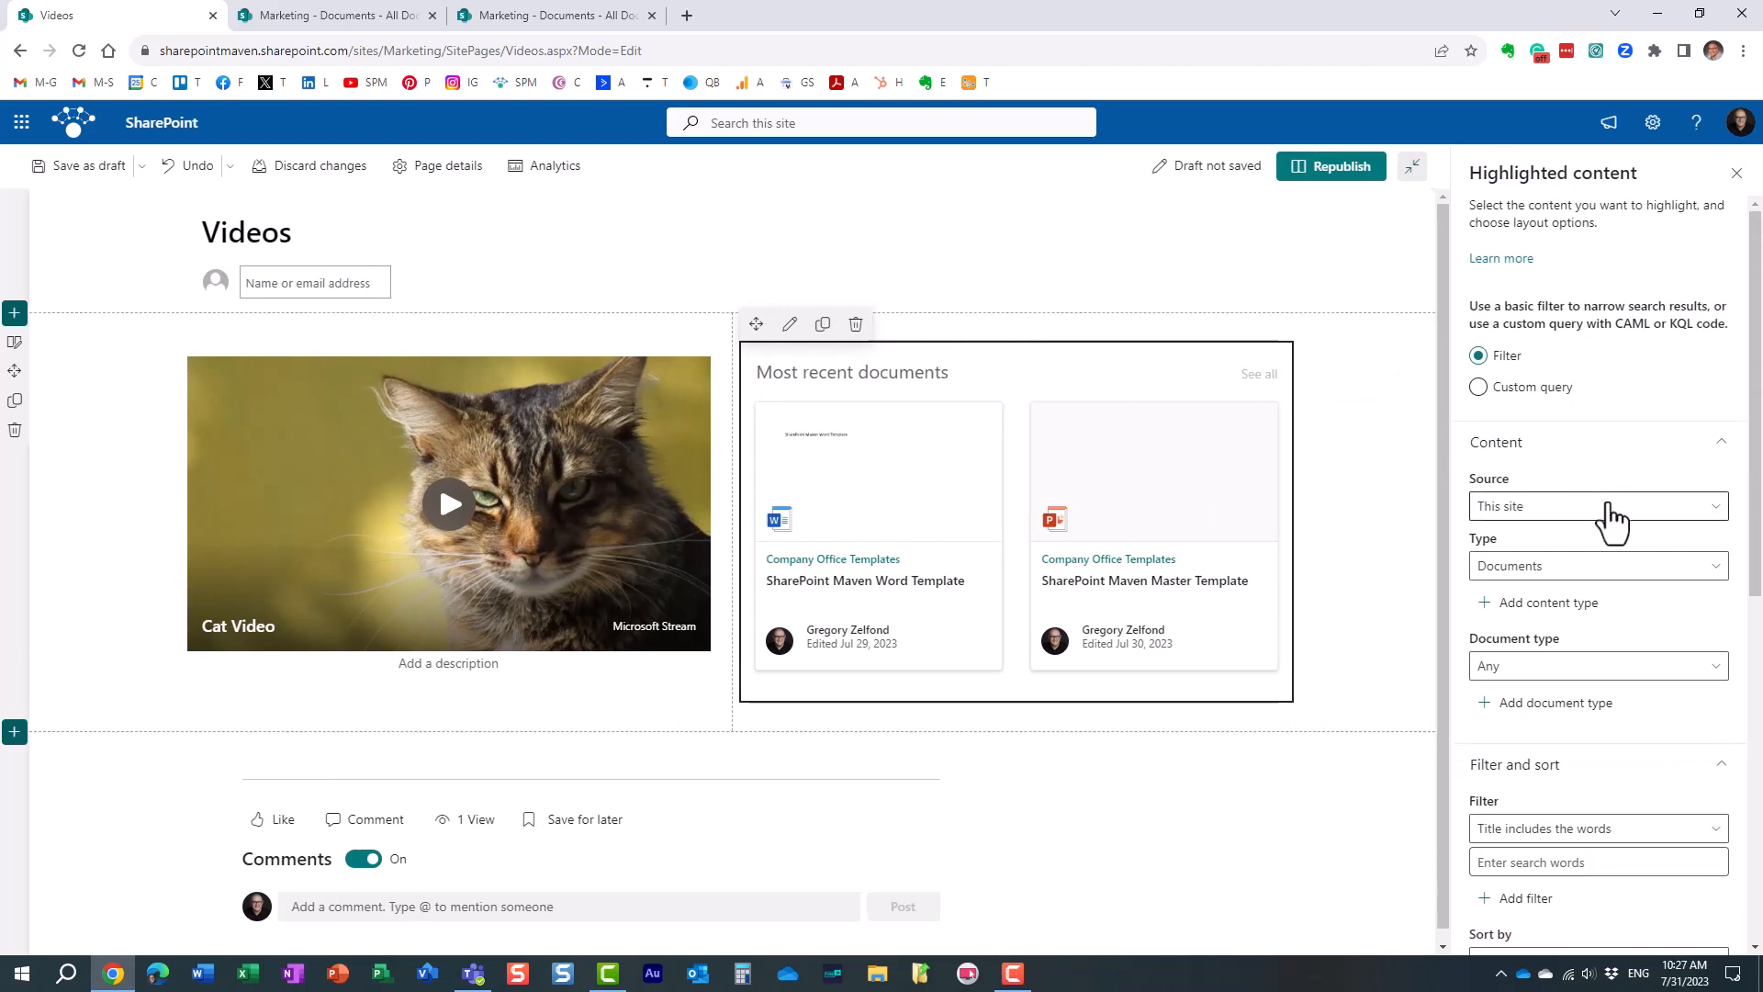
click(1597, 507)
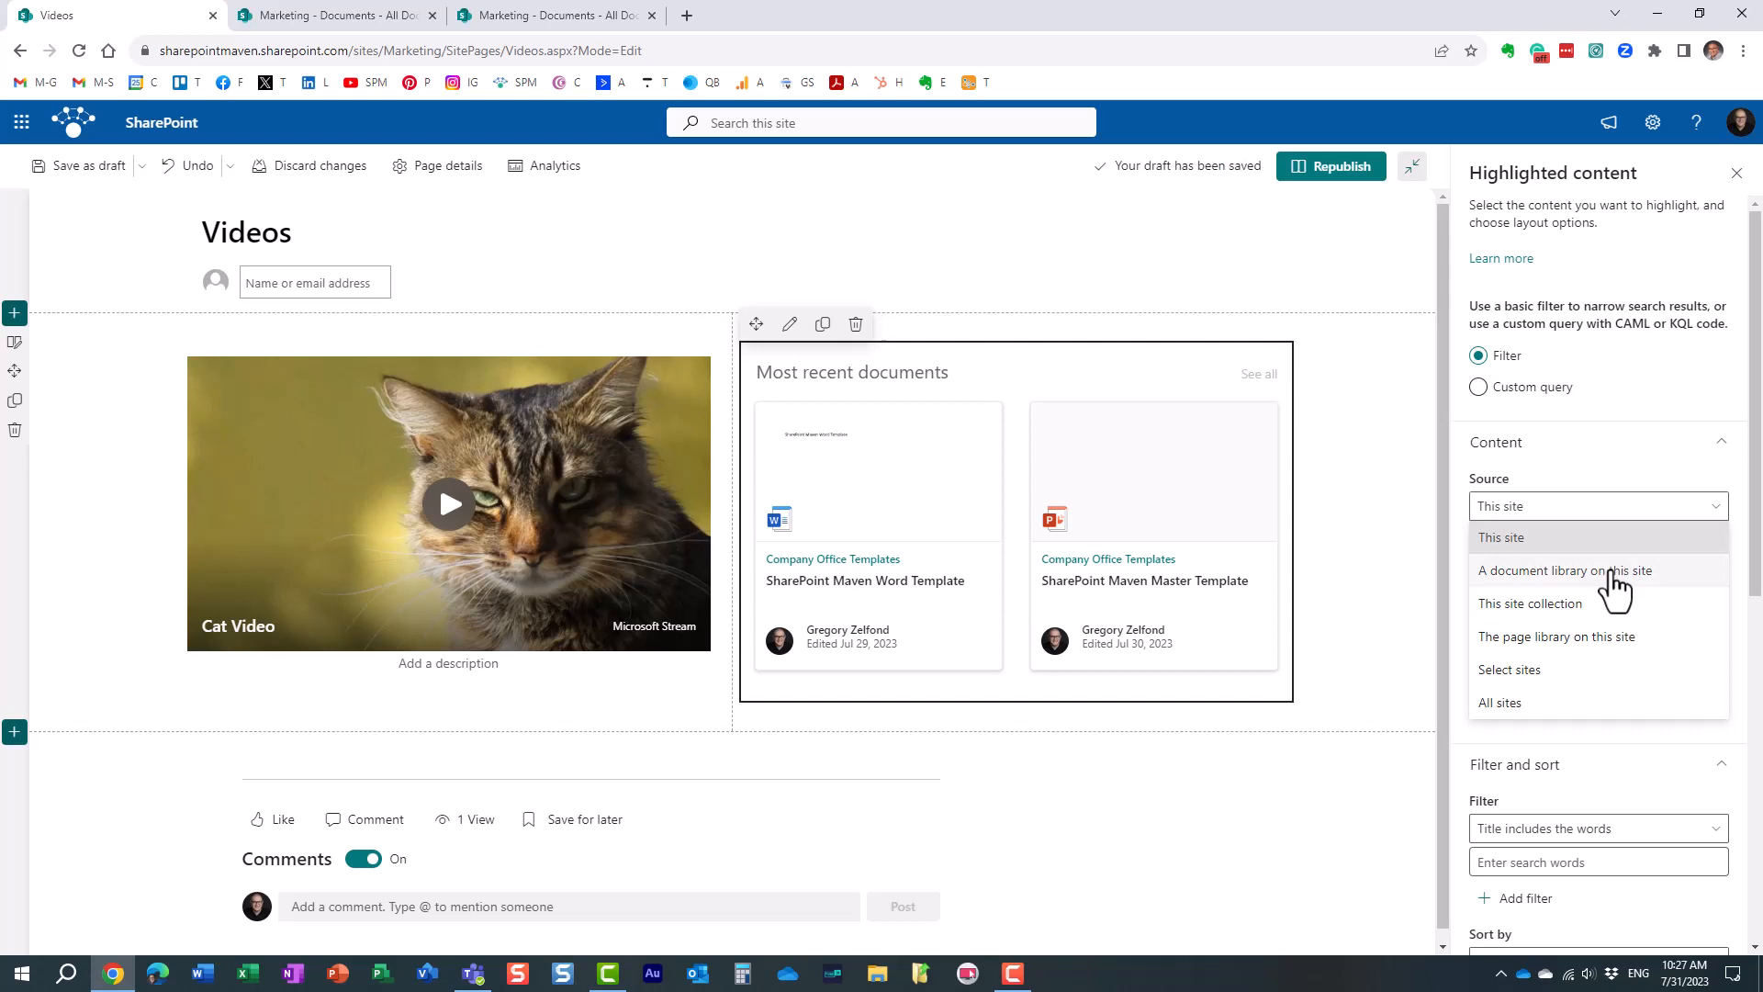
click(1565, 569)
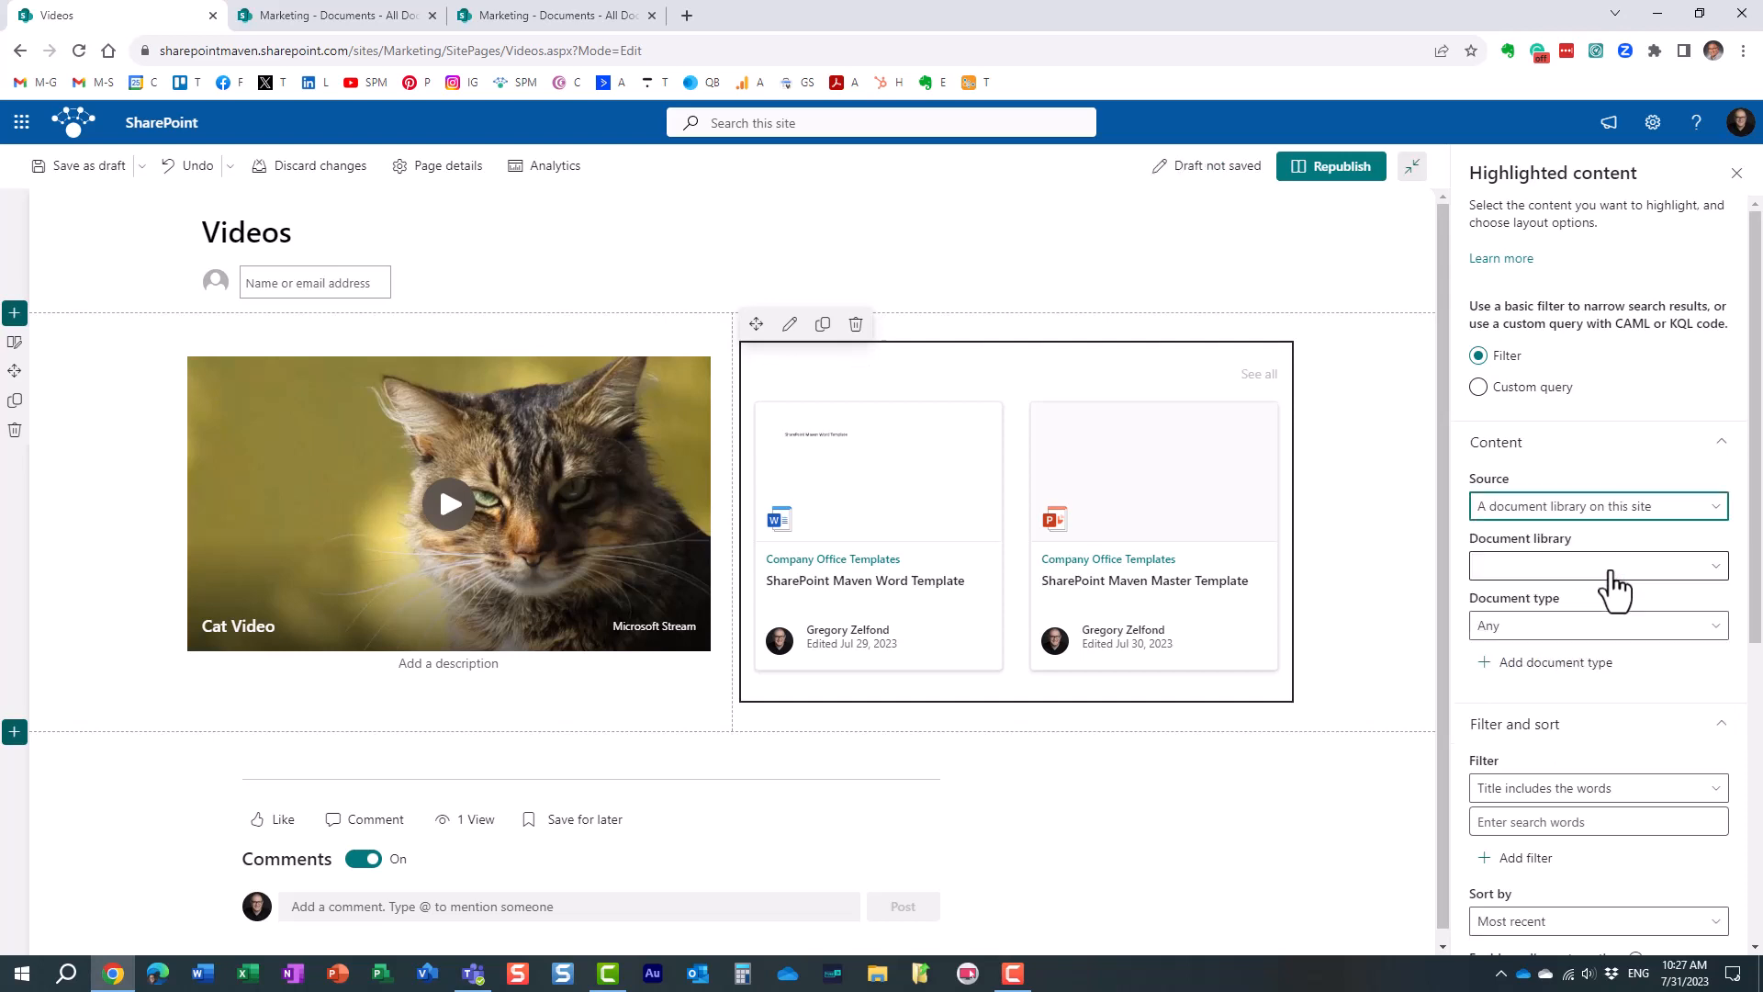
click(1597, 566)
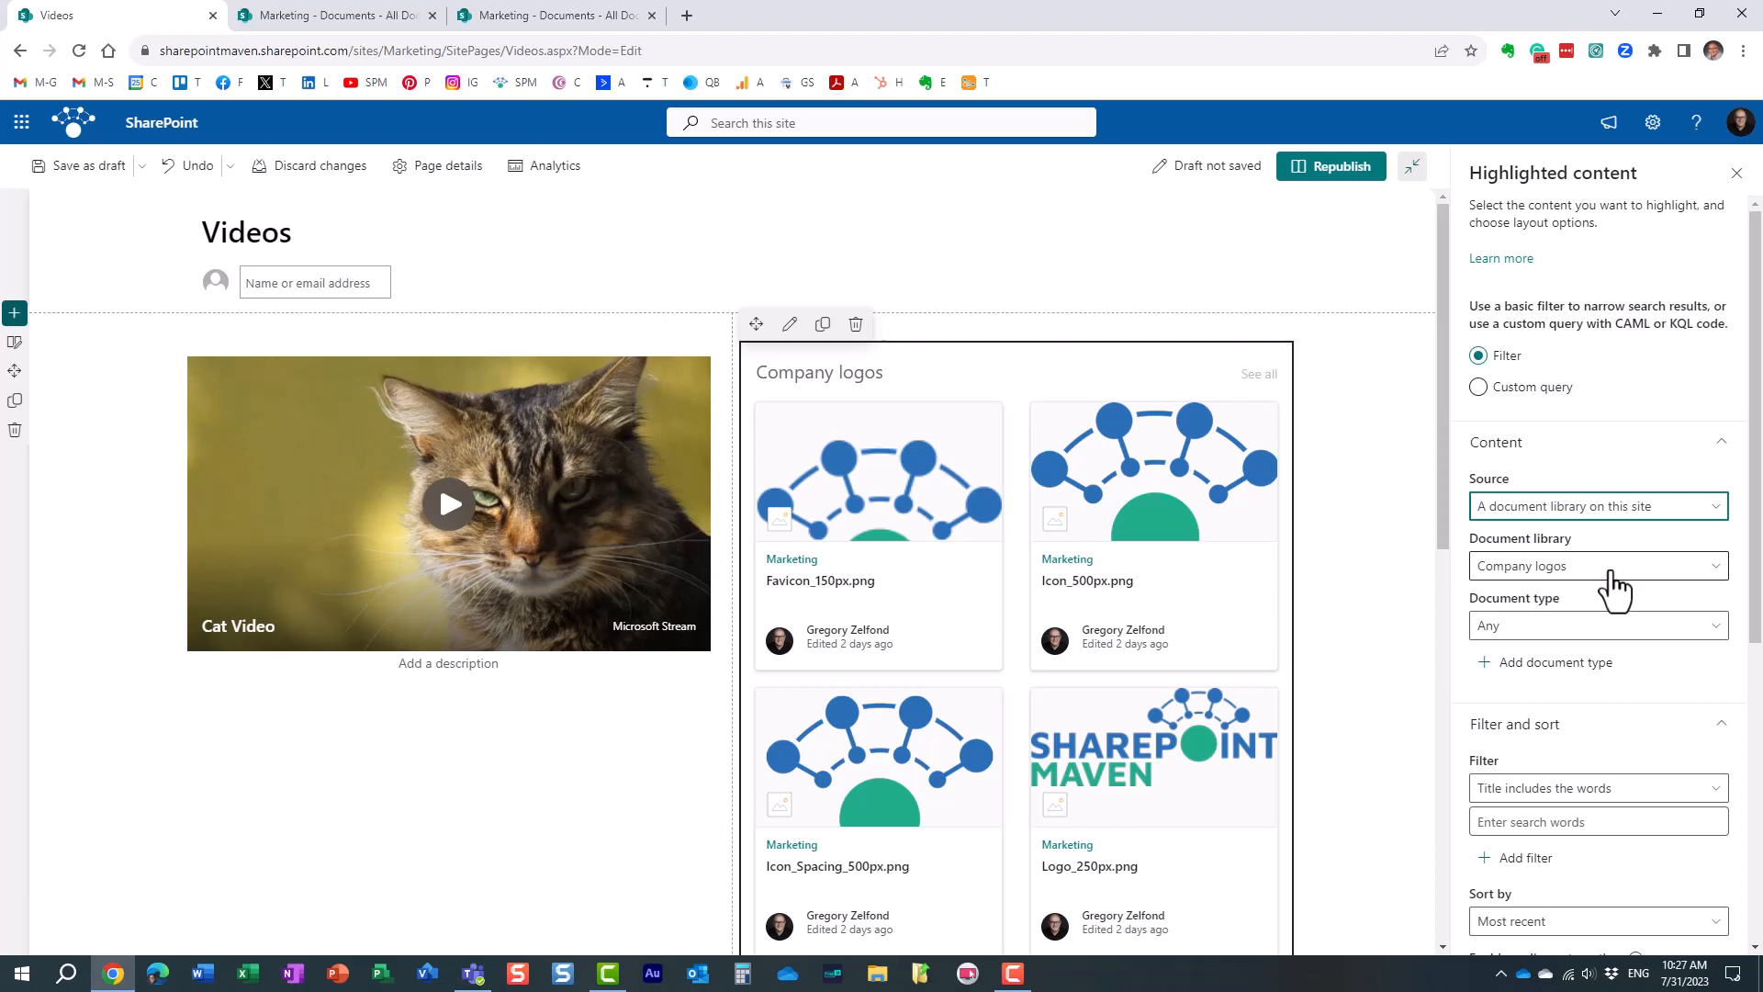
click(1596, 565)
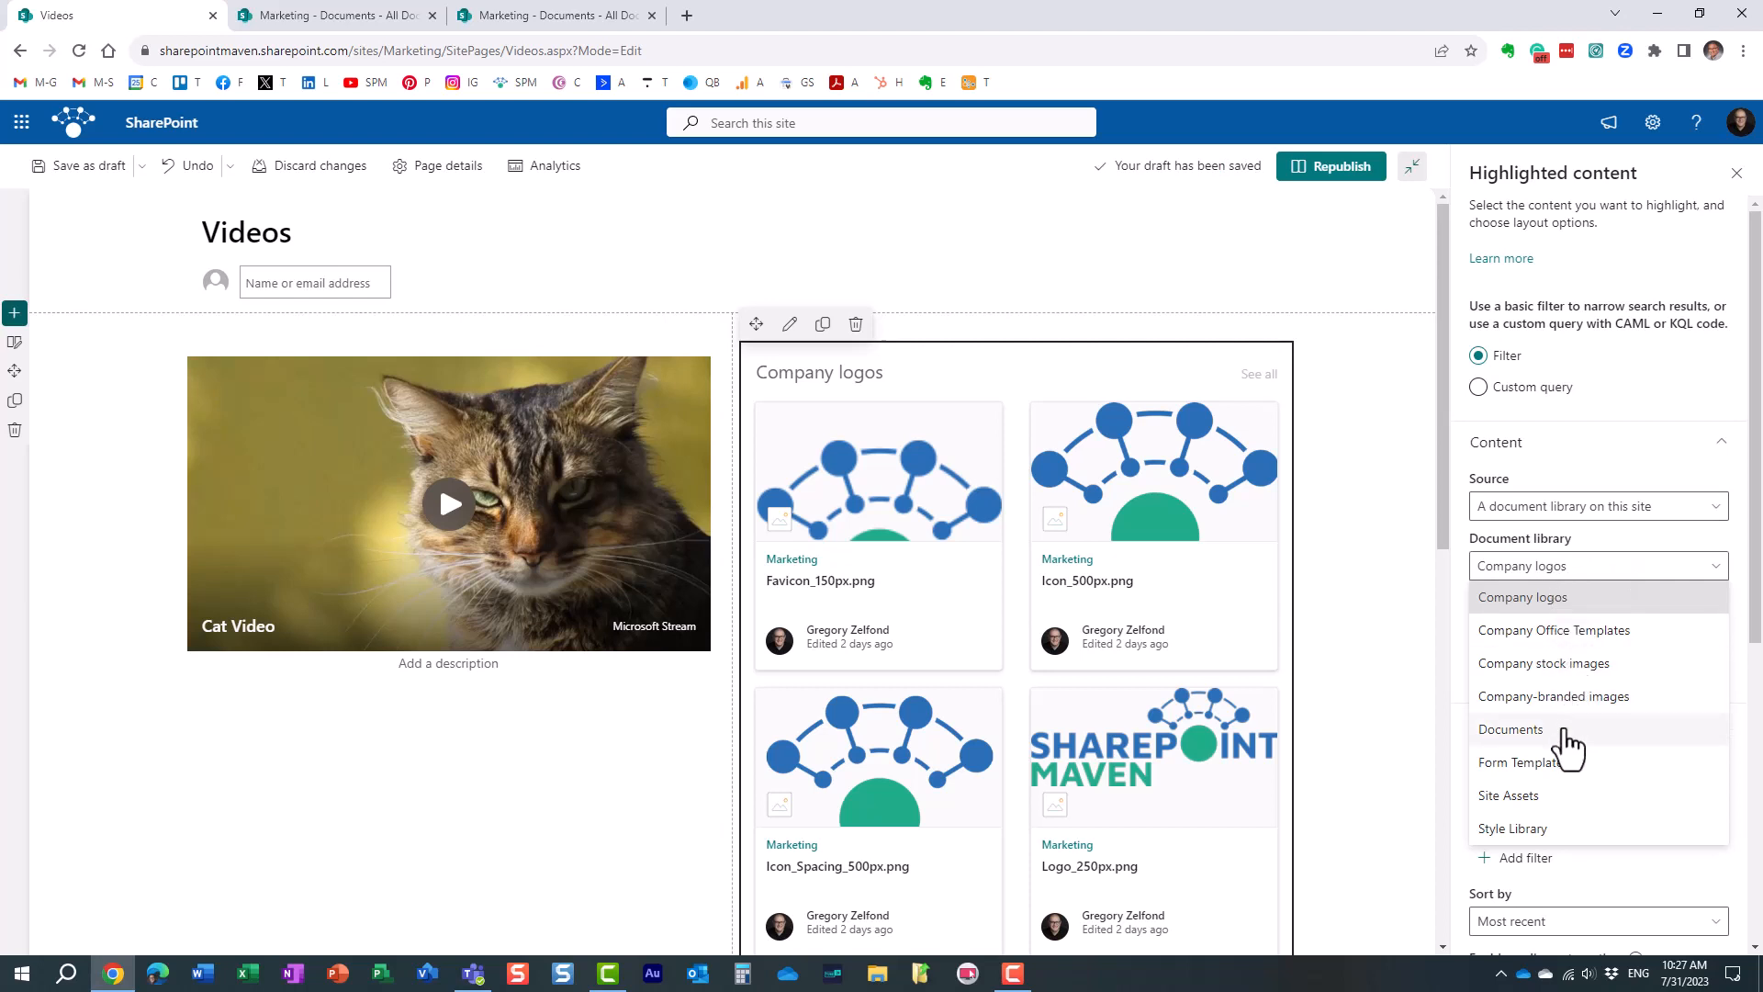
click(1510, 729)
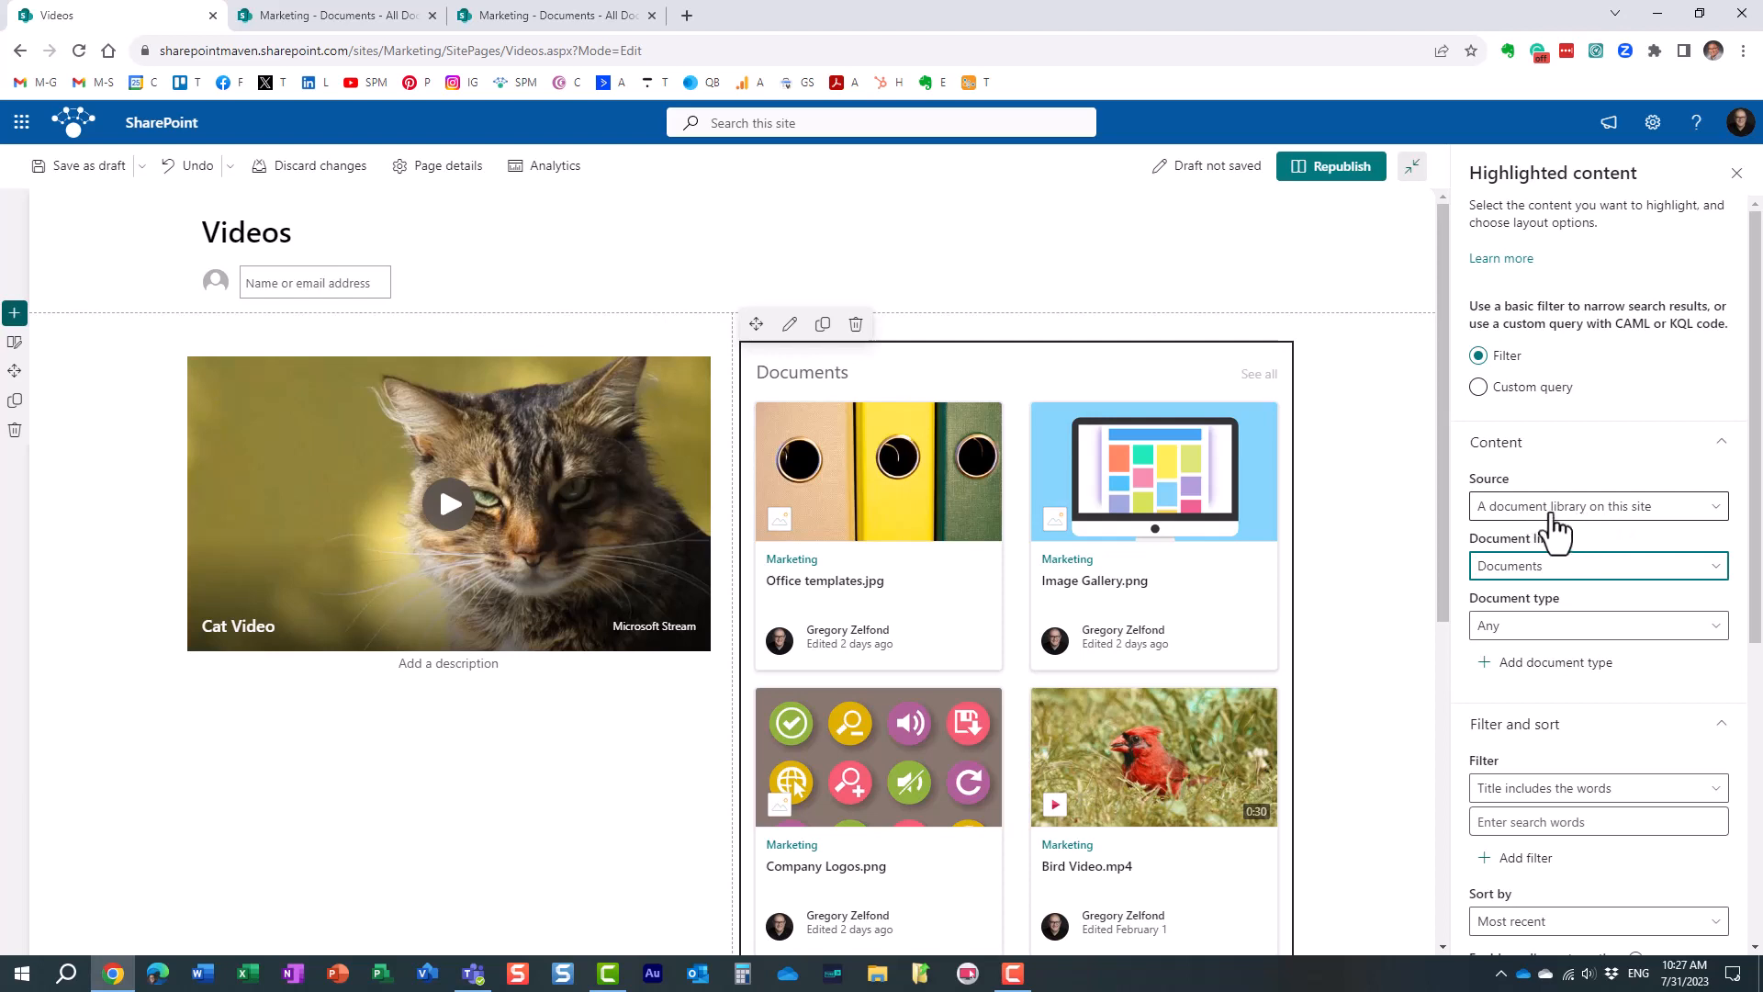
click(1597, 566)
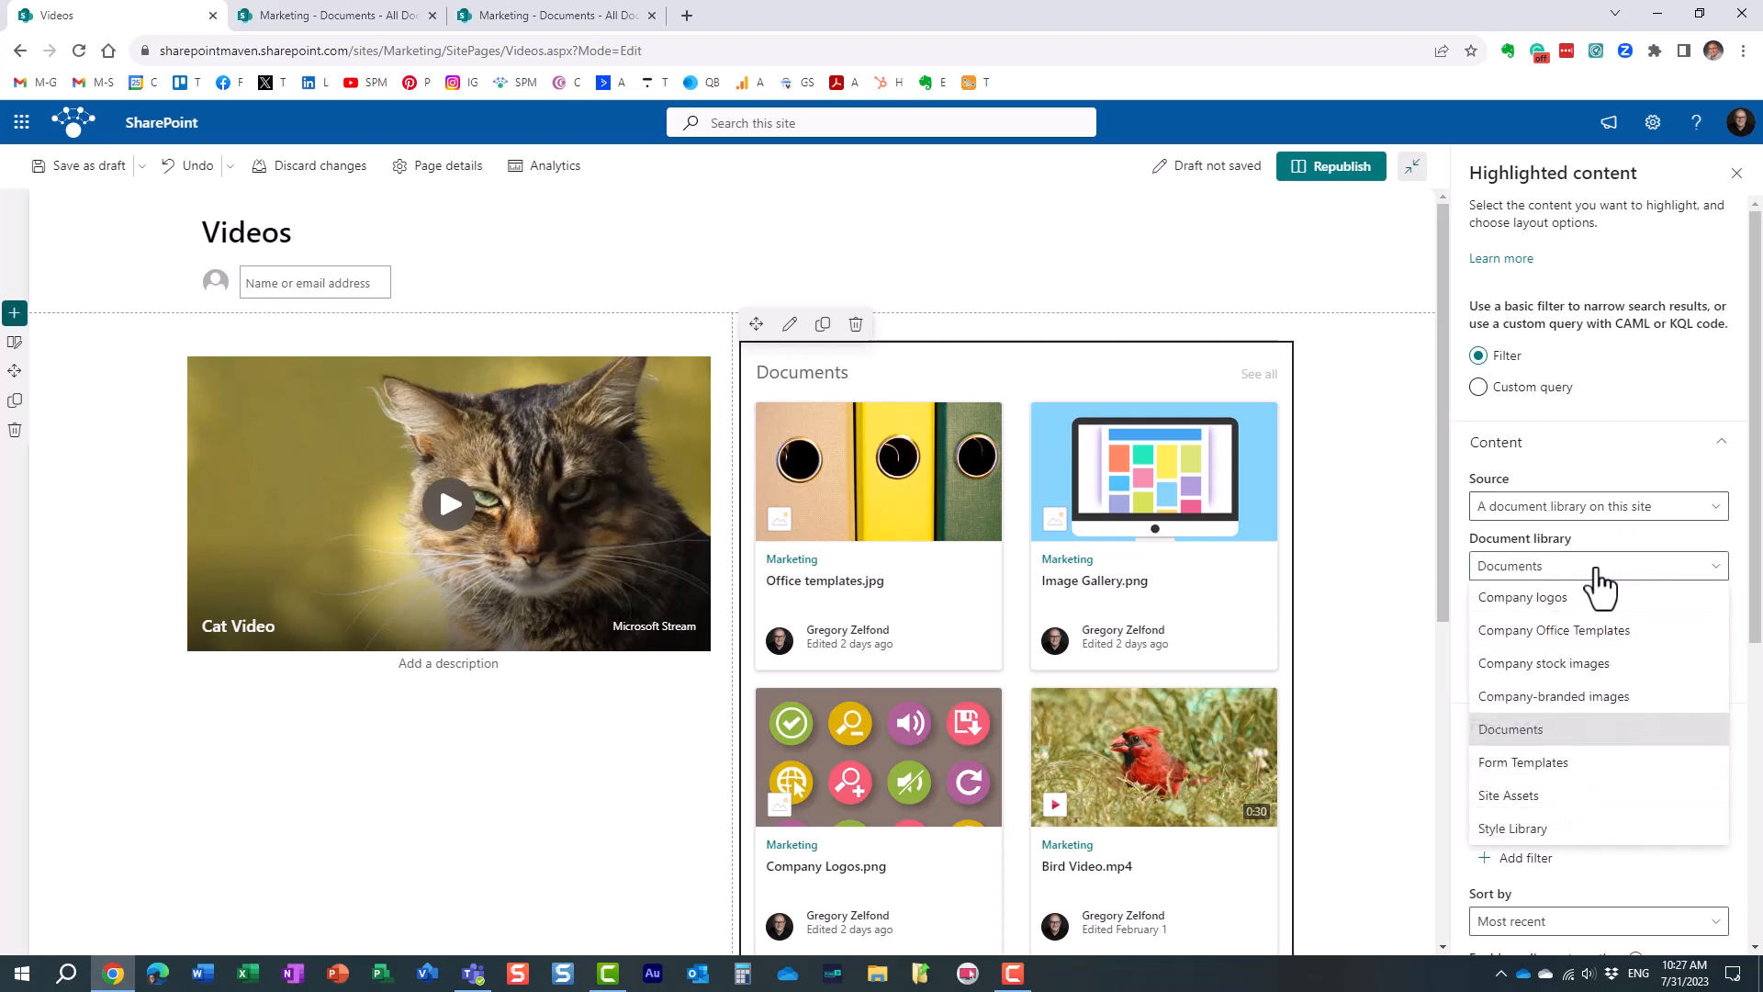
click(1510, 729)
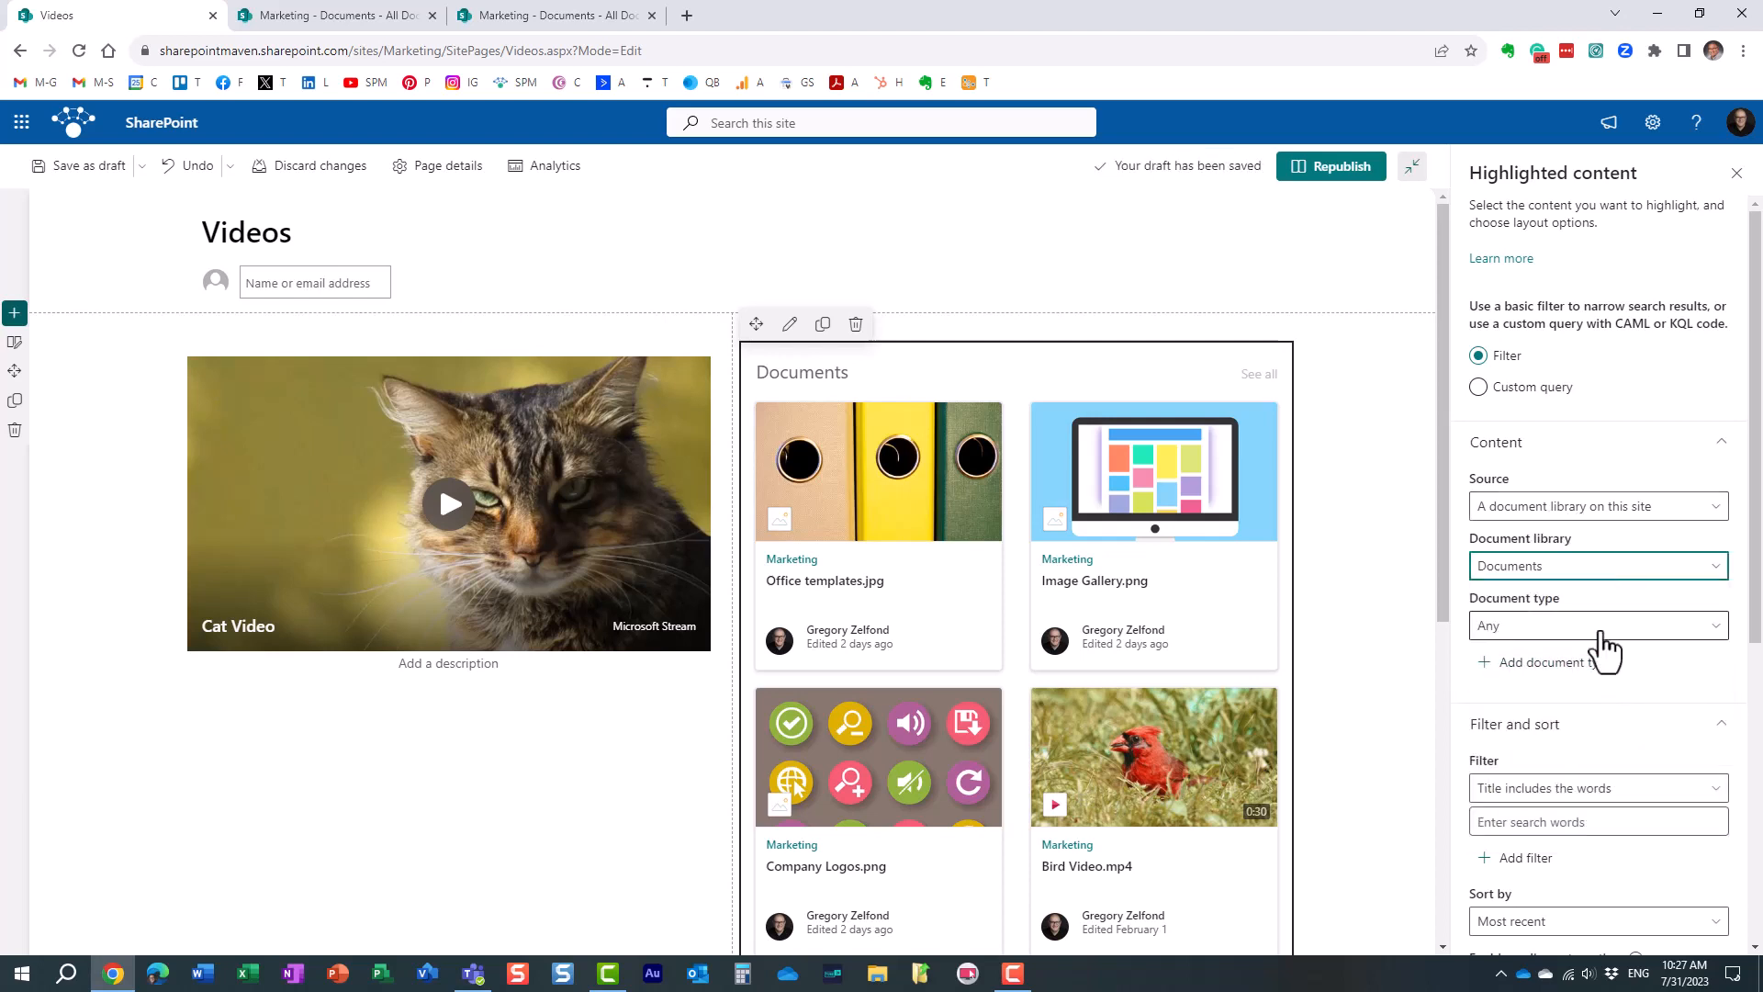
mouse_move(488, 123)
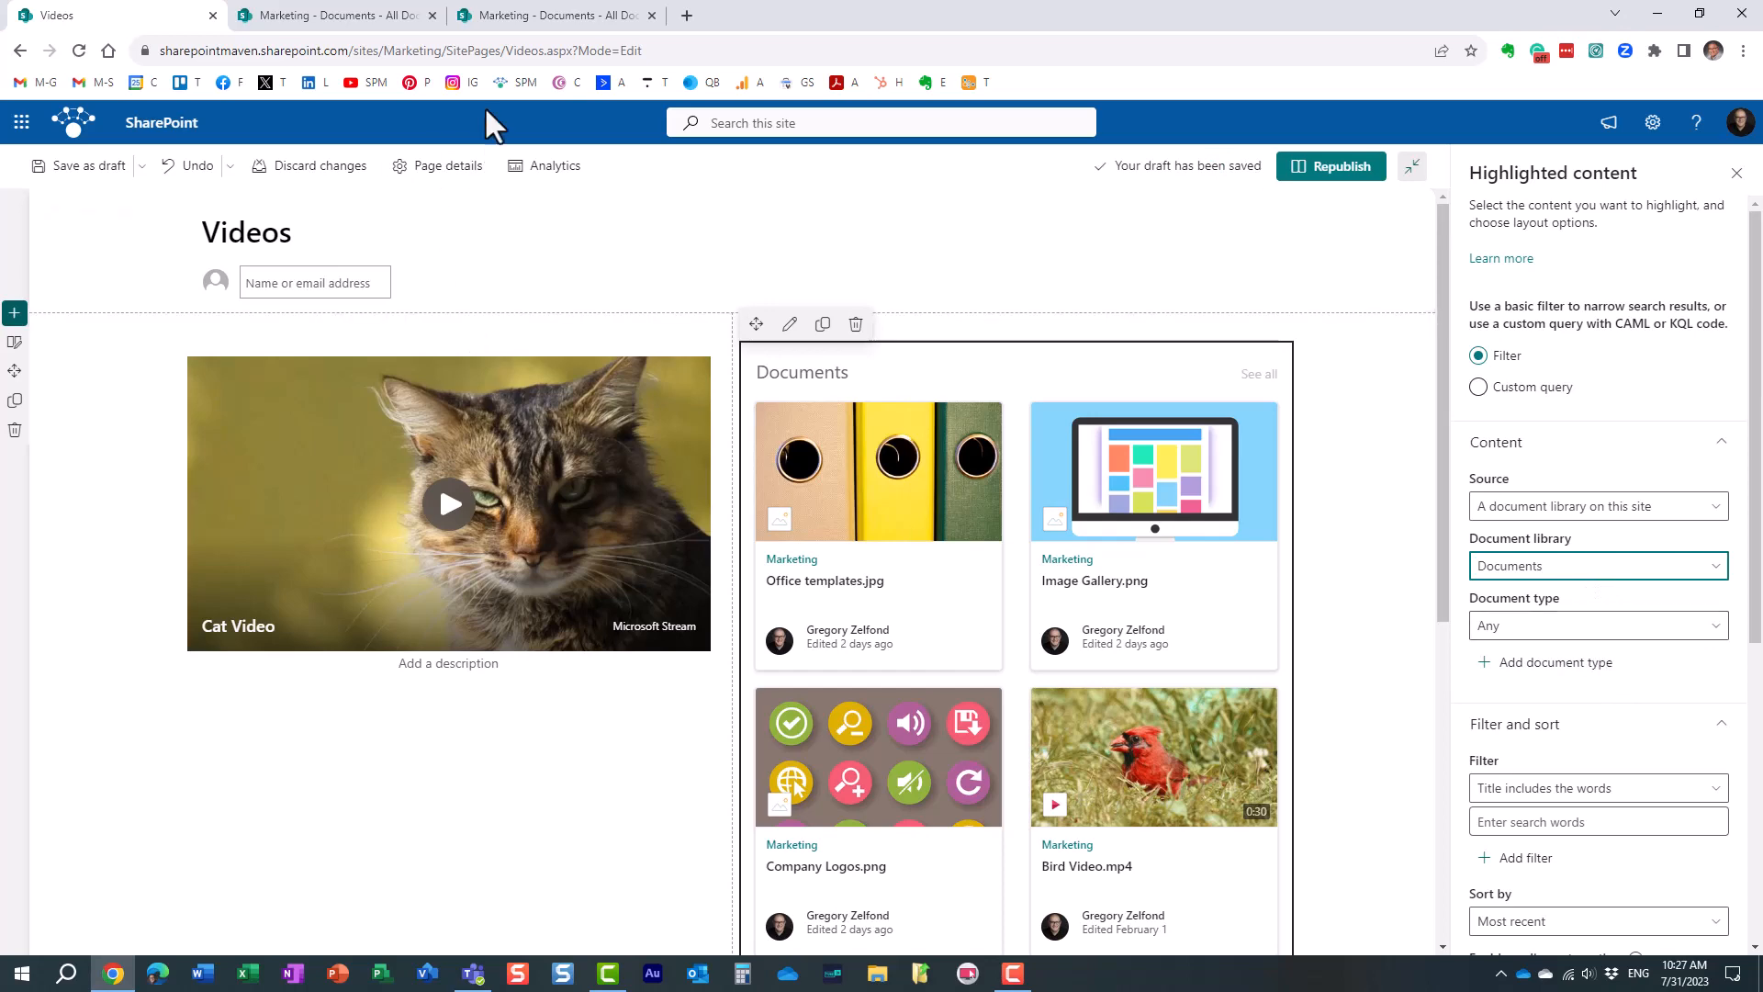
Limit the web part's document type to Video so it lists Bird, Dog and Cat Video
click(334, 14)
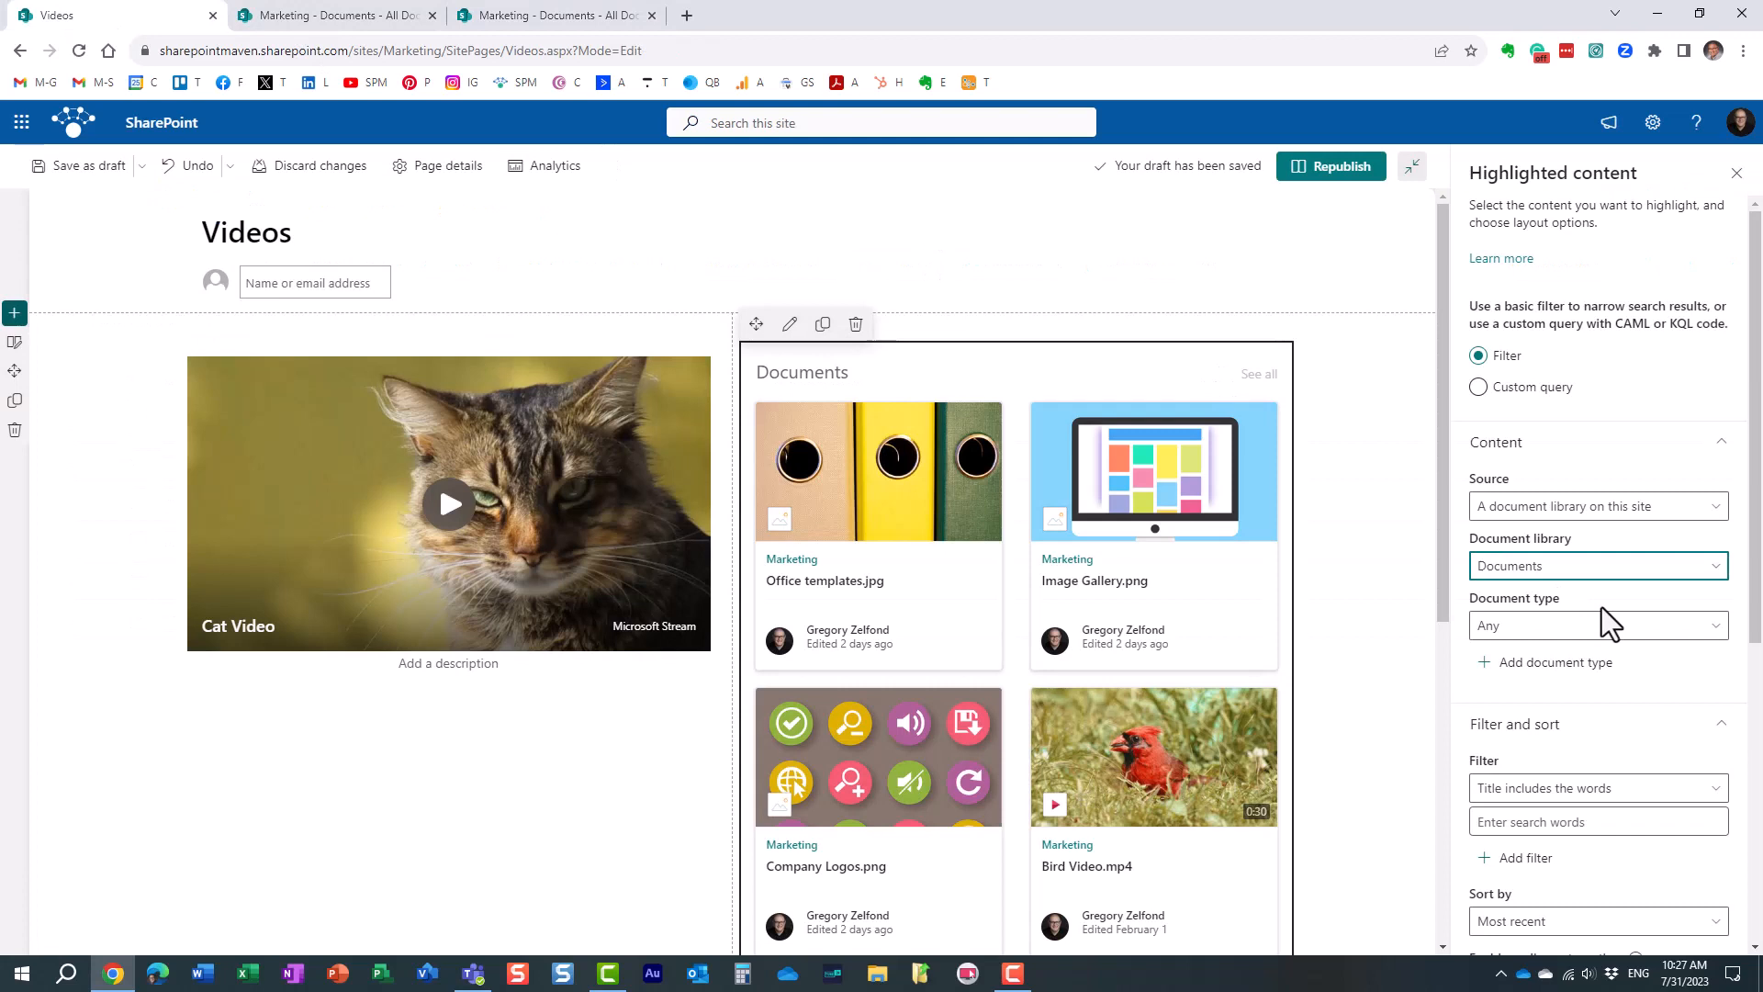
click(1596, 625)
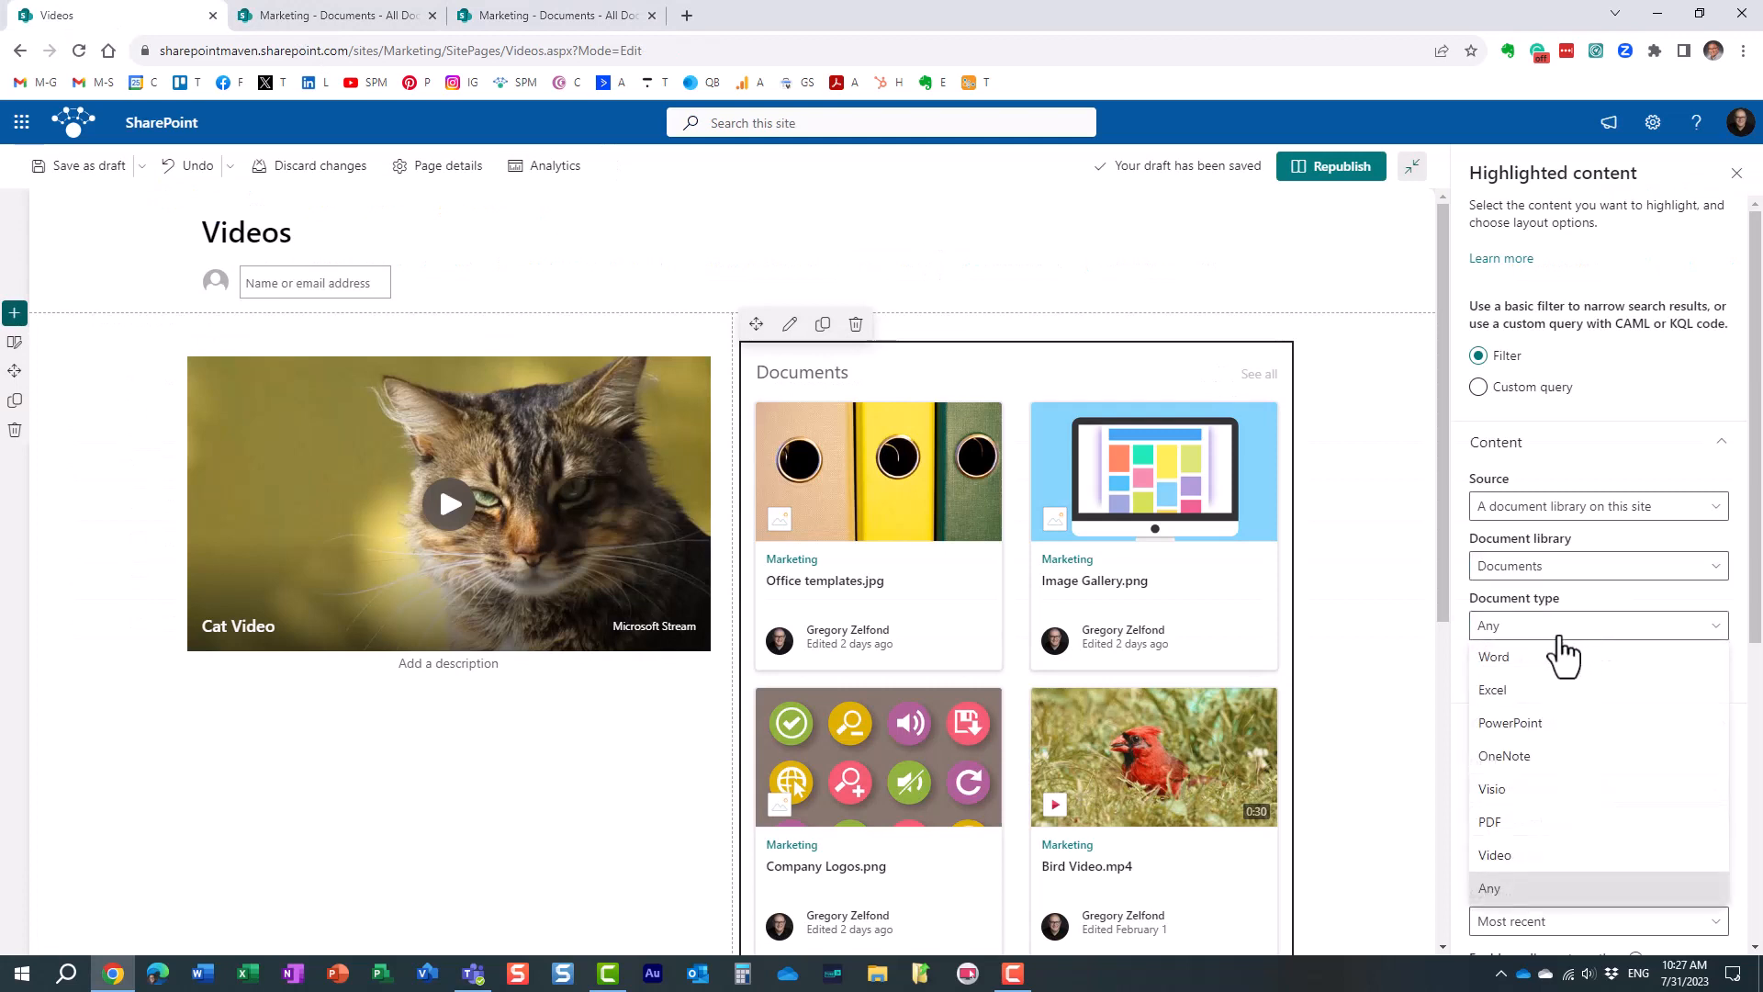
click(1495, 854)
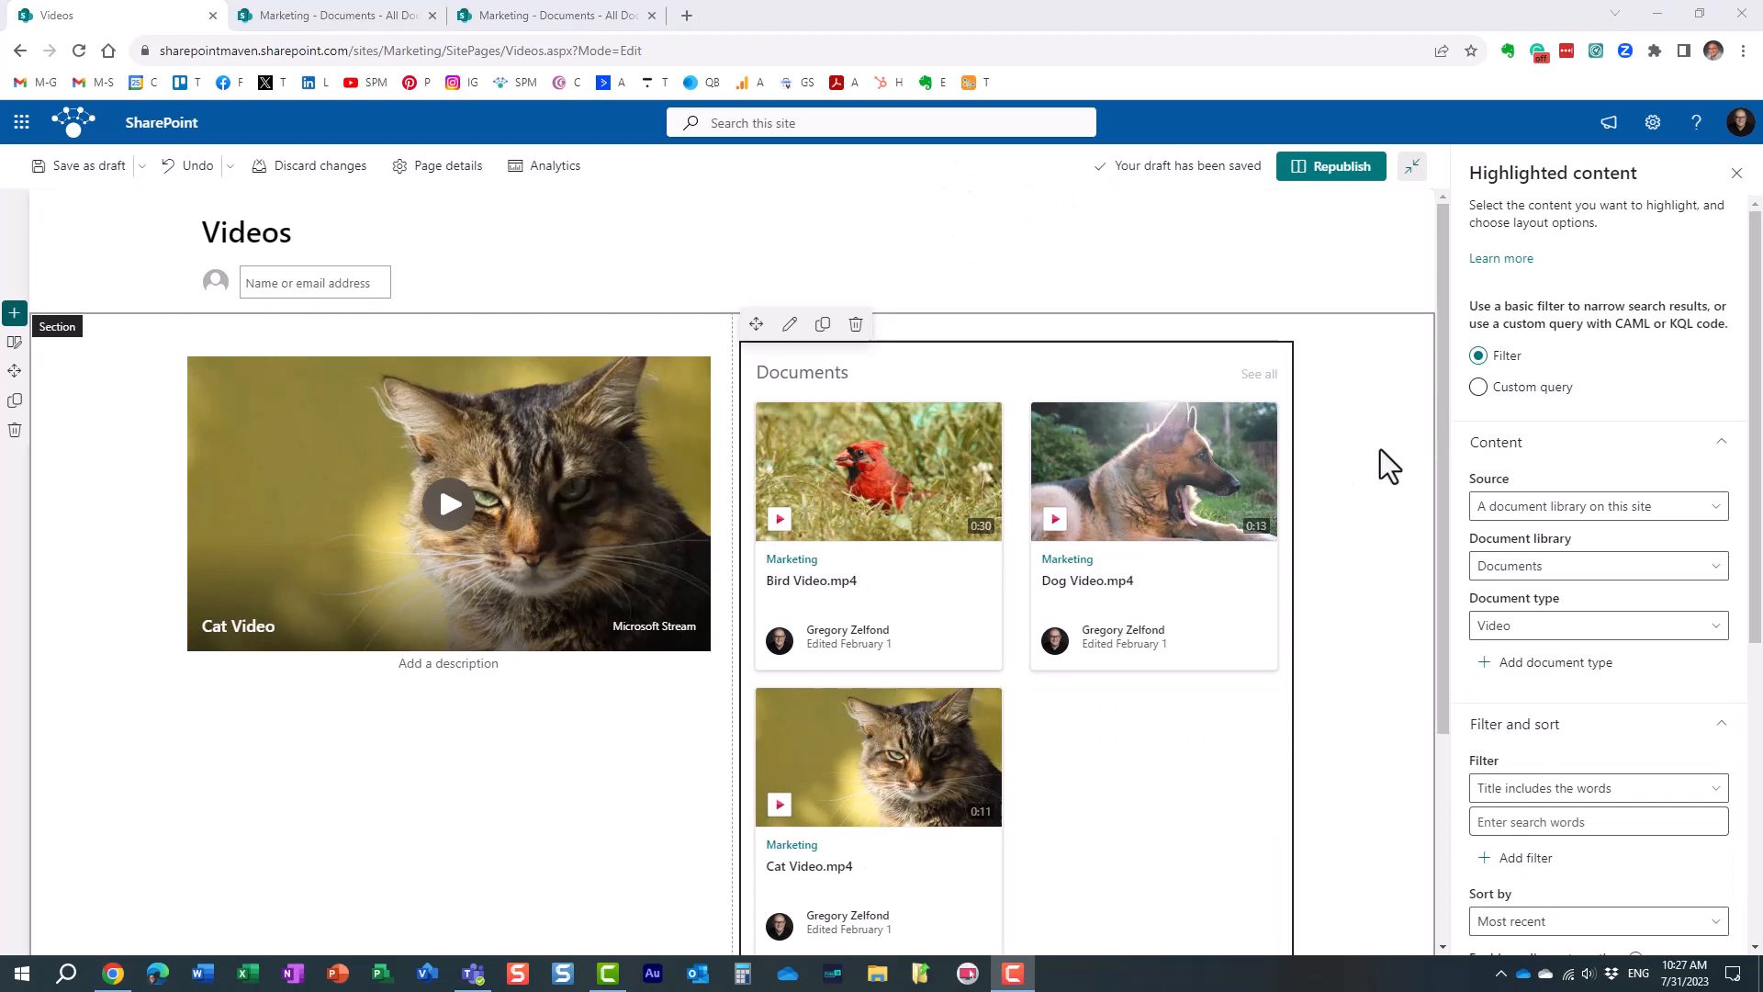
mouse_move(1223, 555)
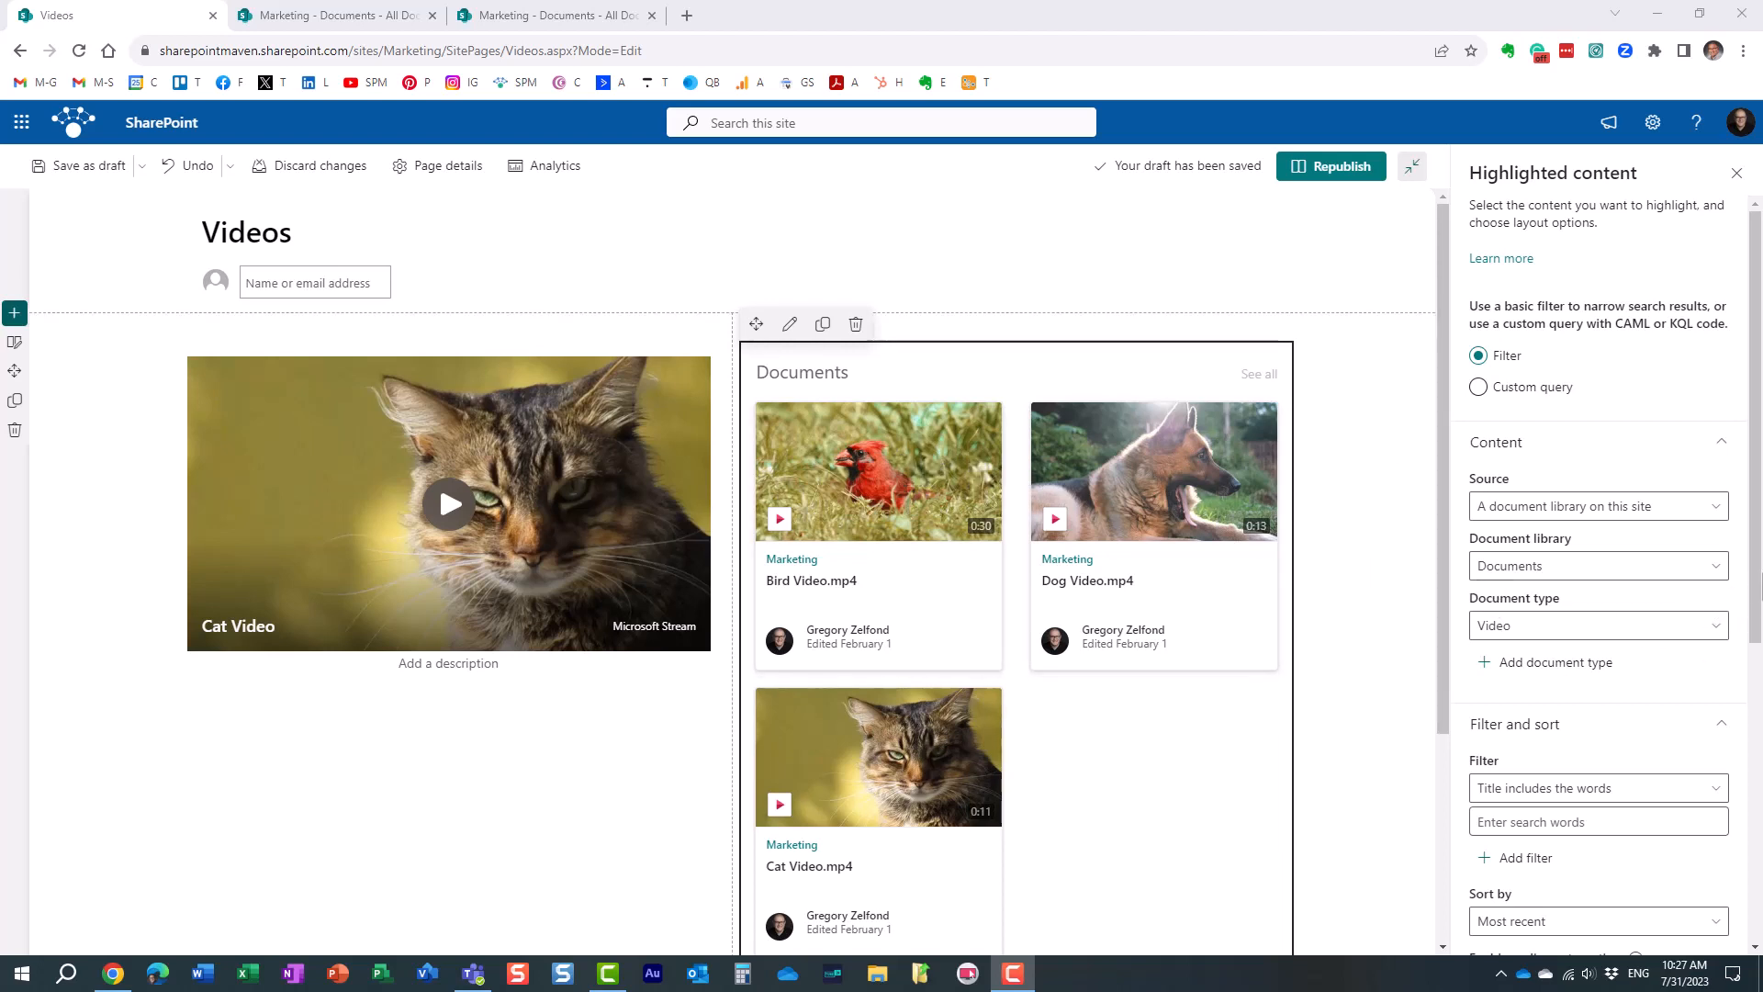
Retitle the web part 'Videos' and republish the page
scroll(down, 3)
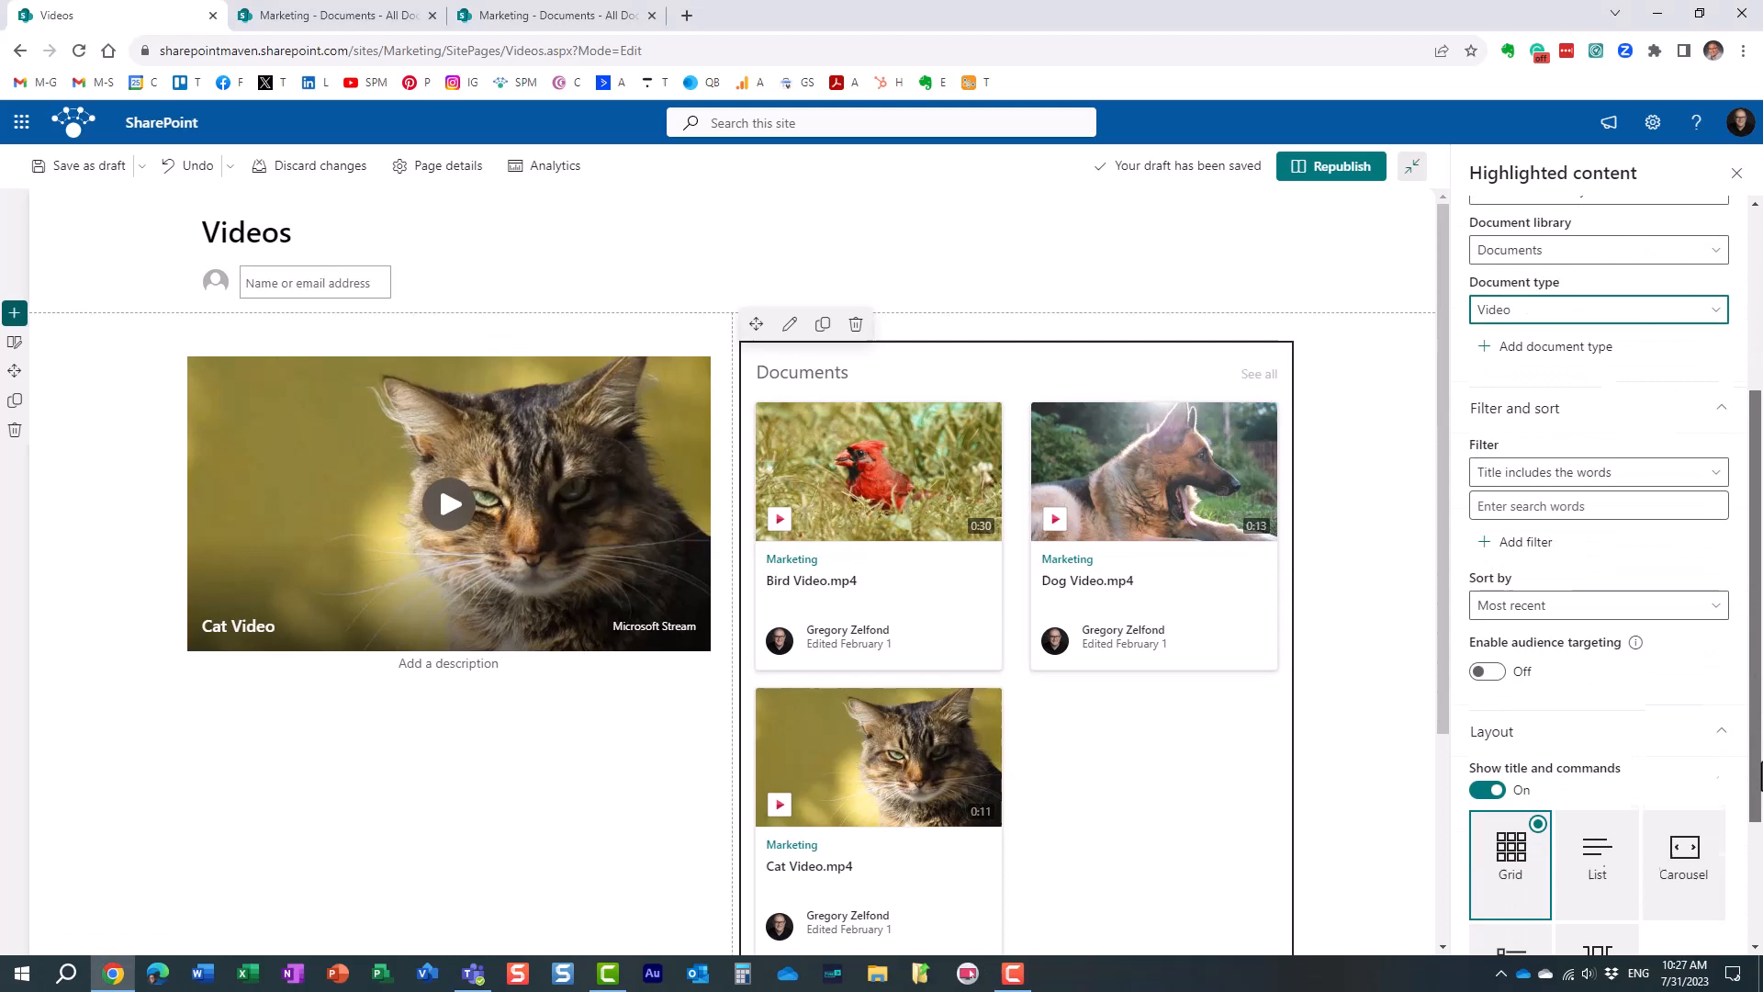
click(1596, 748)
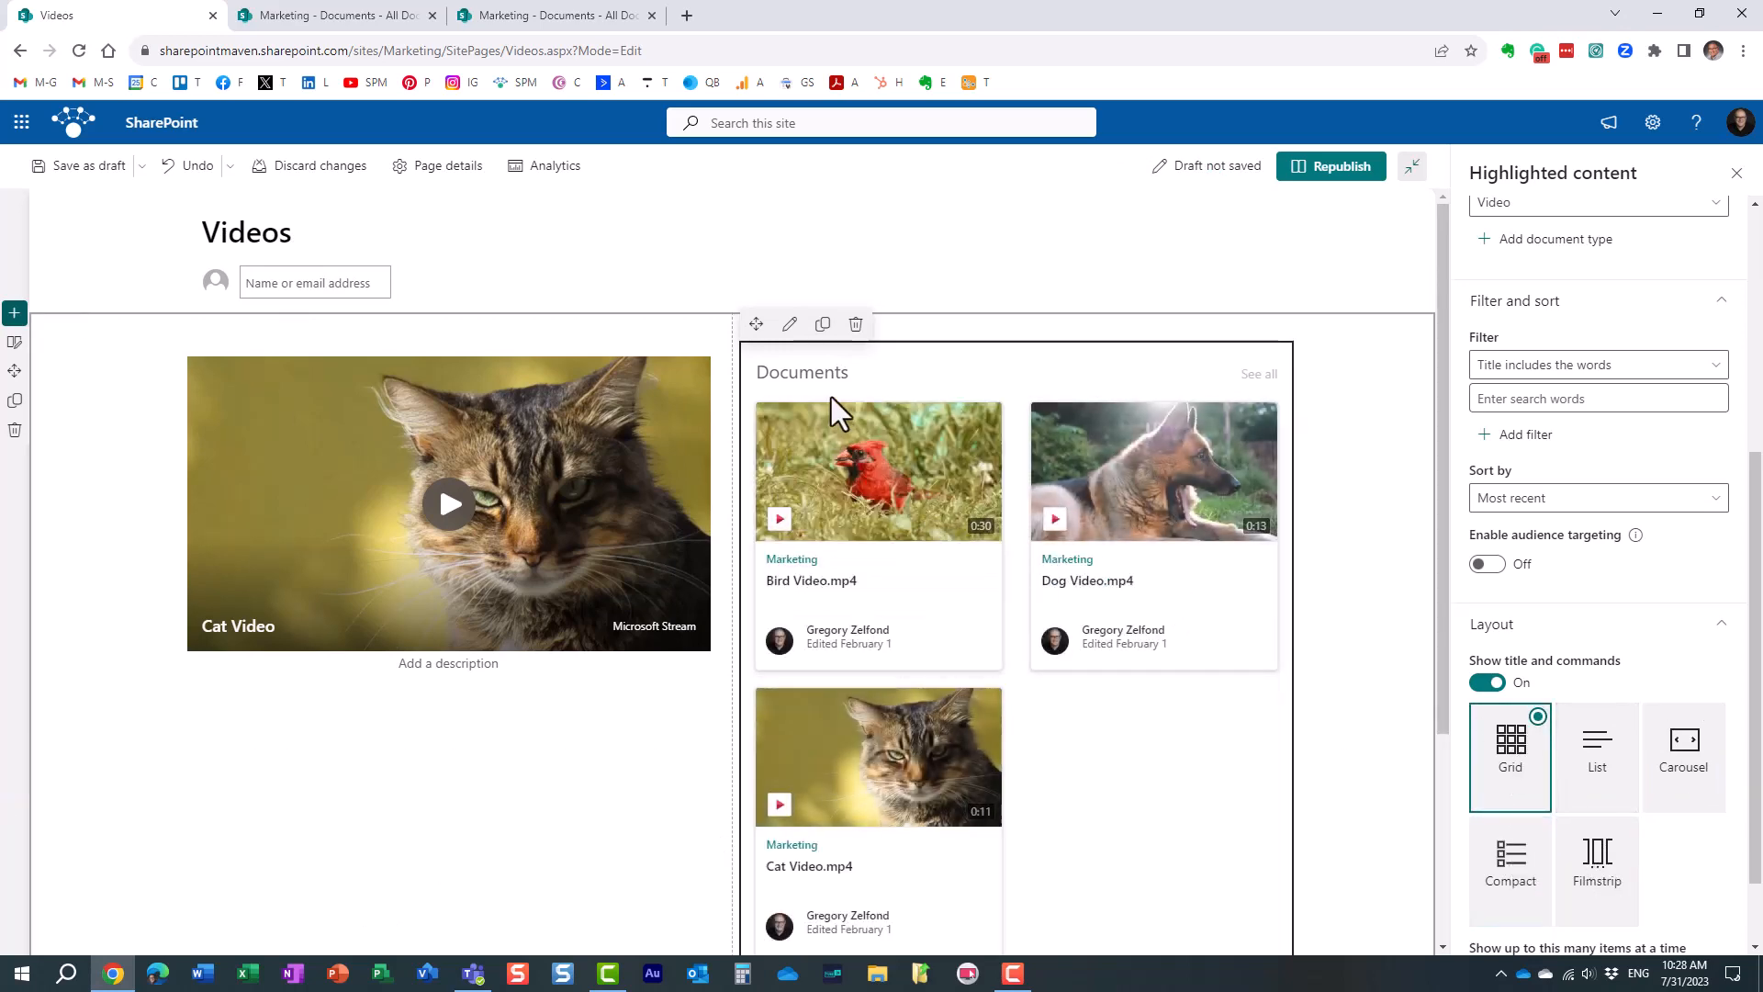
text(Videos)
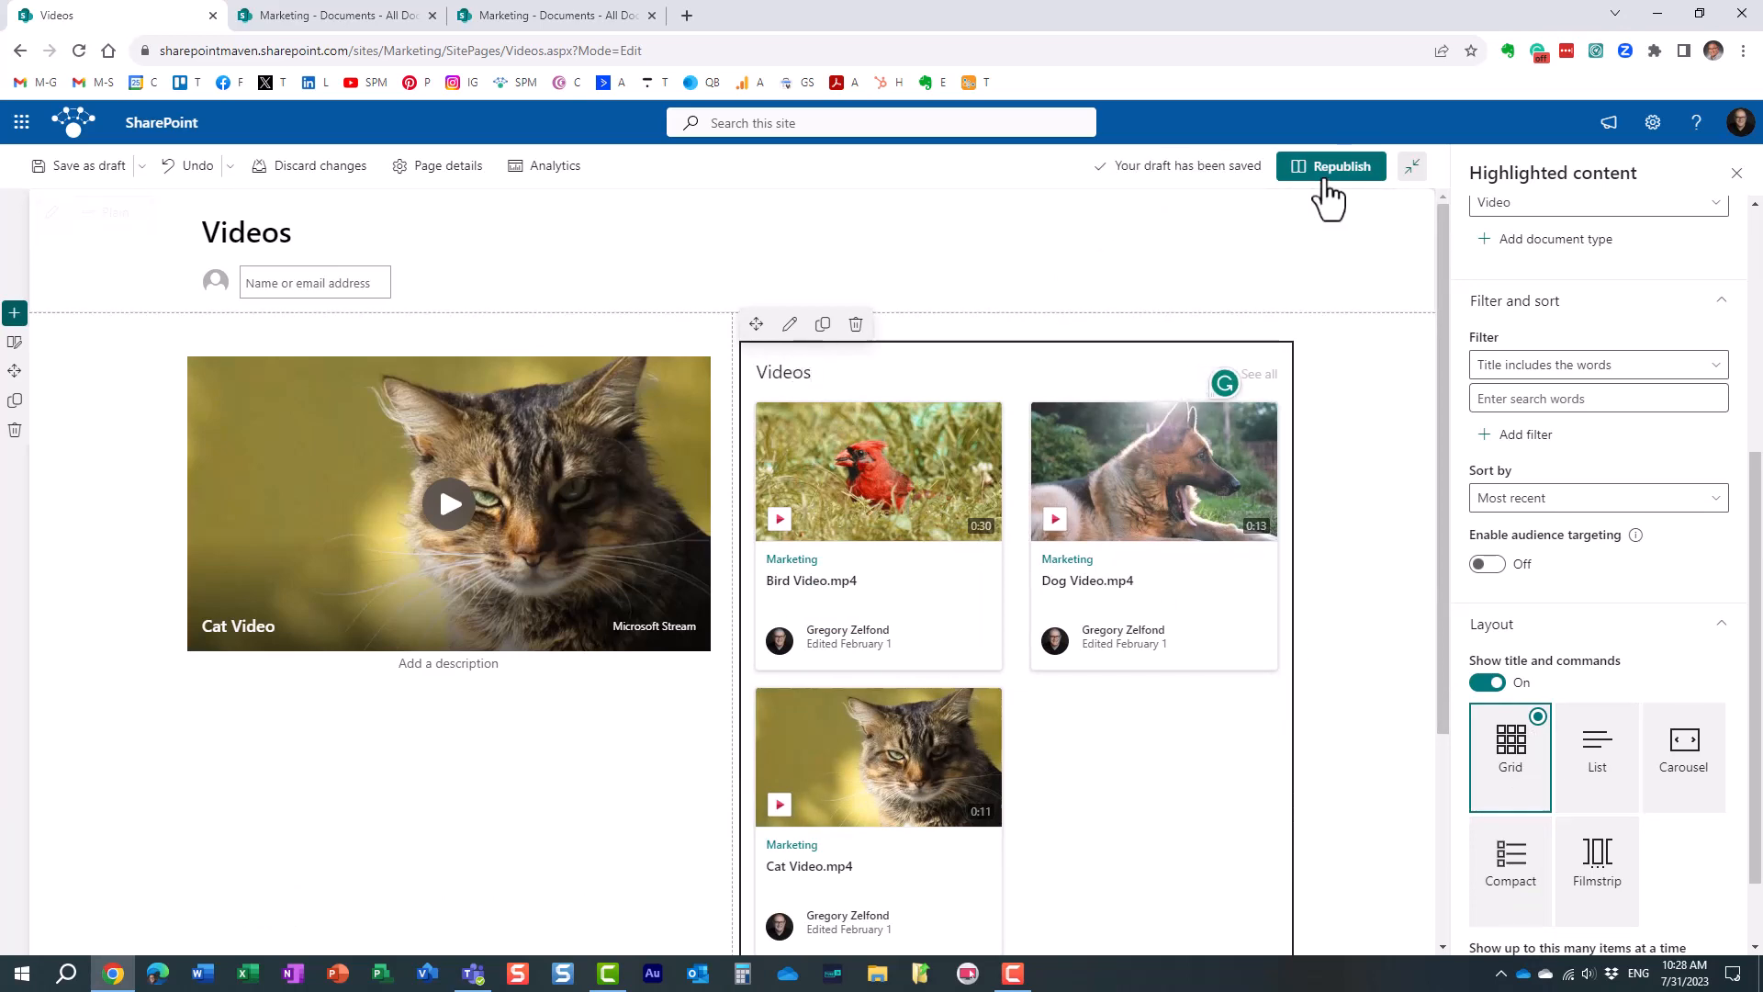
click(1339, 165)
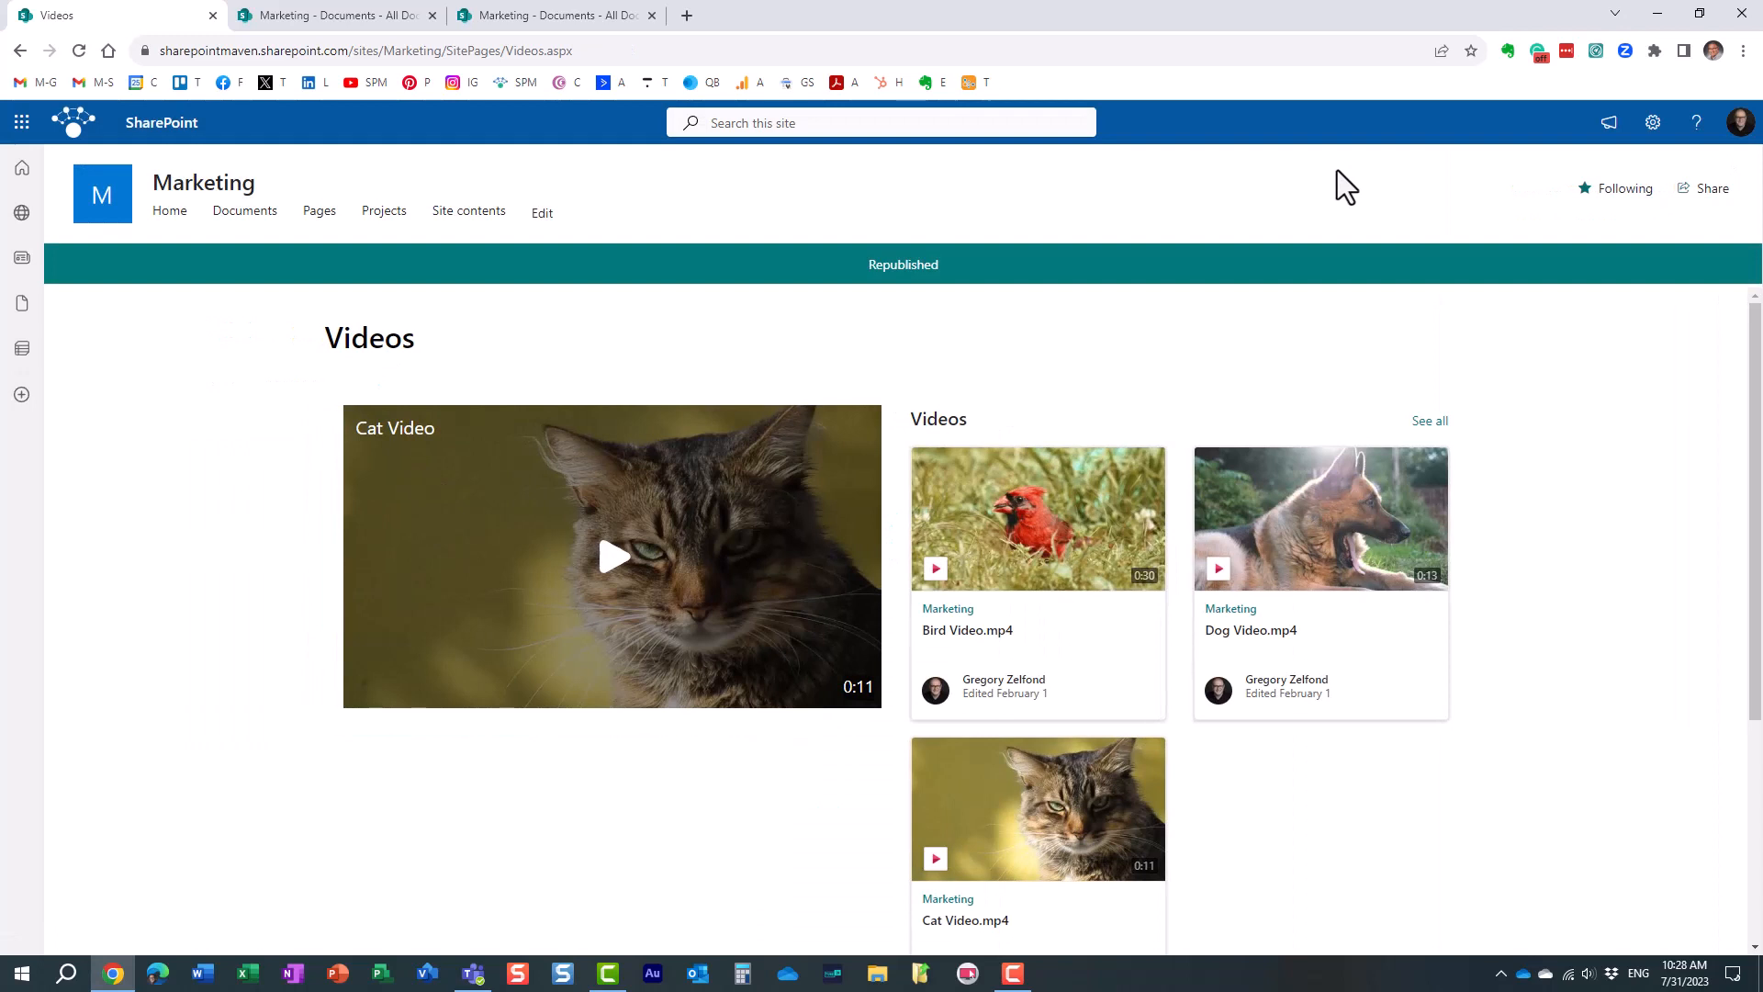
mouse_move(937, 593)
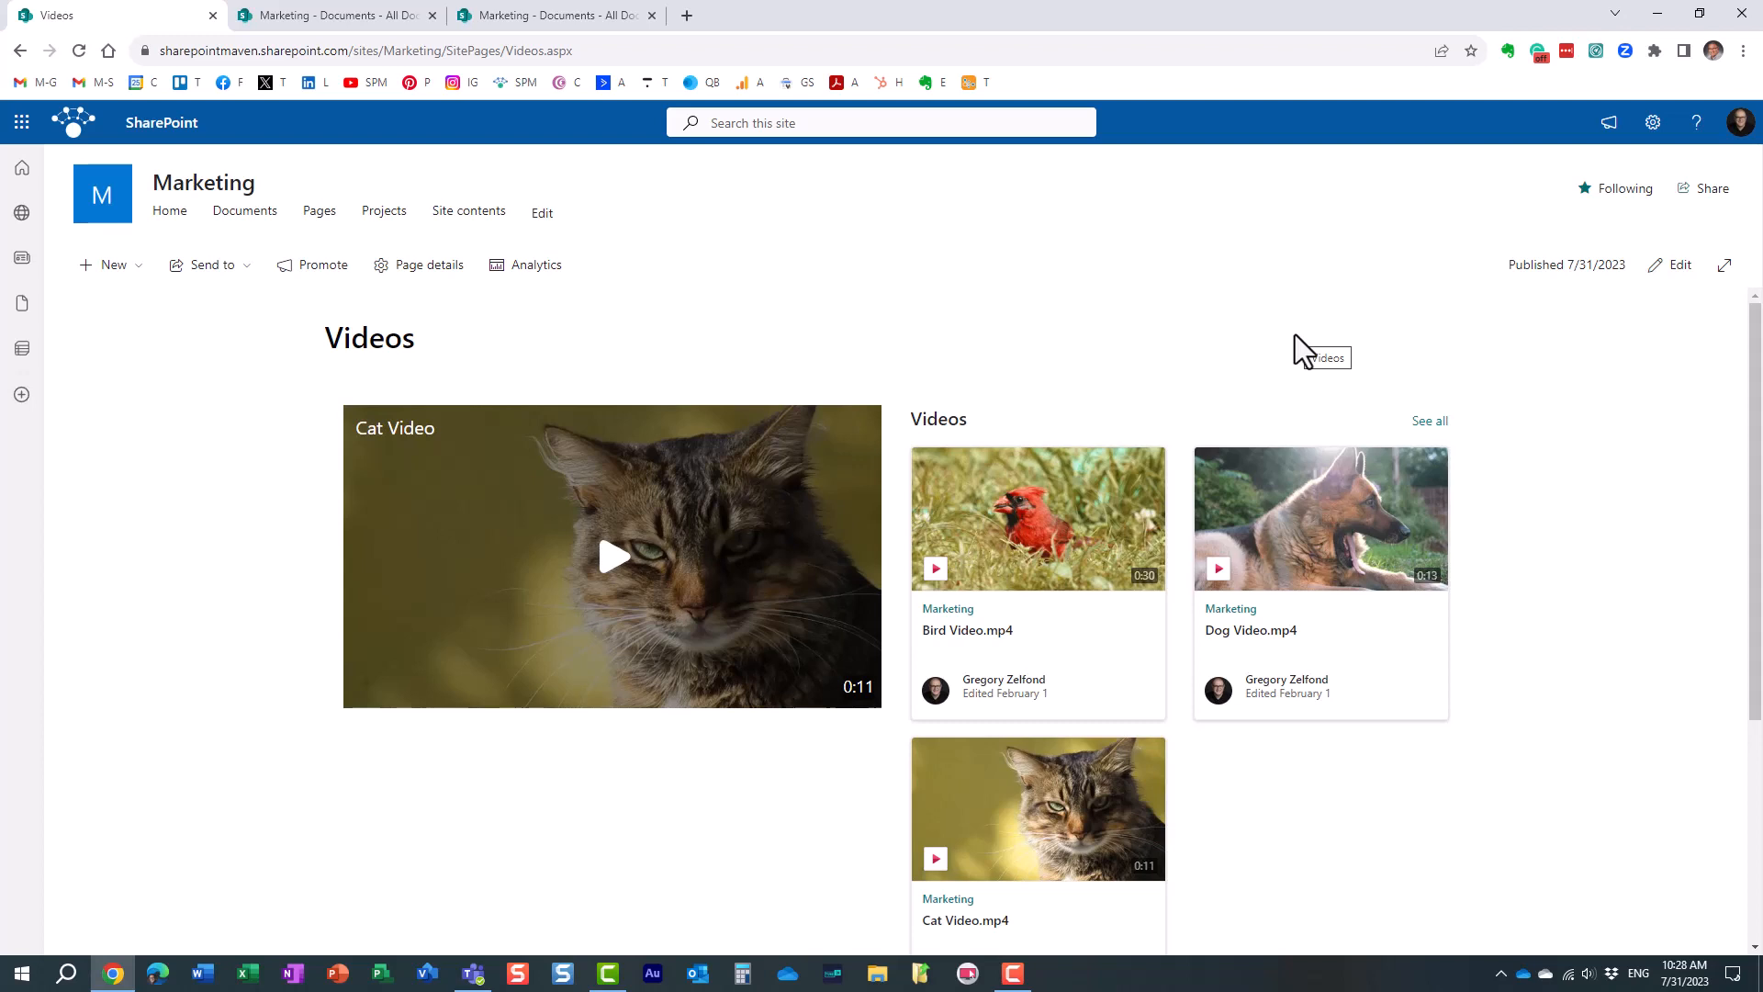
mouse_move(1249, 327)
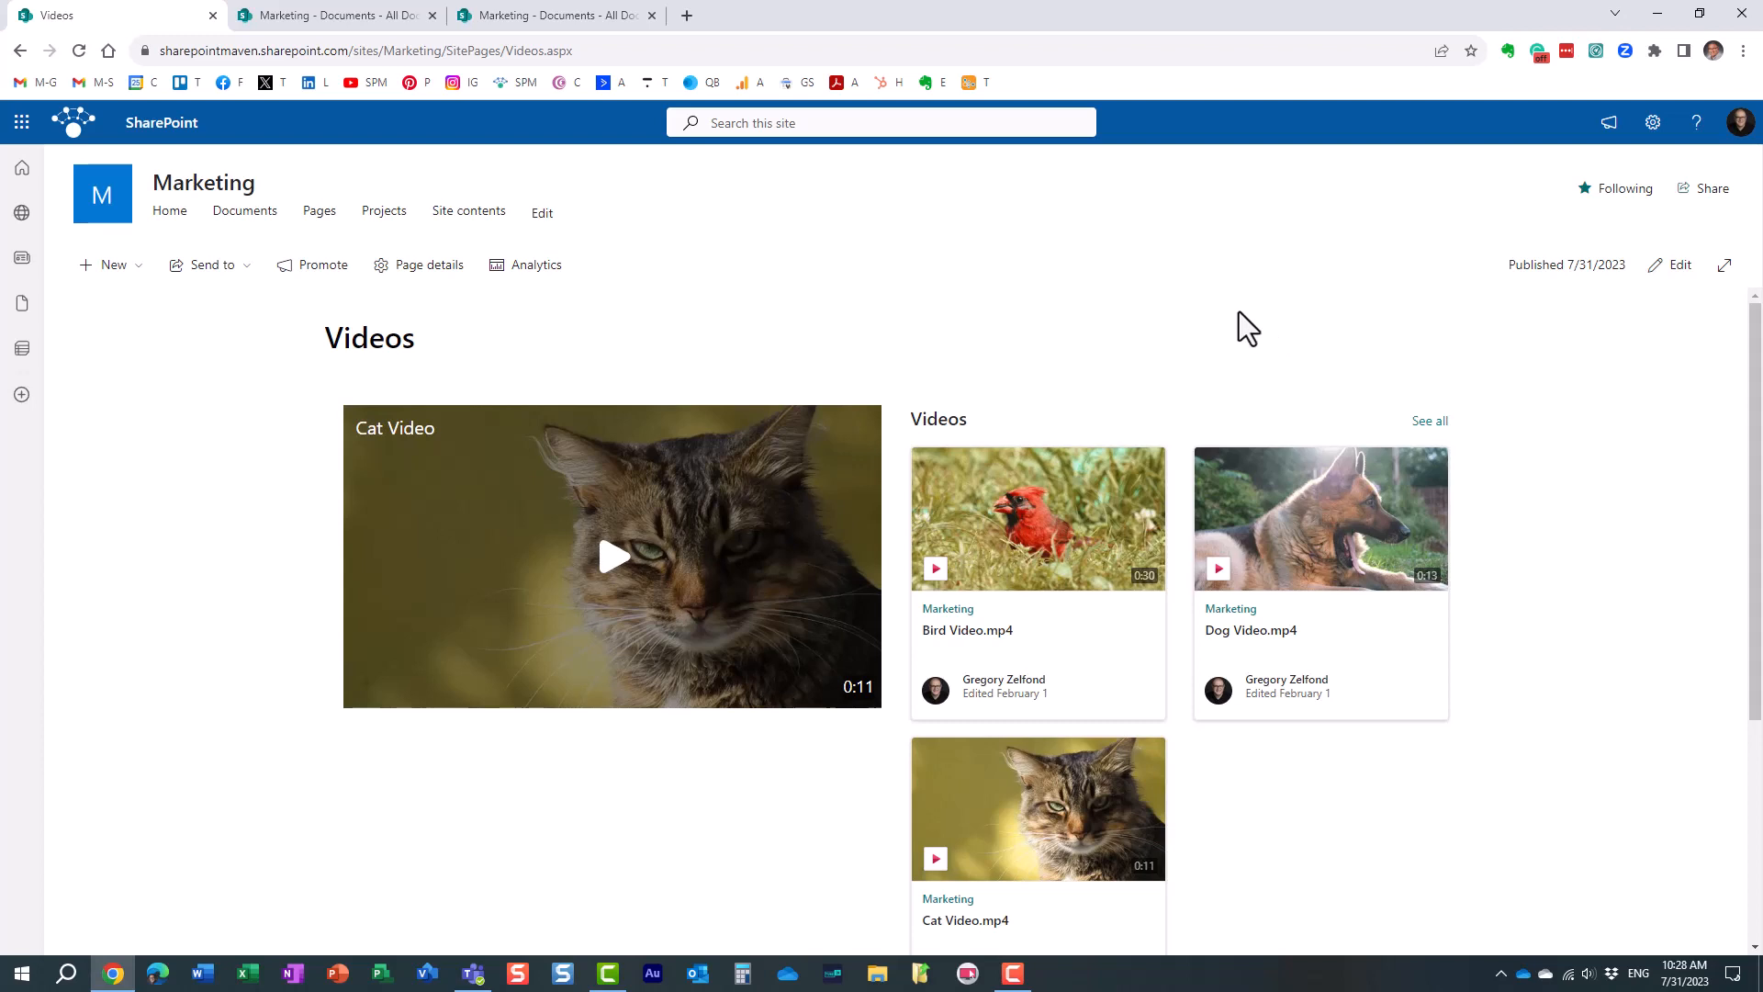